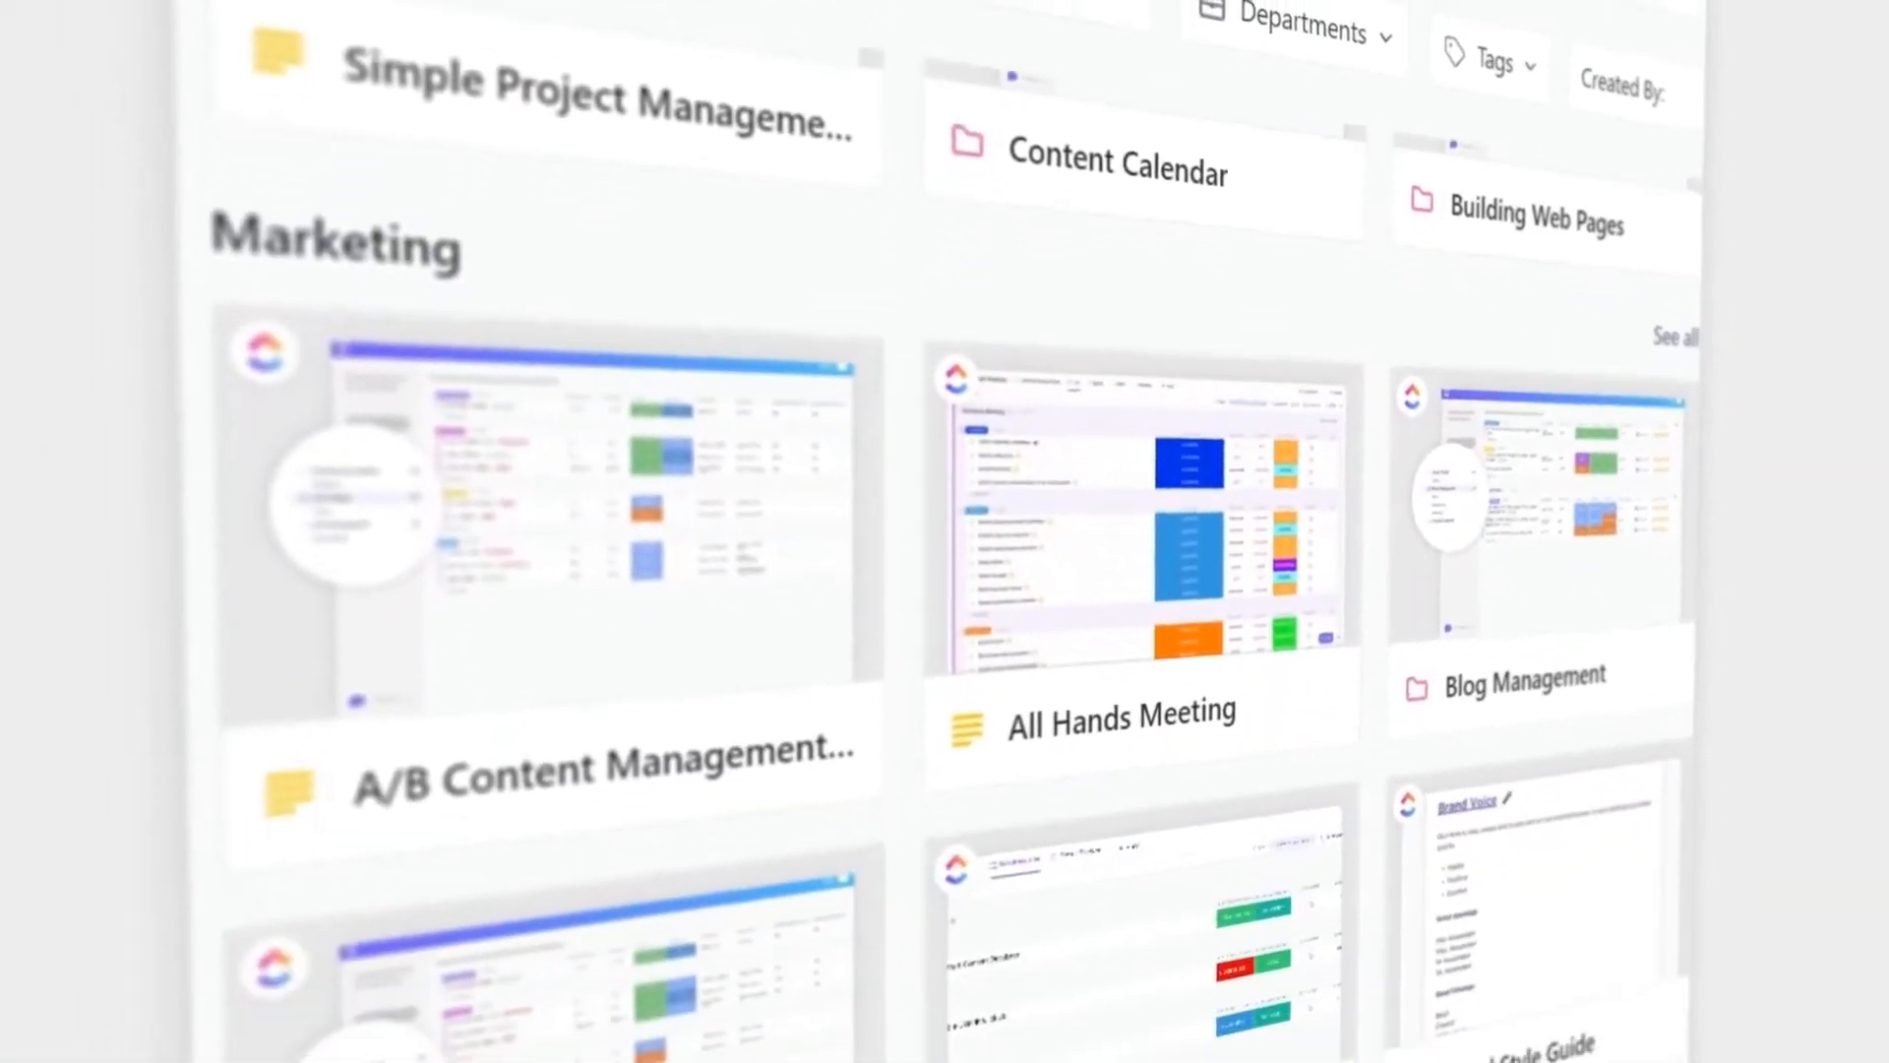
Start a new space and briefly browse its templates before closing the template browser
scroll("down", 3)
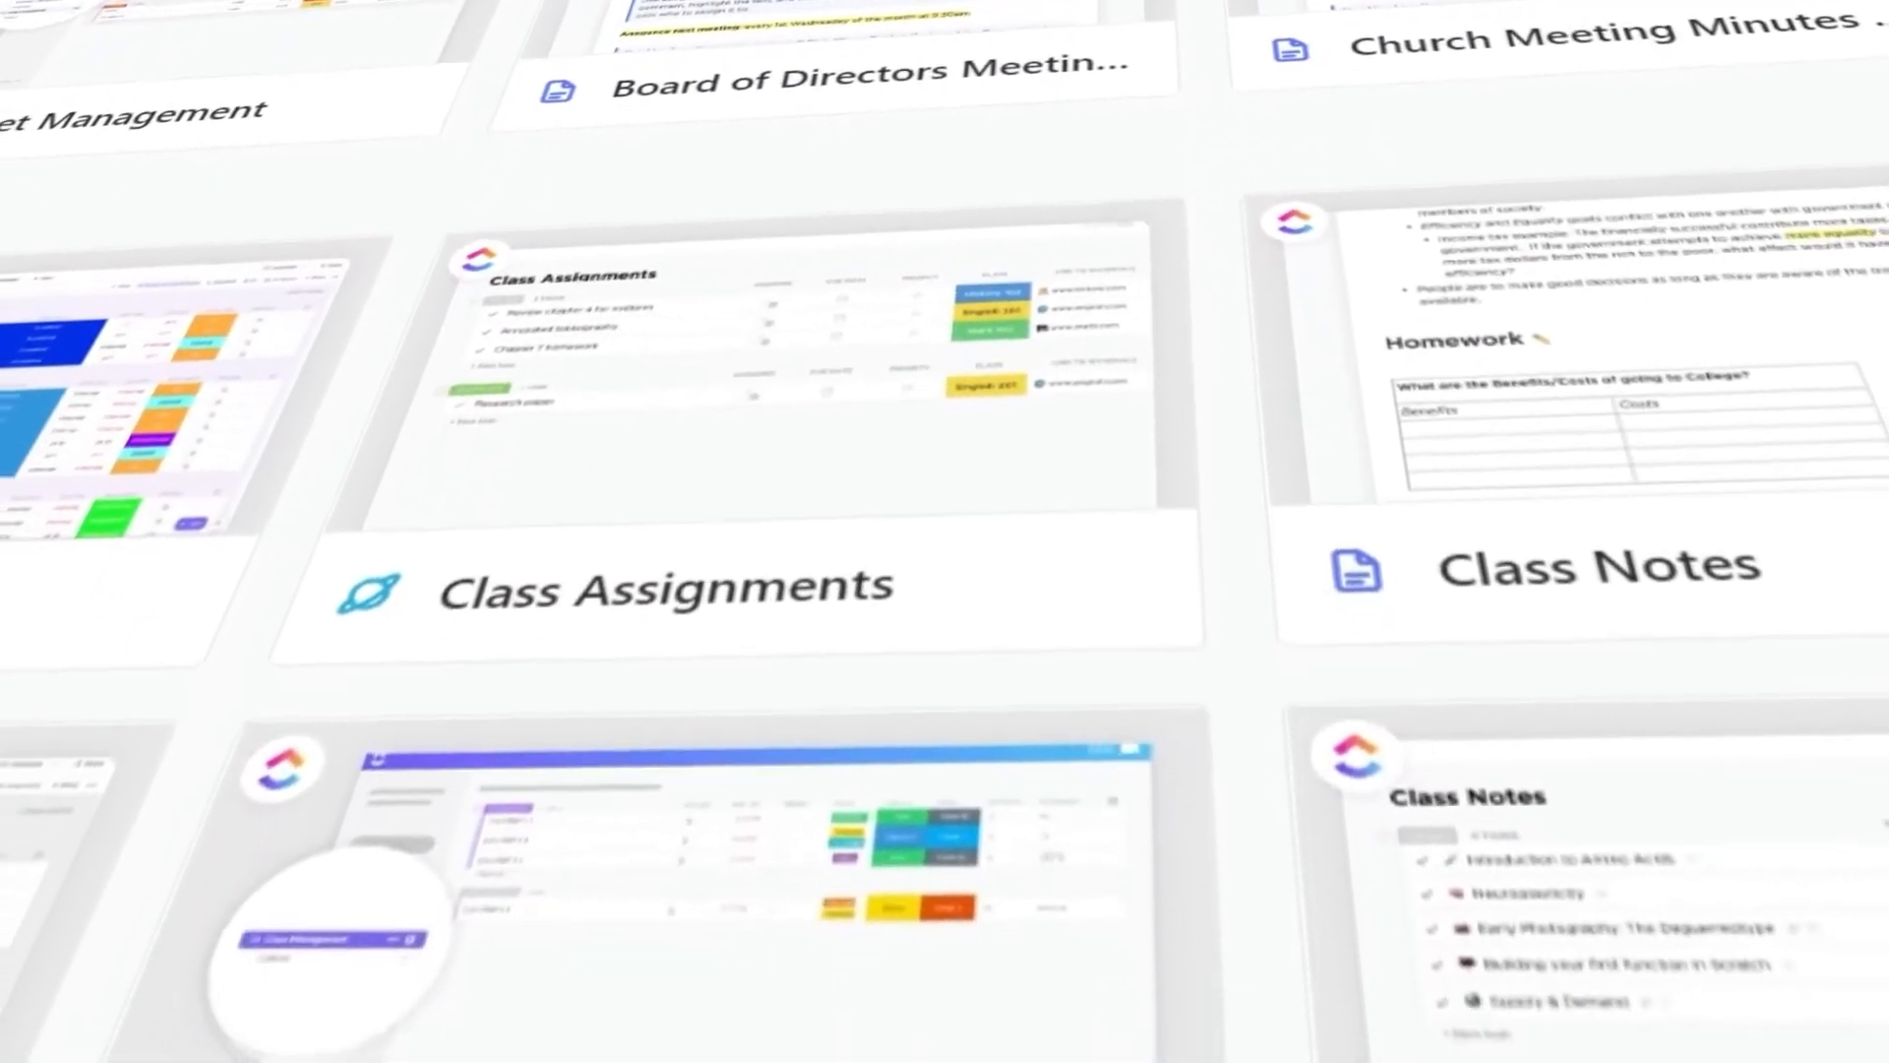
scroll("down", 3)
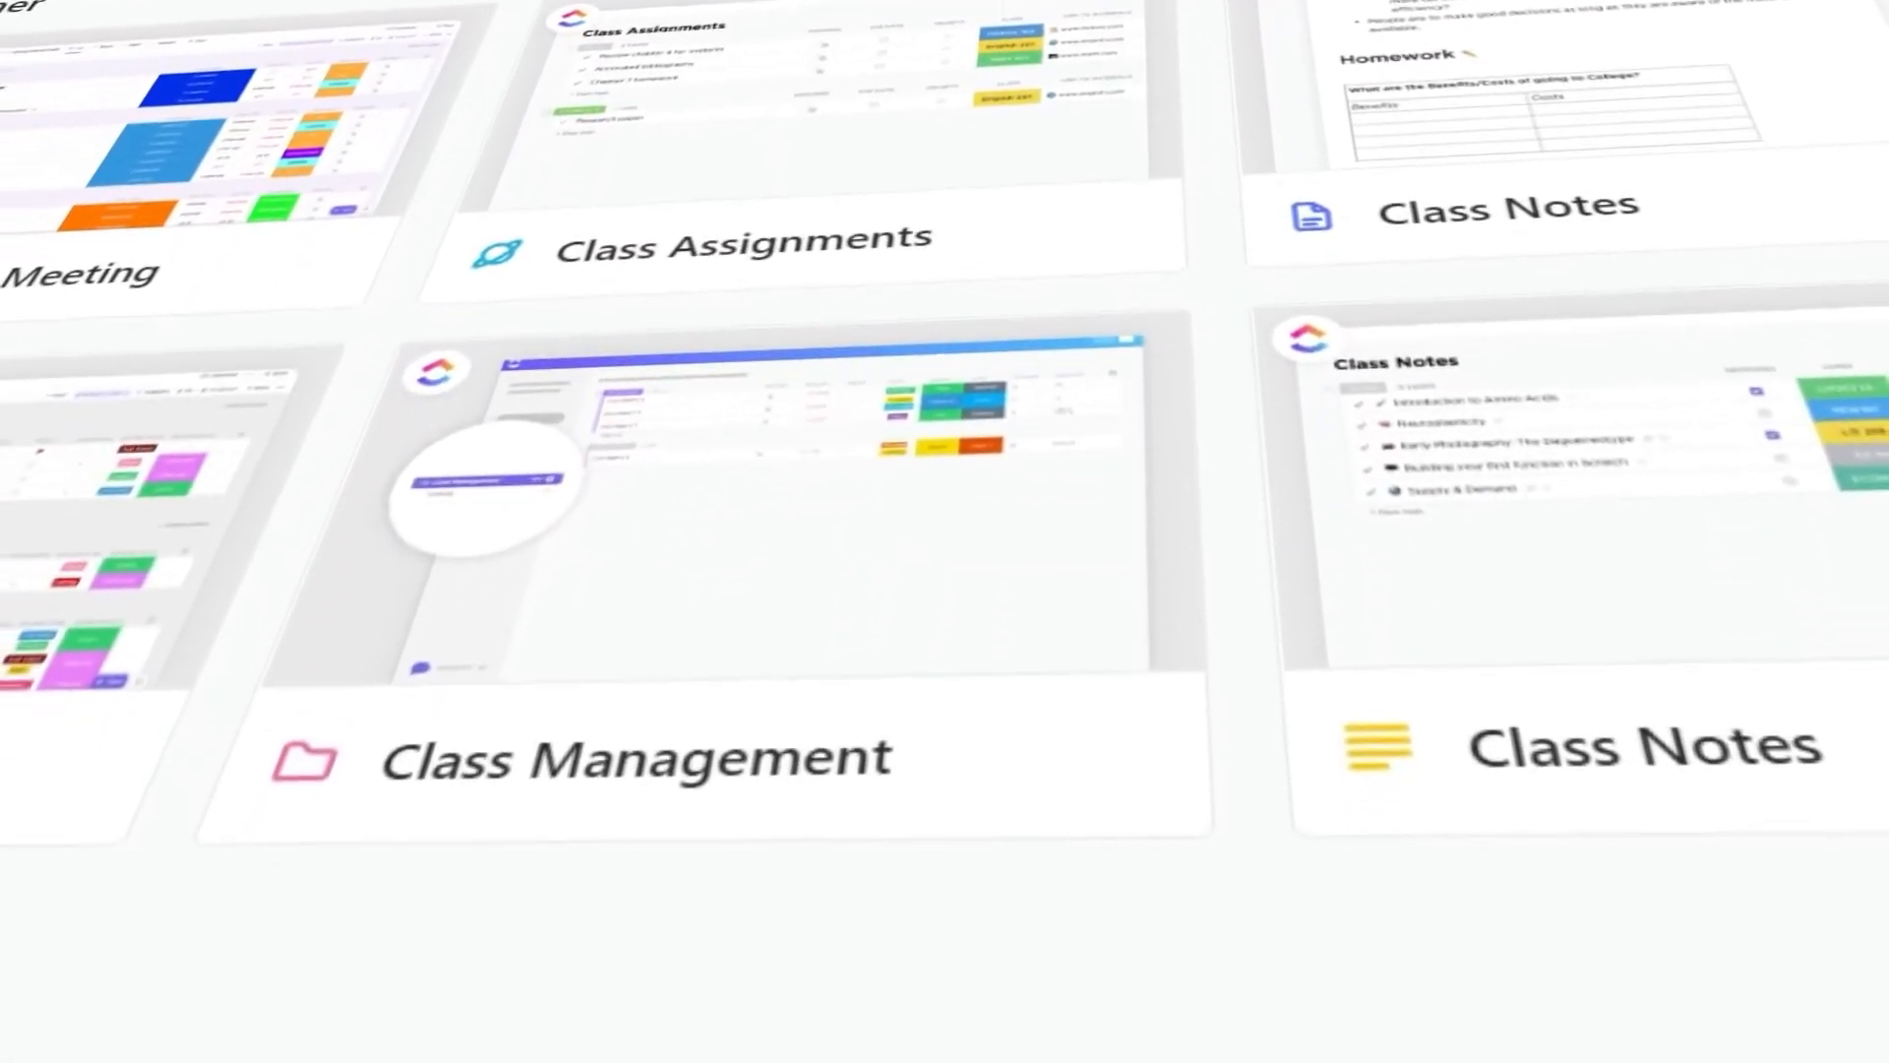
scroll("down", 3)
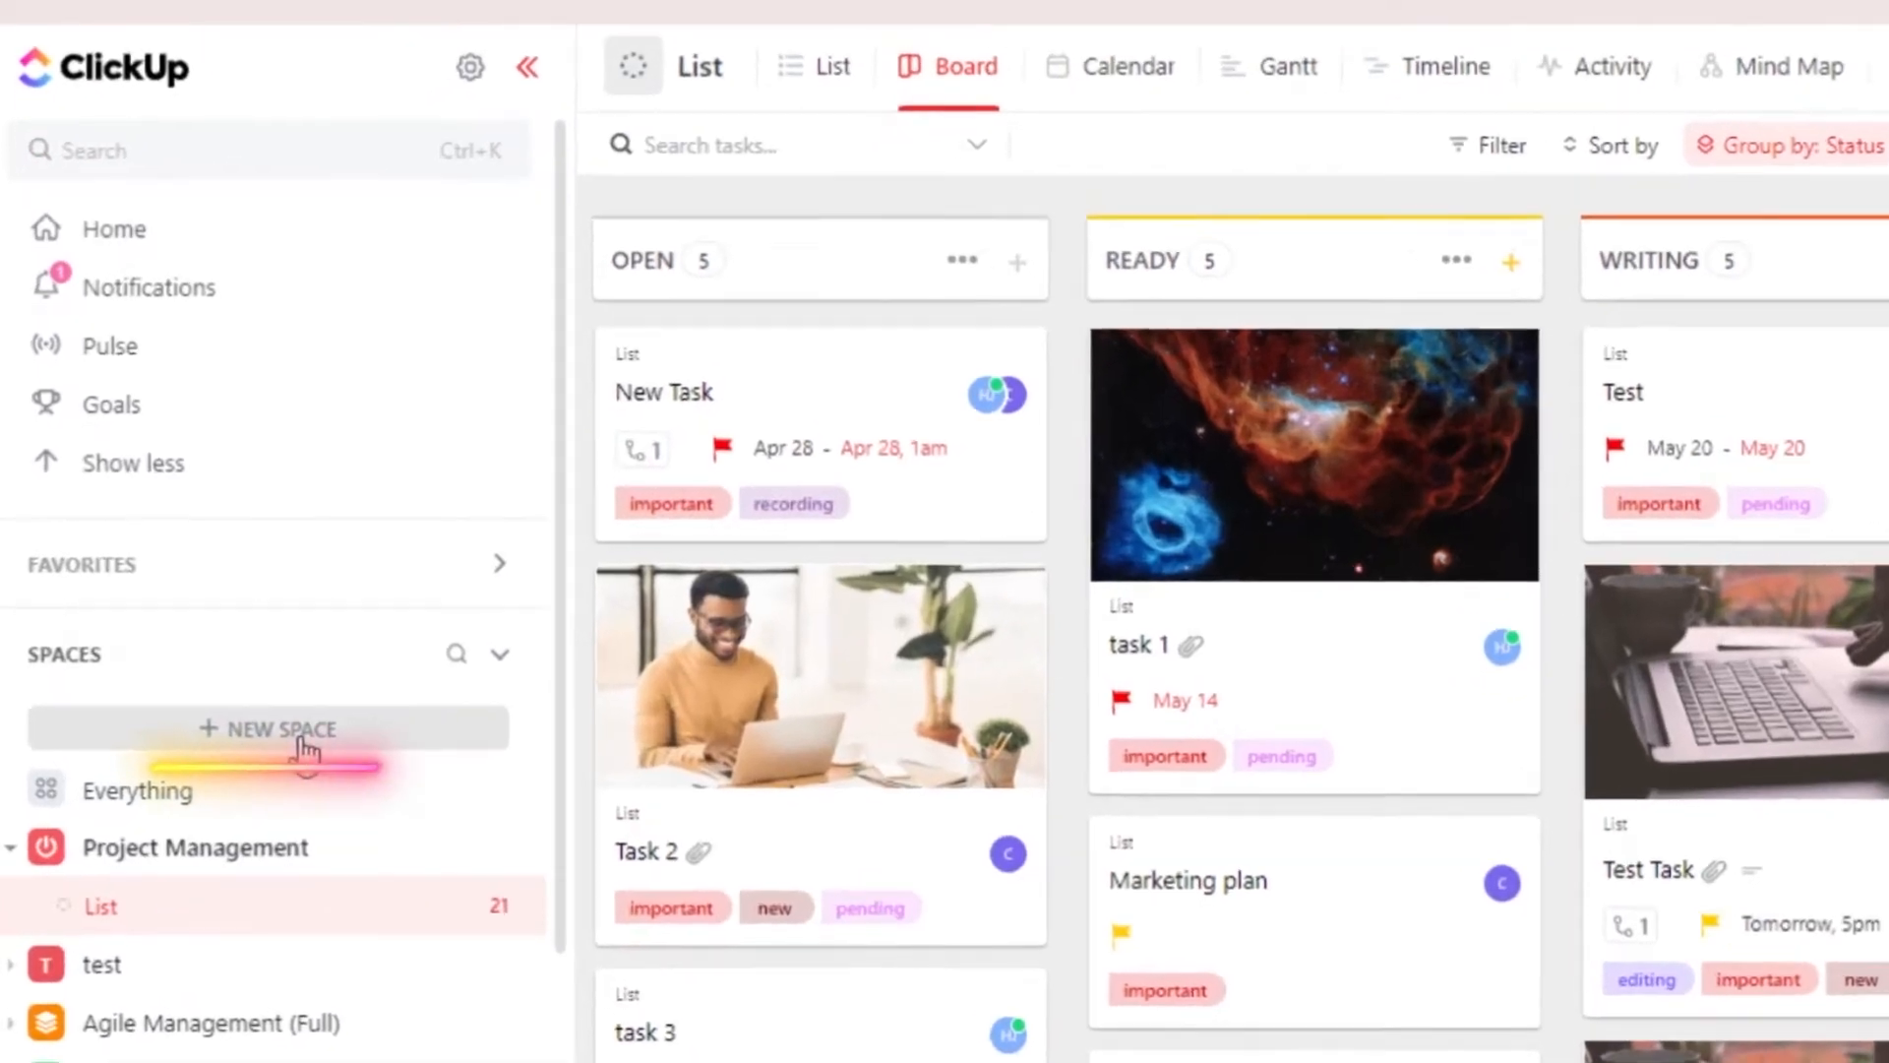
left_click(266, 728)
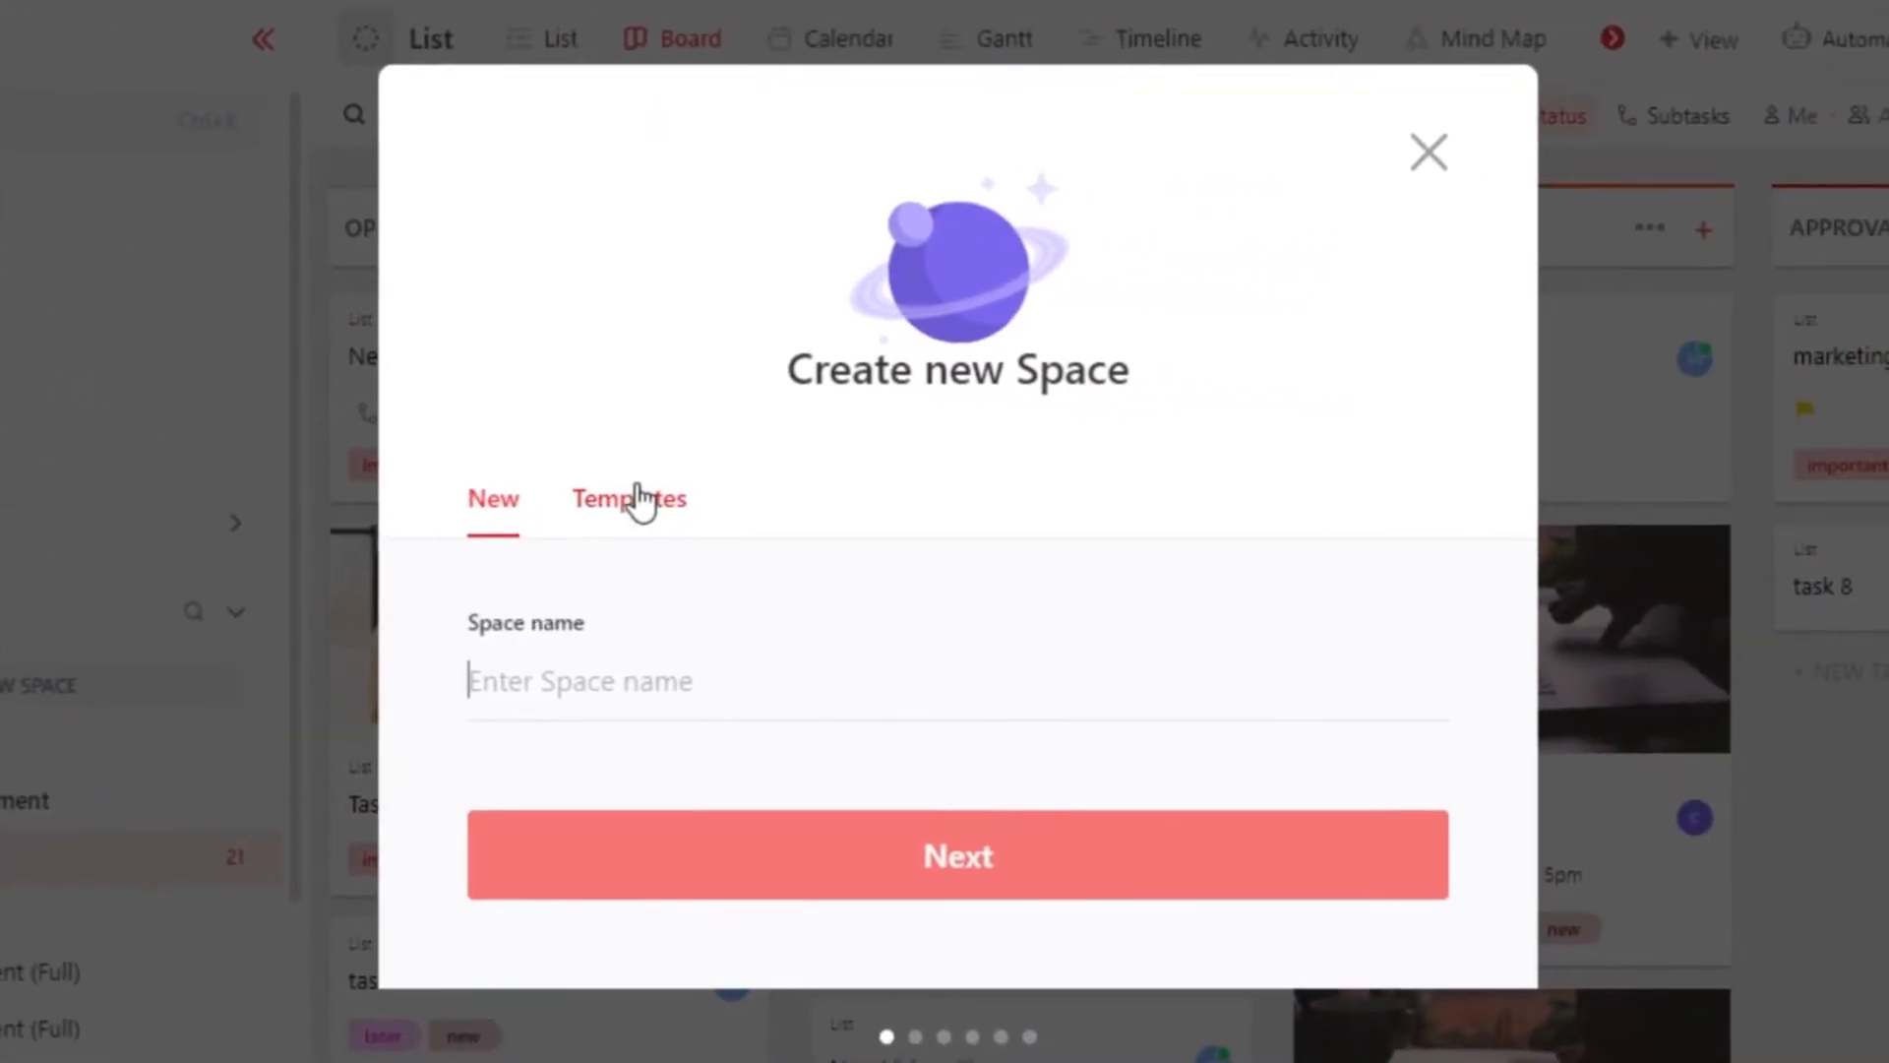
left_click(628, 497)
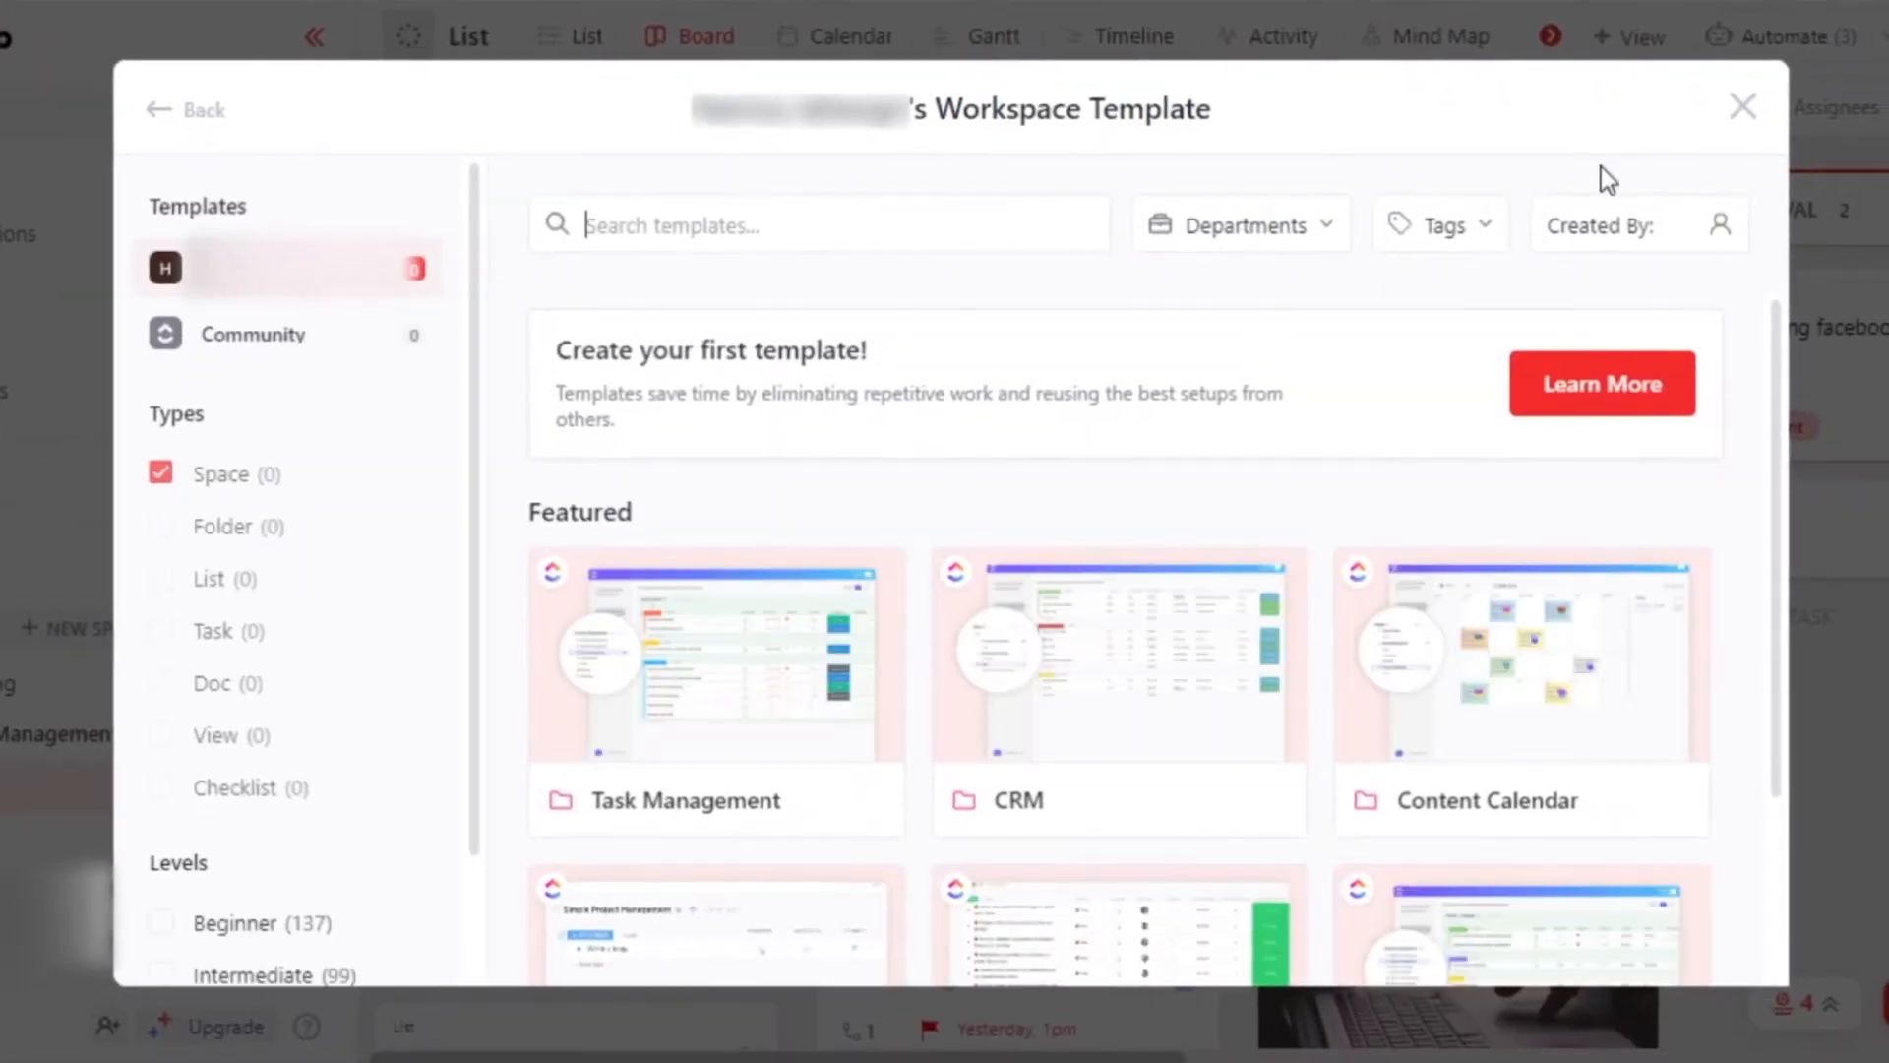
left_click(1741, 107)
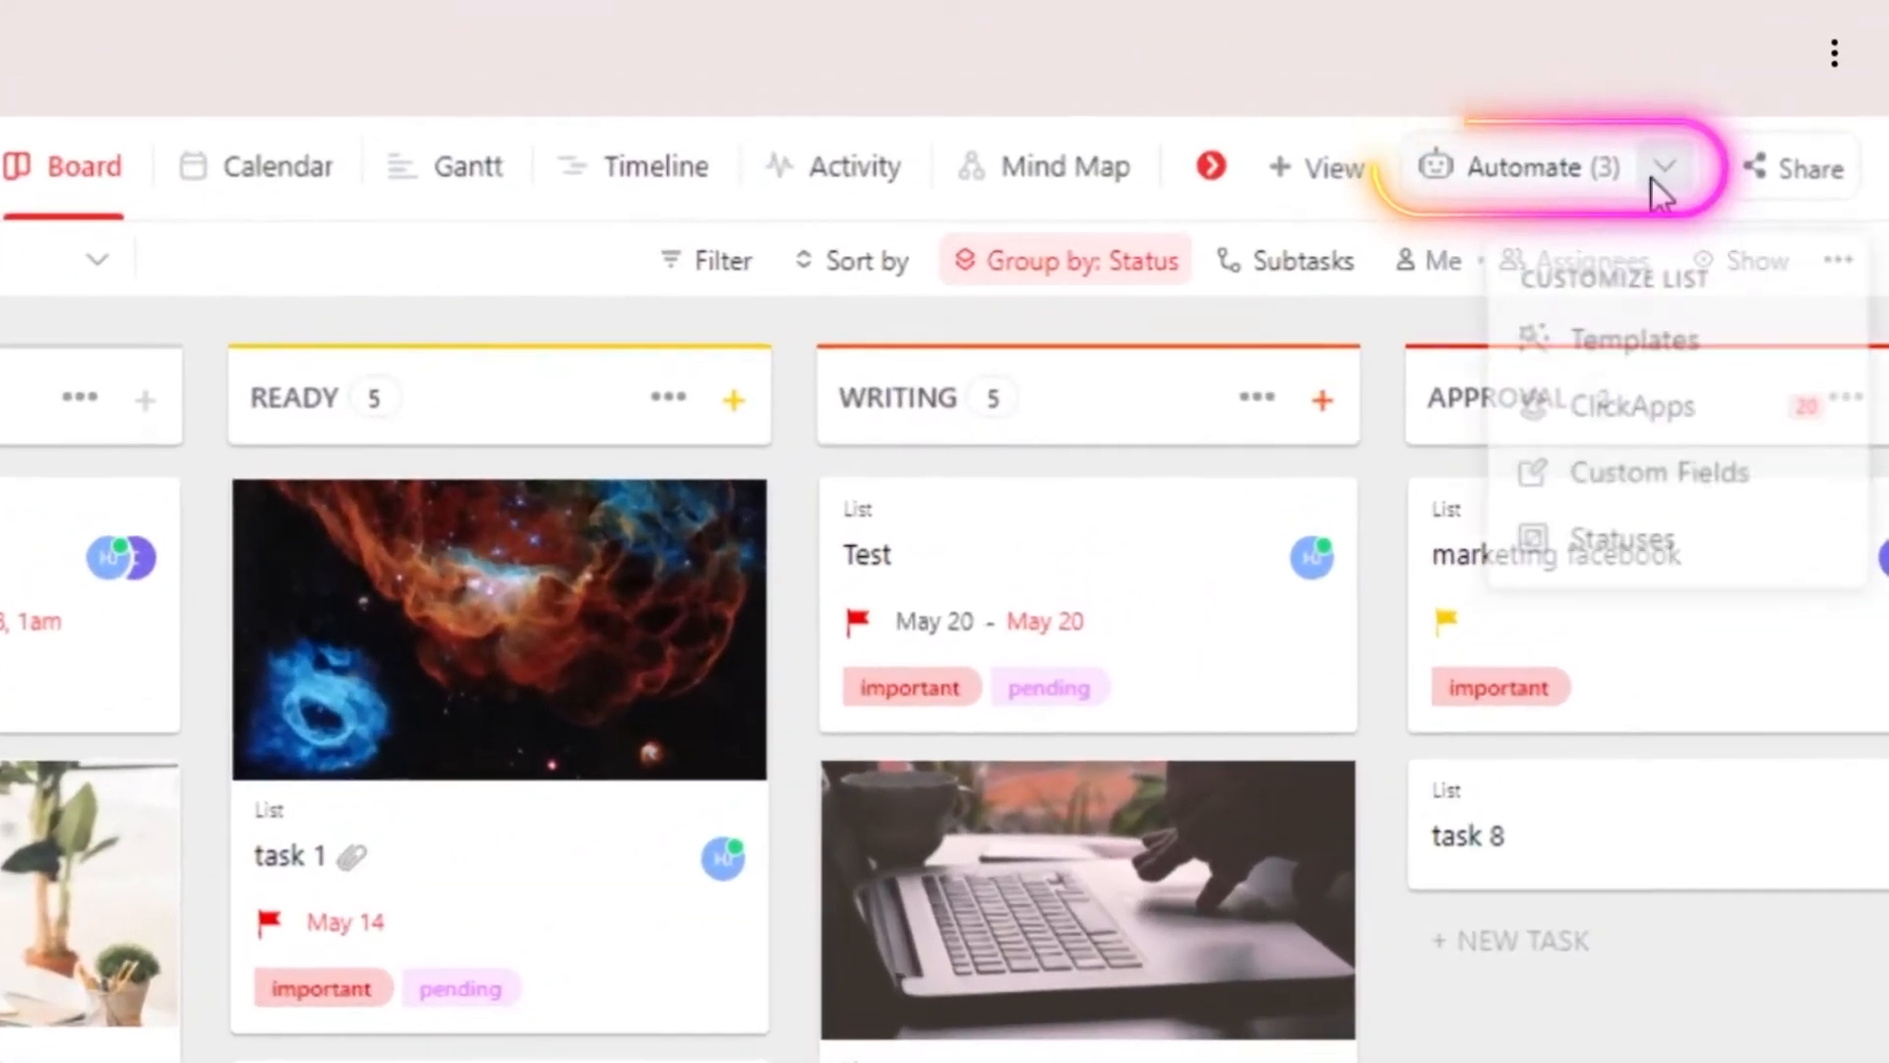
Bring up the Customize List menu with Templates, ClickApps, Custom Fields and Statuses options
left_click(1667, 165)
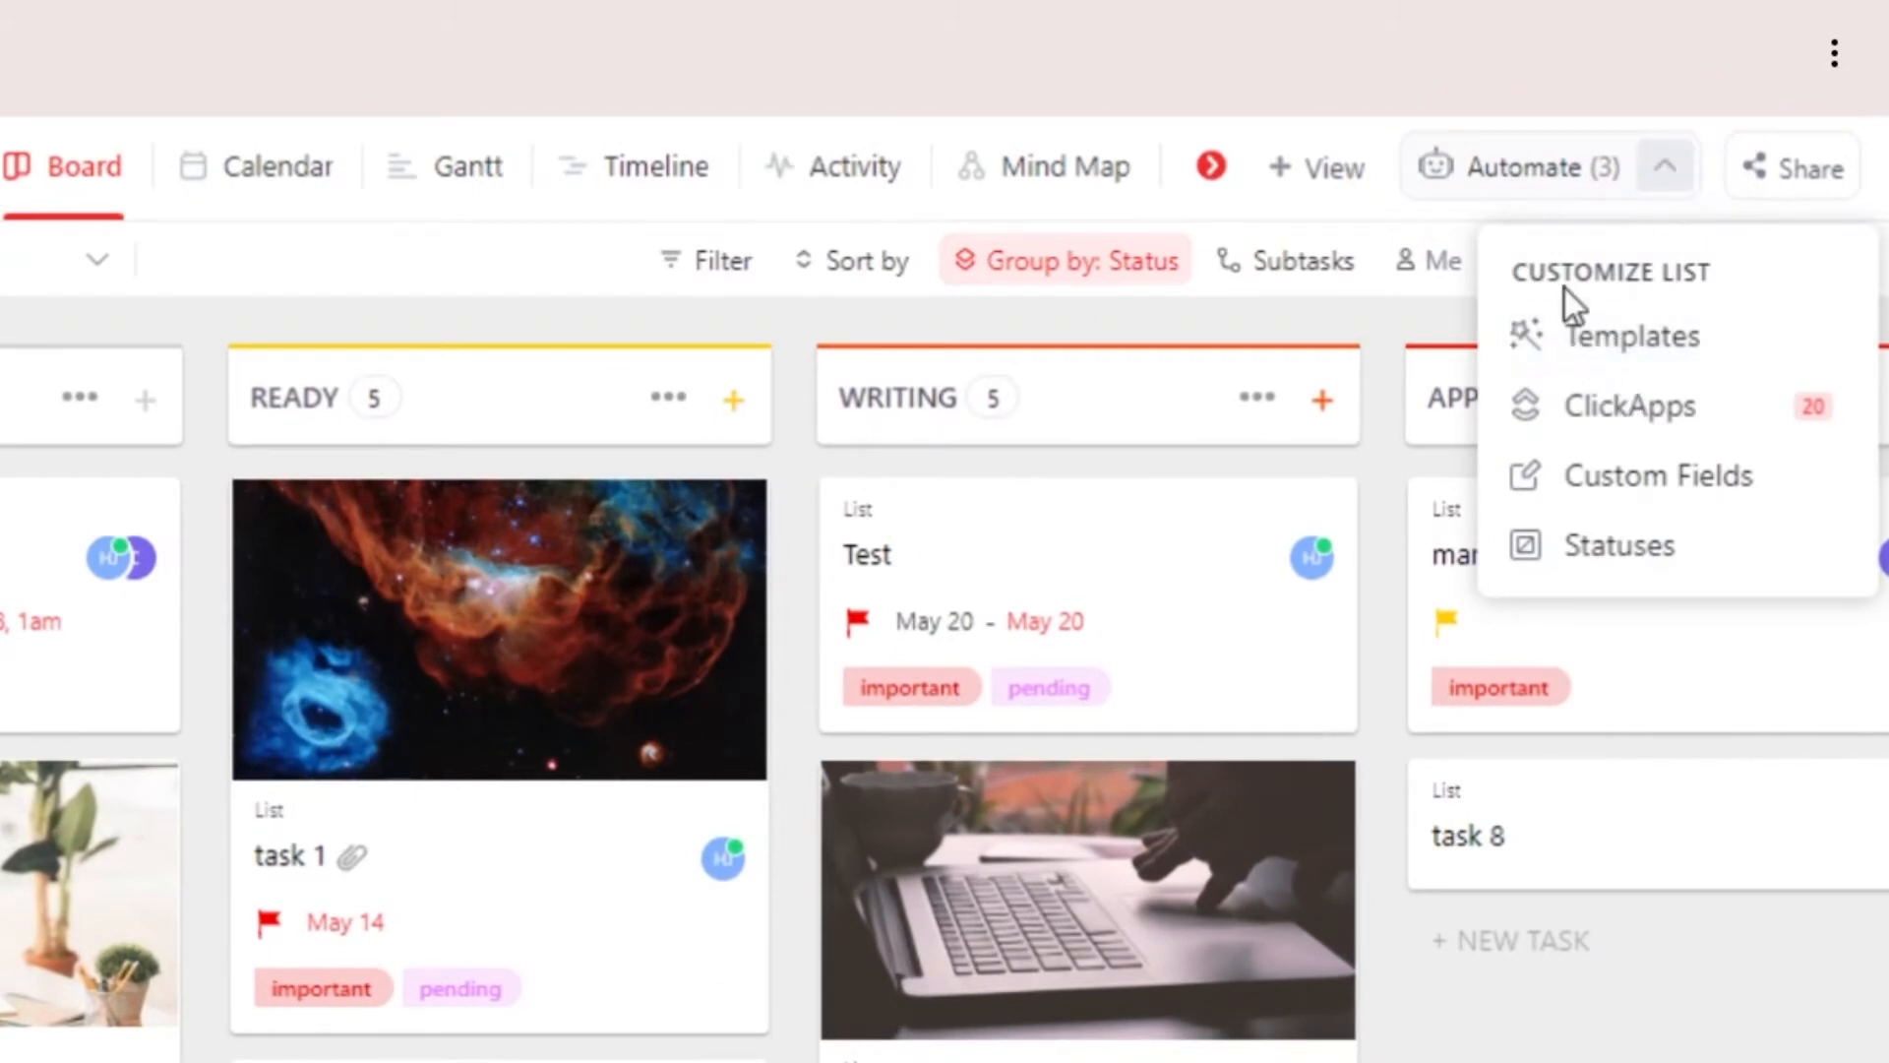
mouse_move(1630, 336)
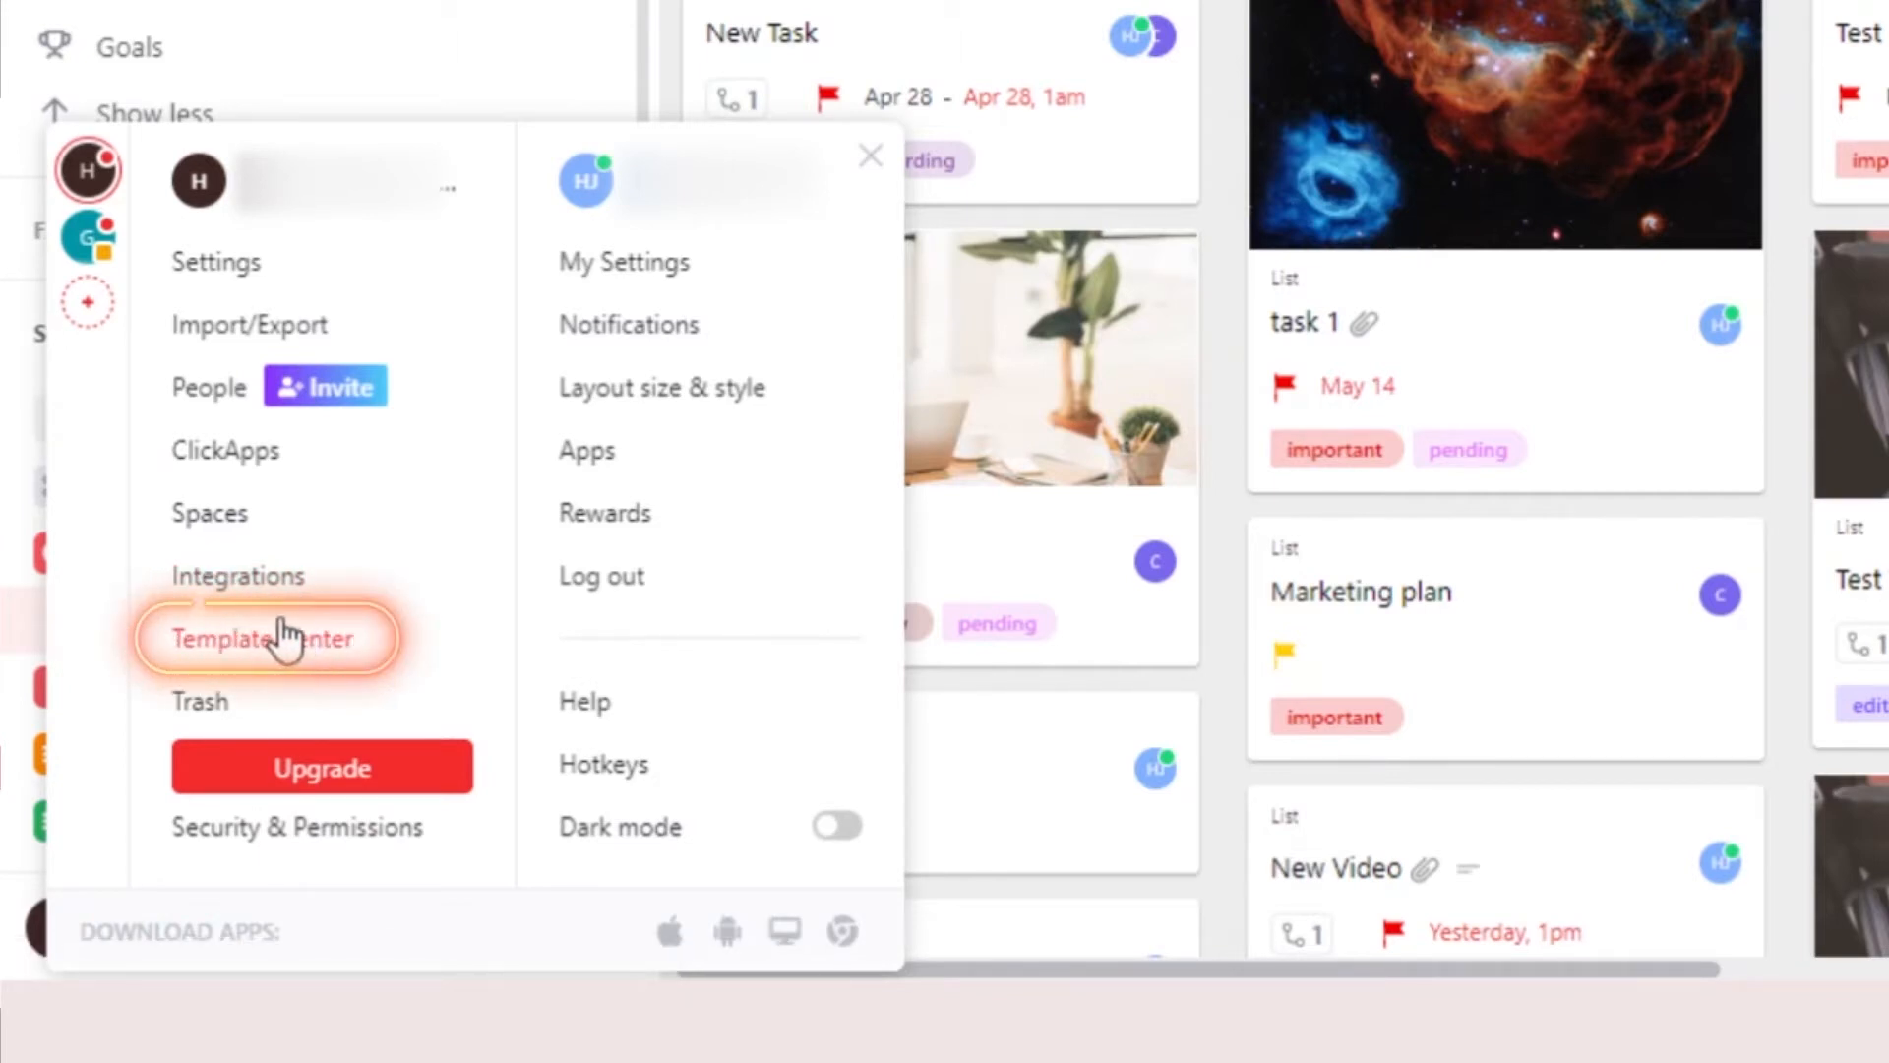
Show the Community category of the Workspace Template browser with featured templates
left_click(262, 637)
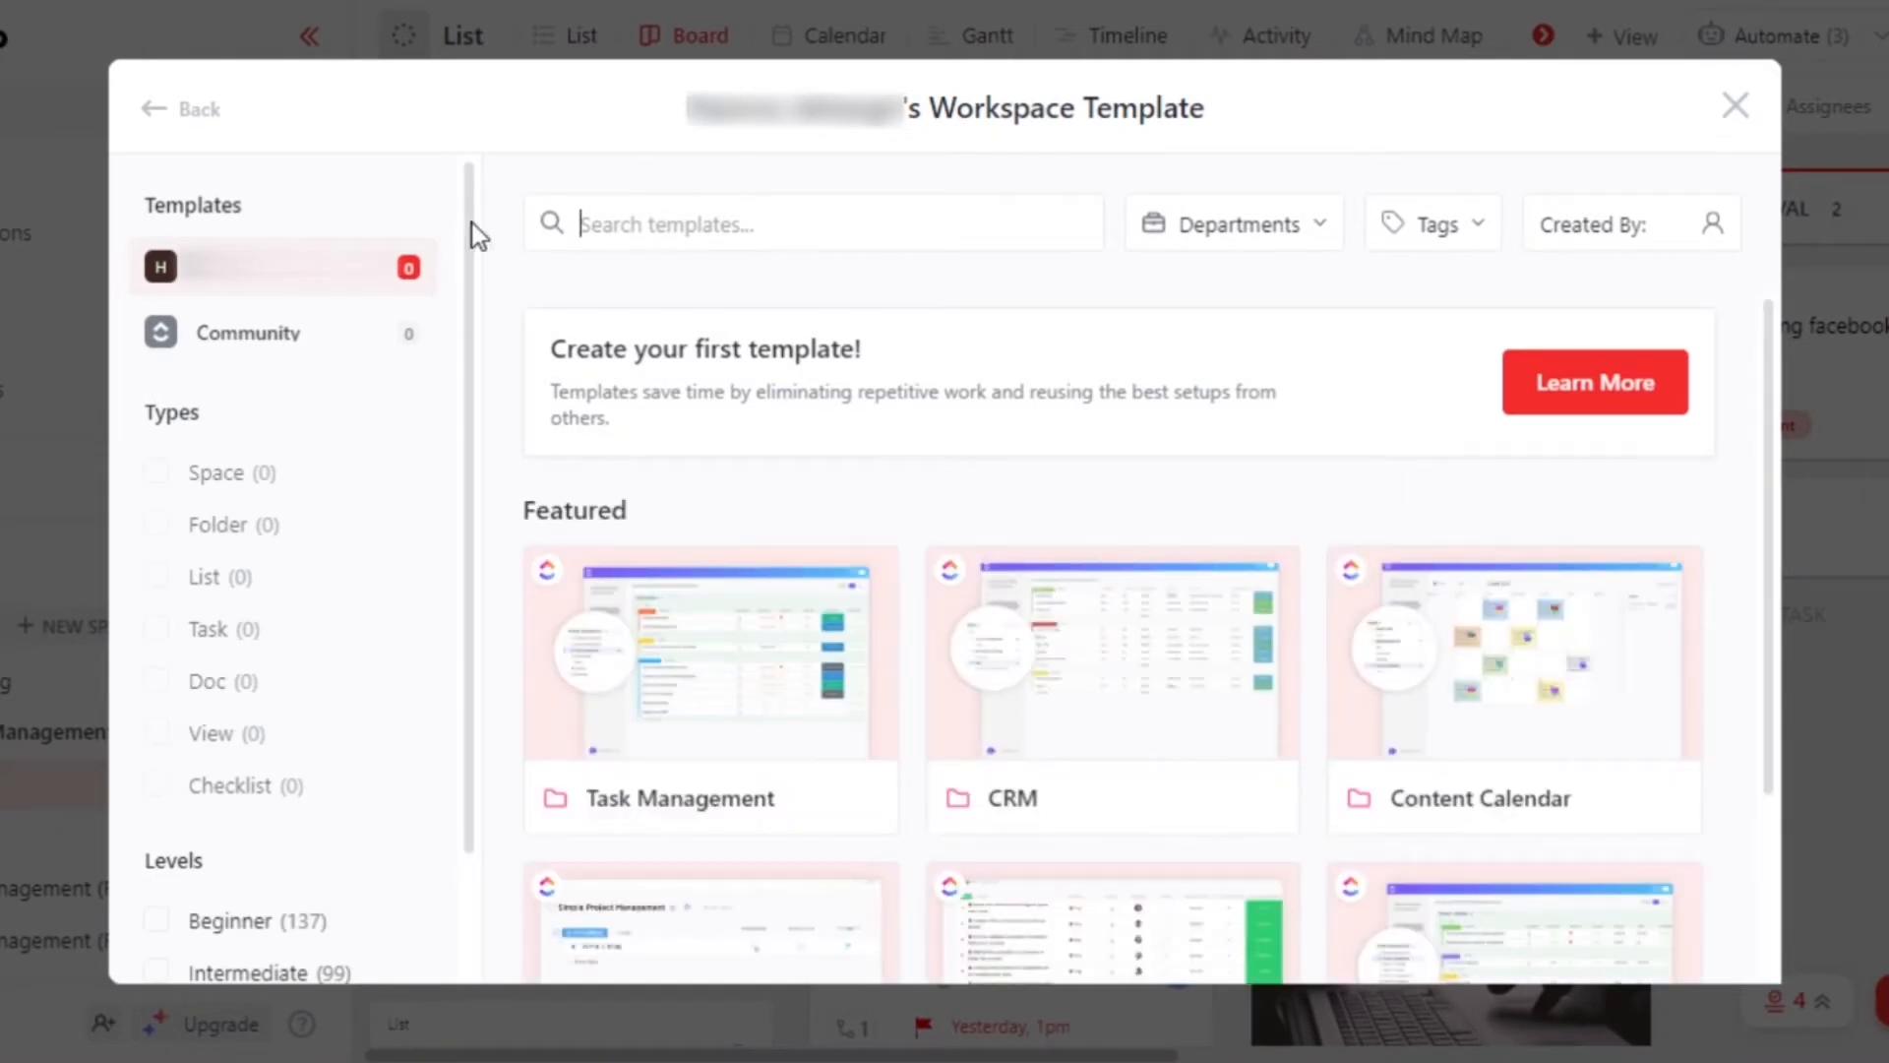
mouse_move(478, 256)
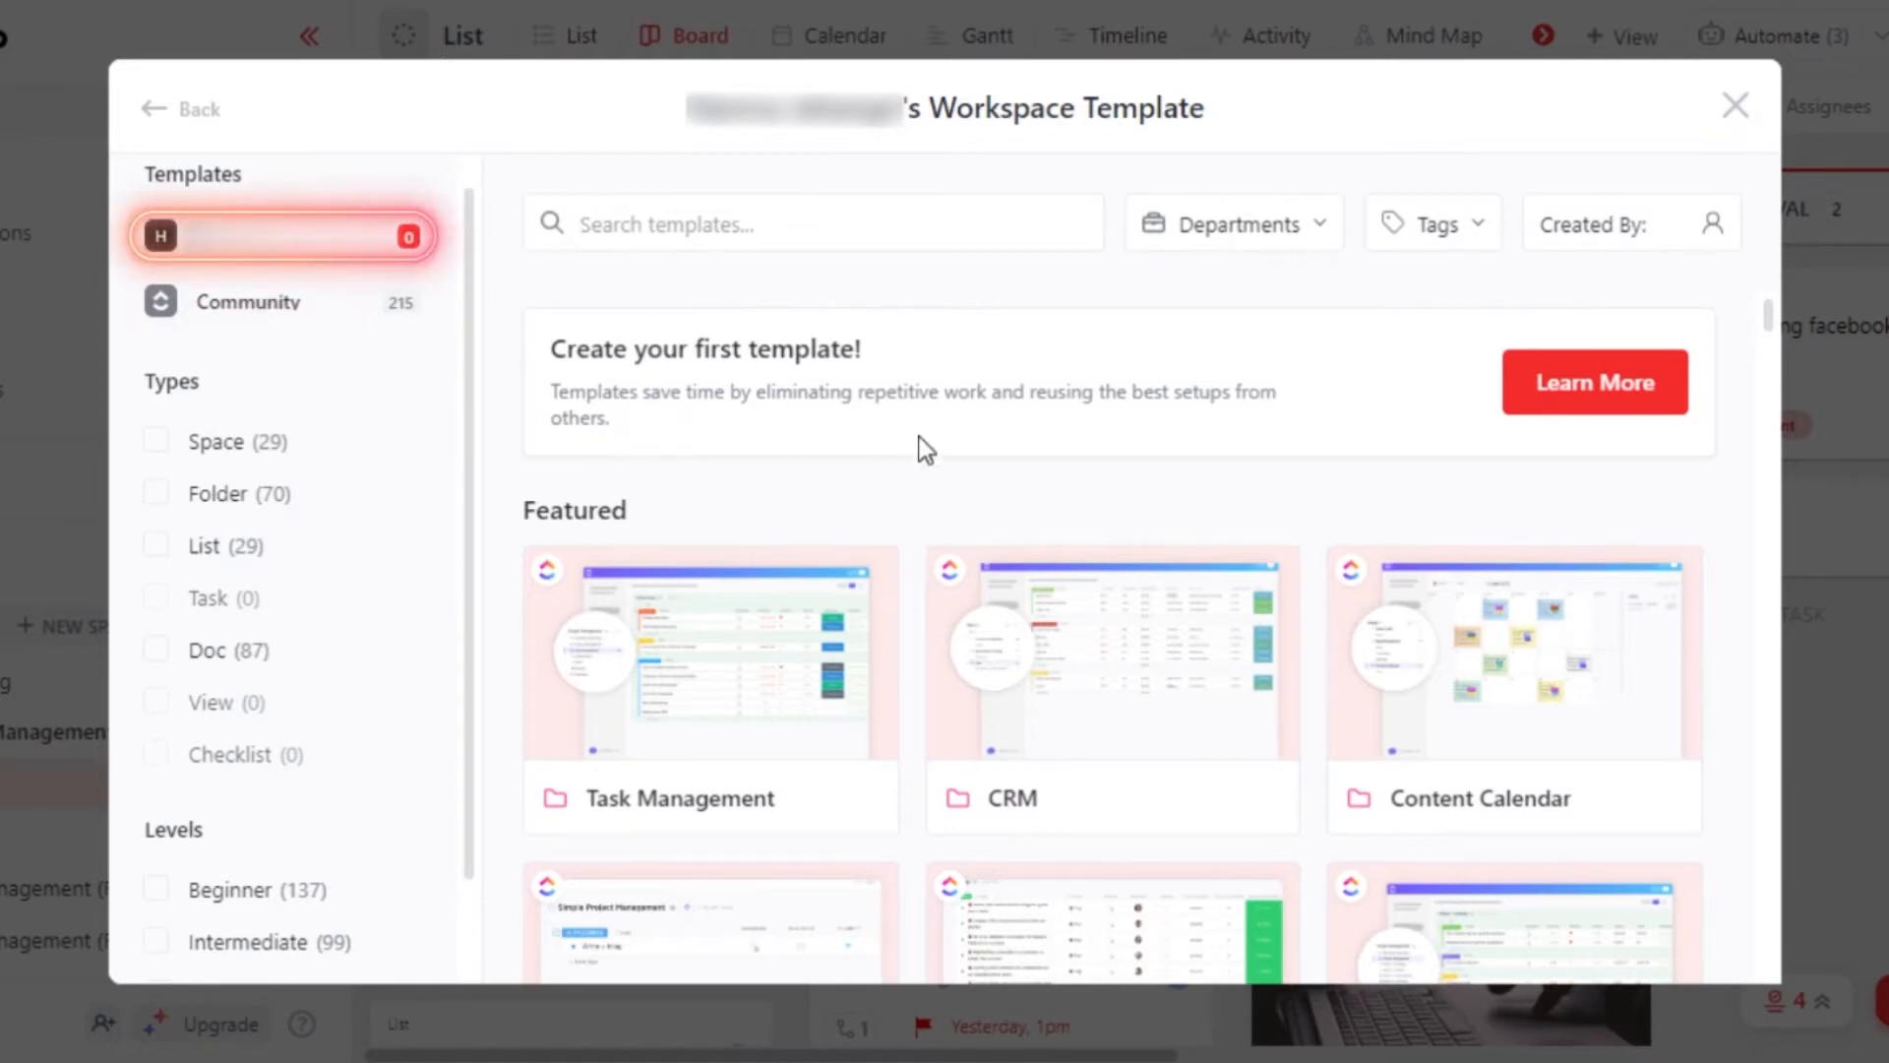
mouse_move(546, 266)
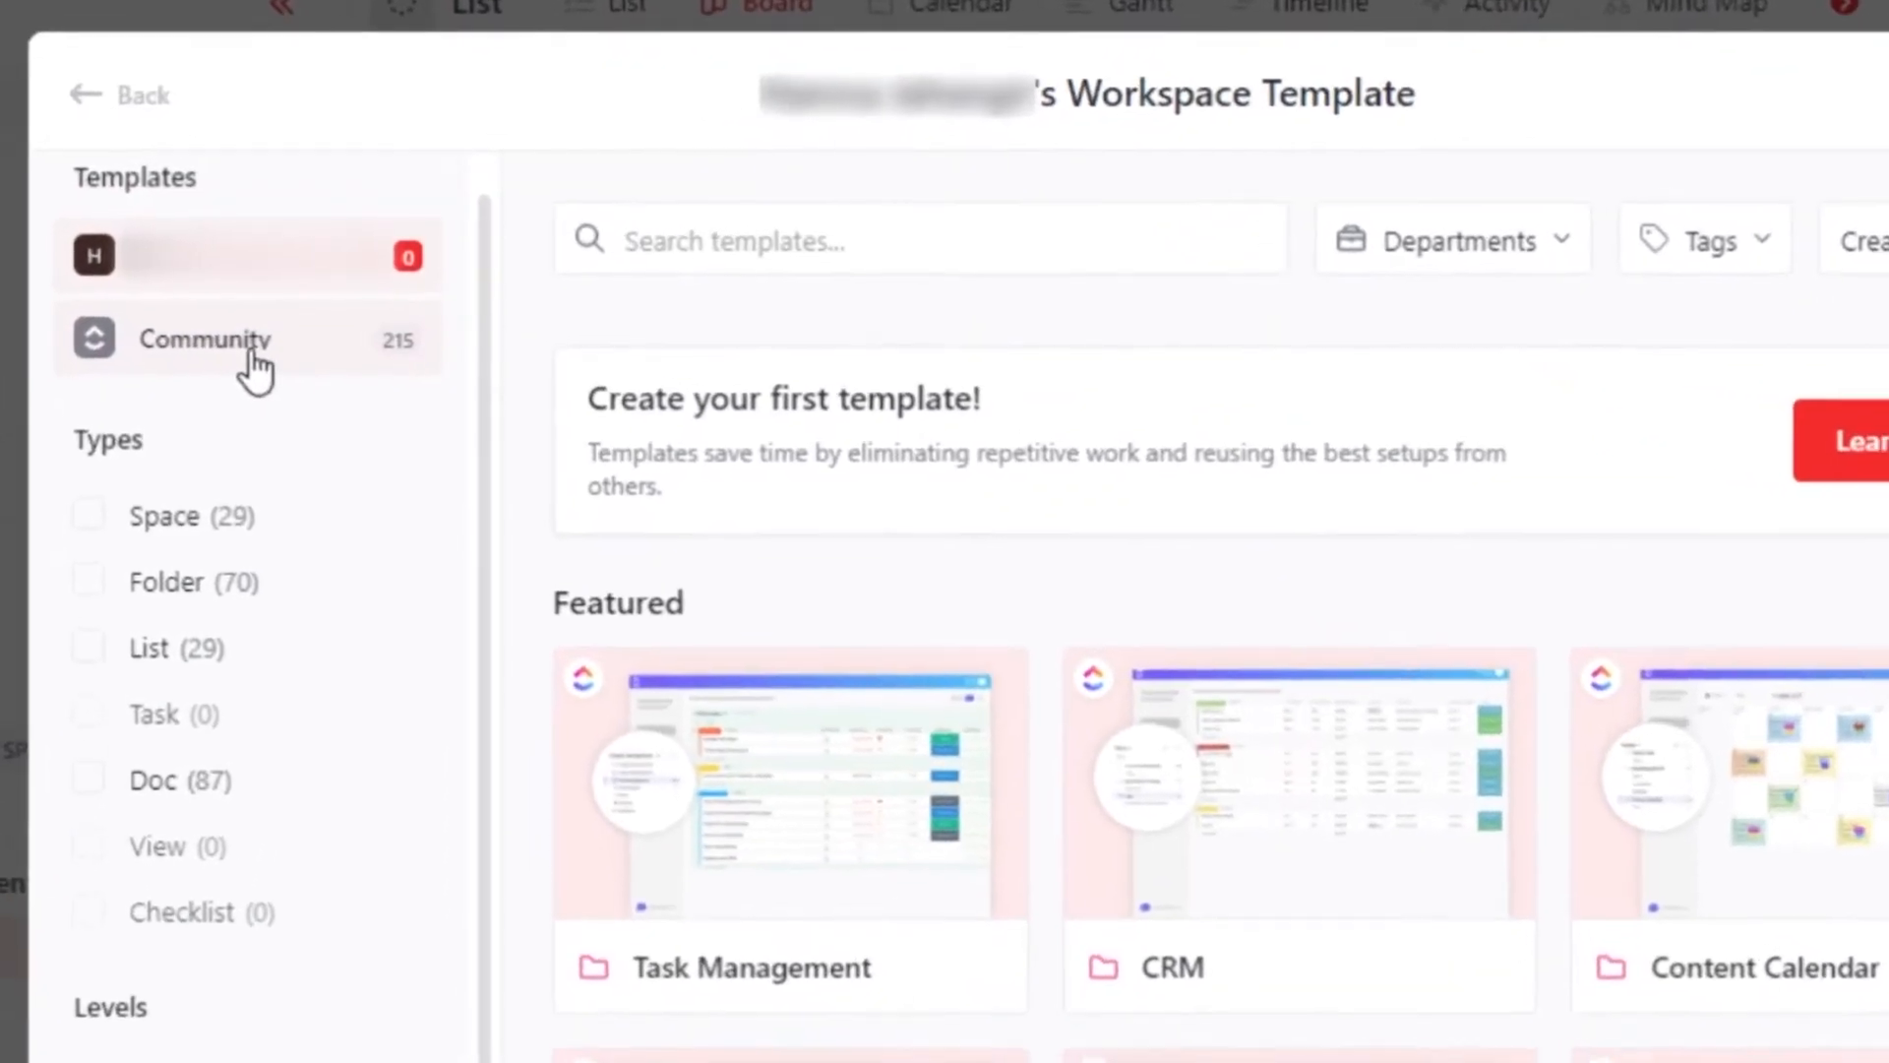
left_click(205, 340)
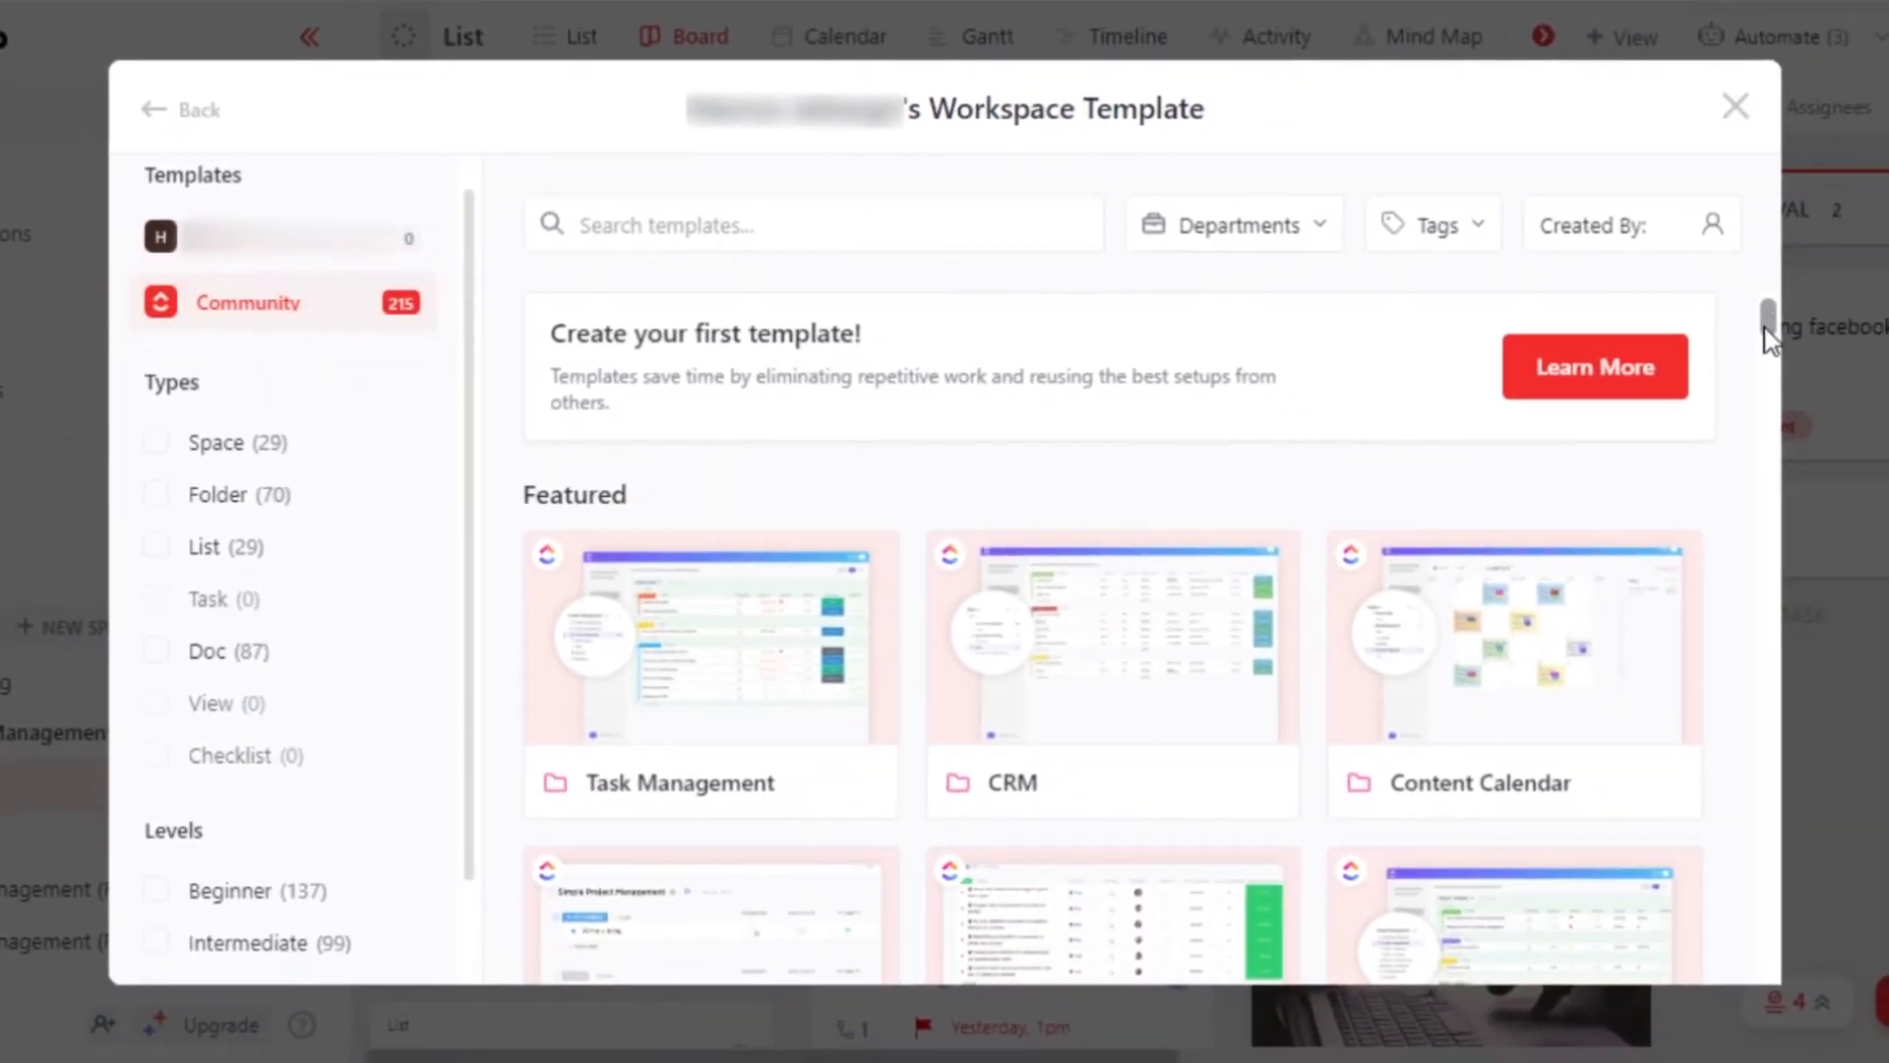
scroll("down", 3)
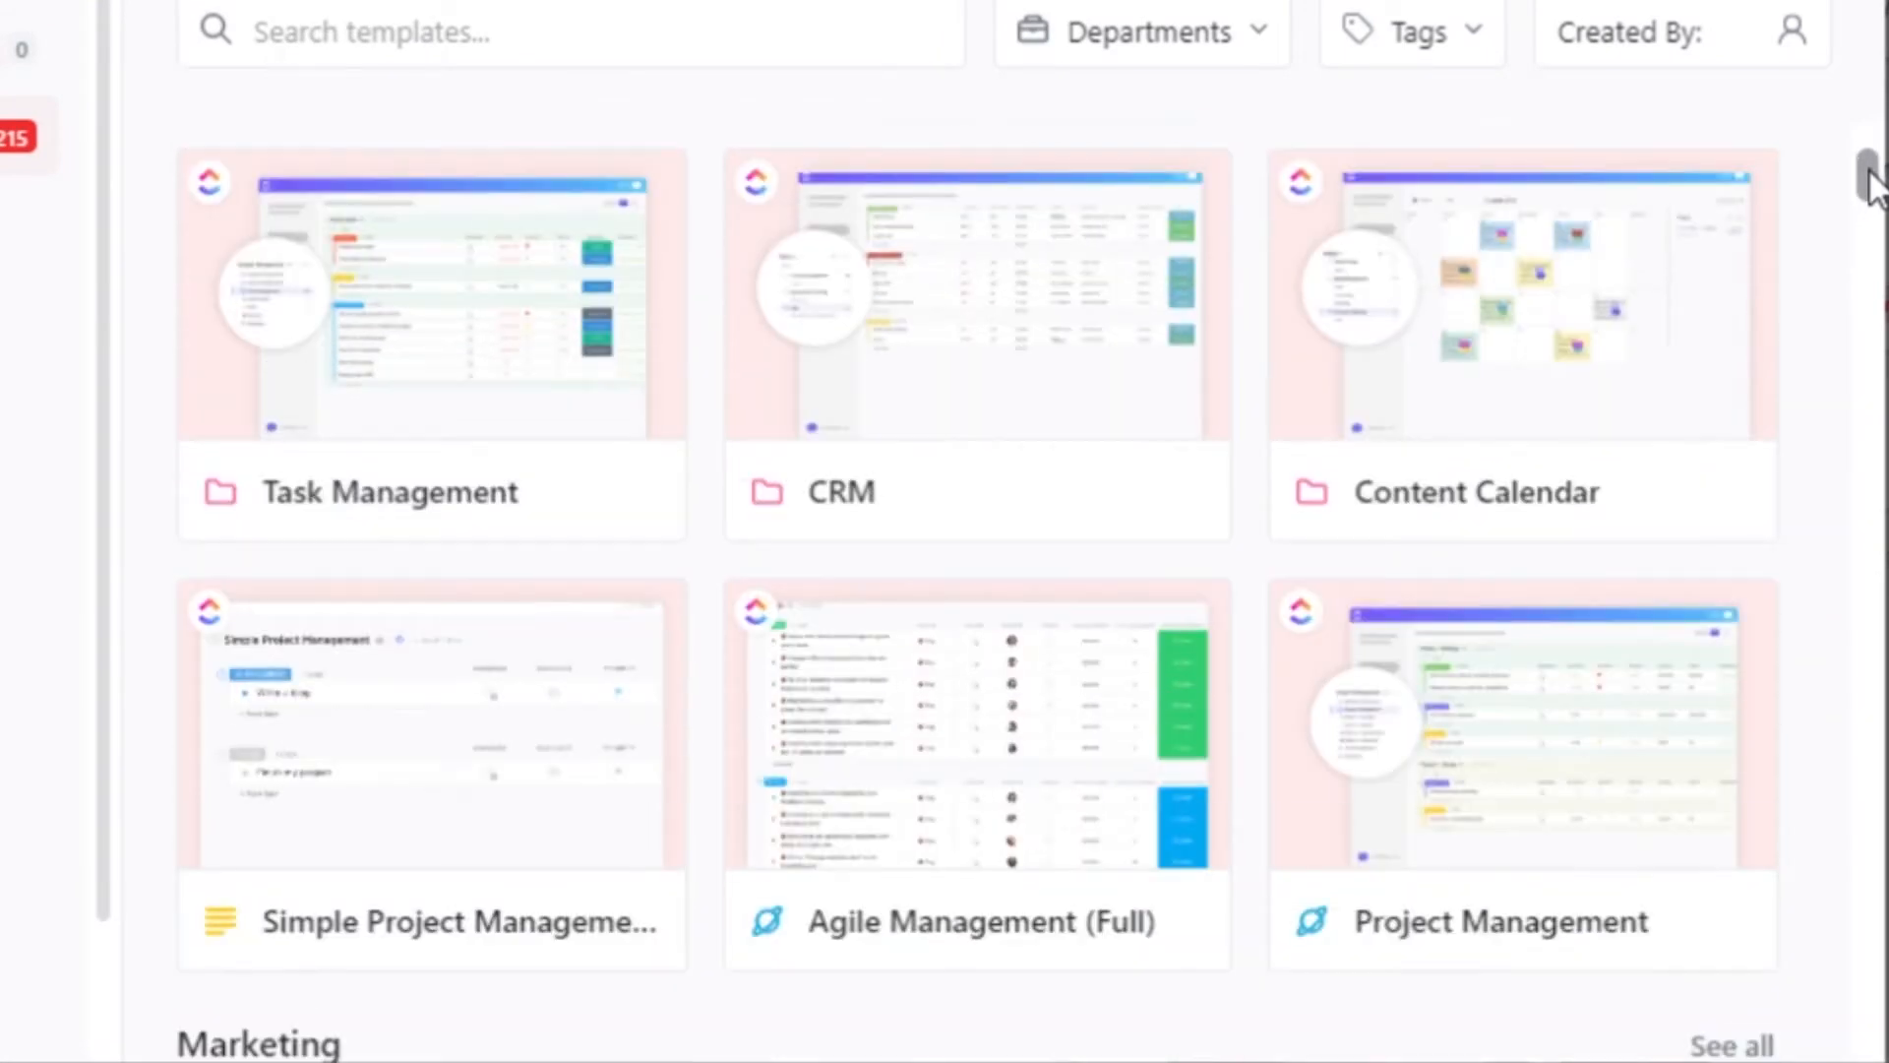
scroll("down", 3)
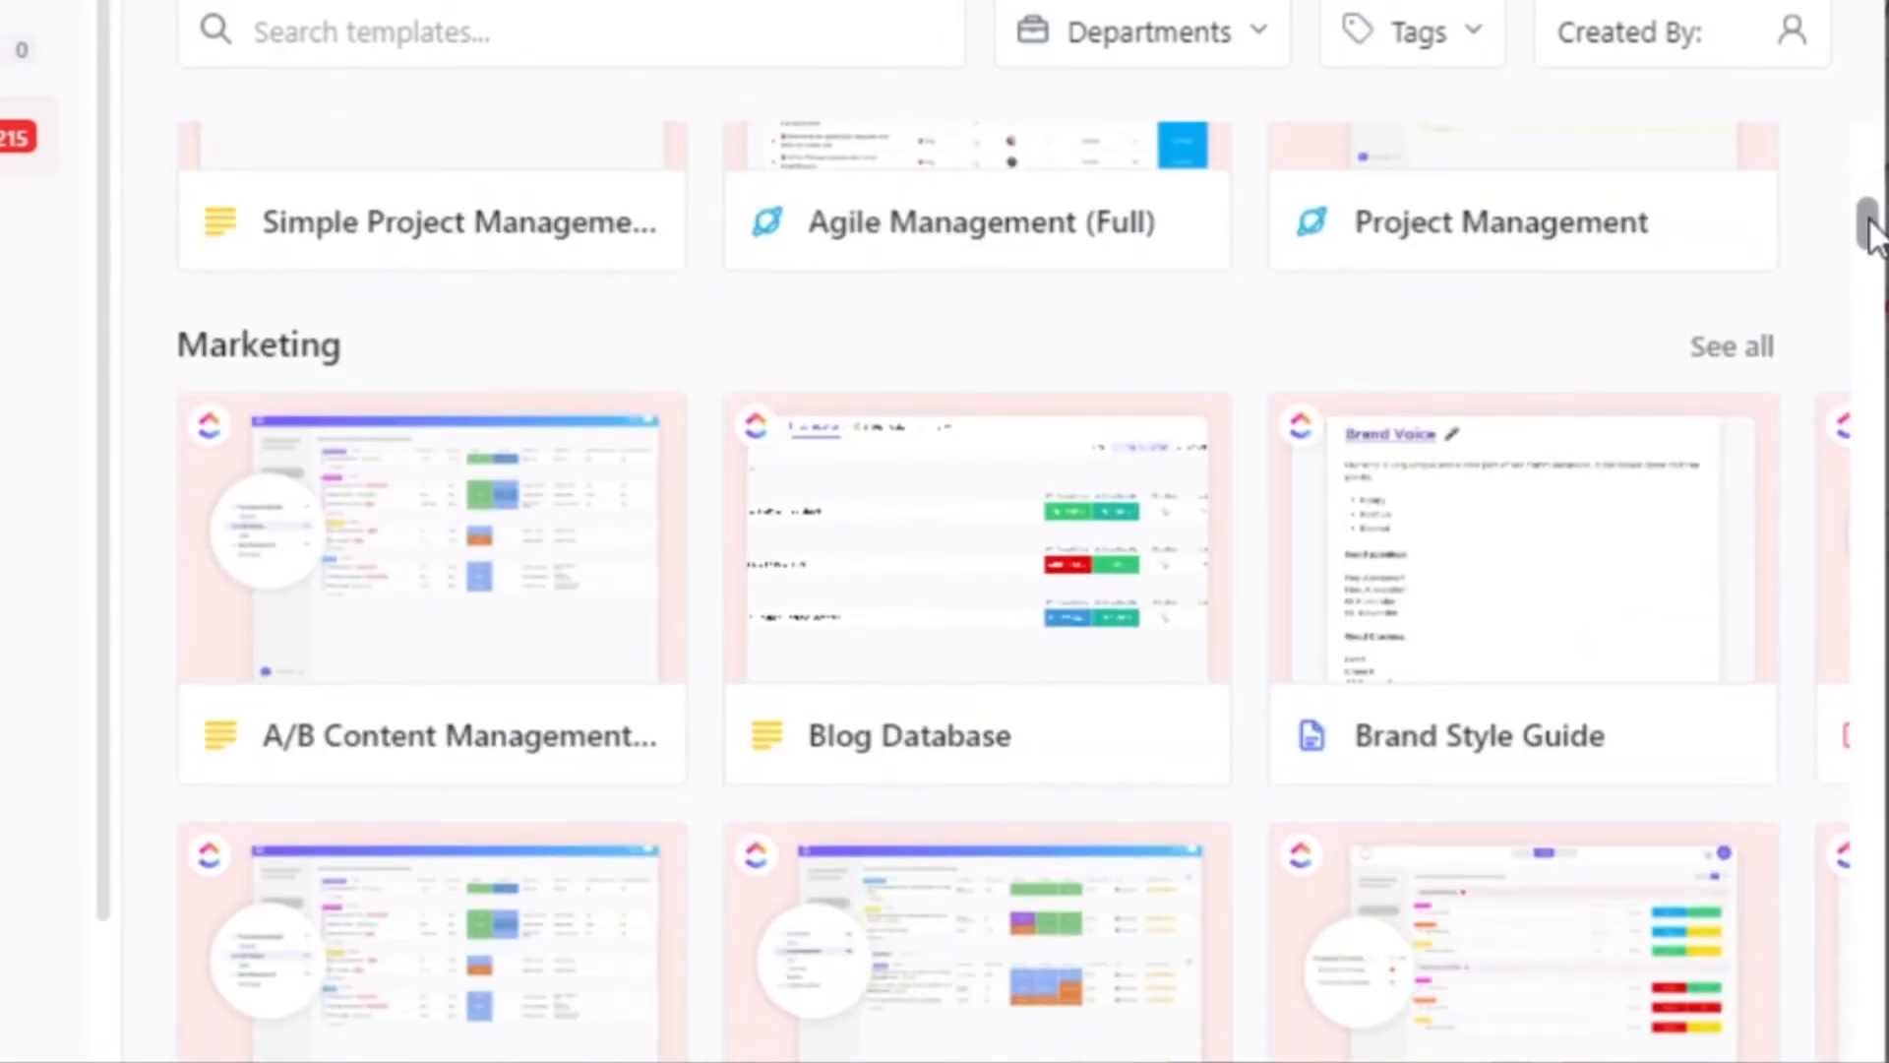
scroll("down", 3)
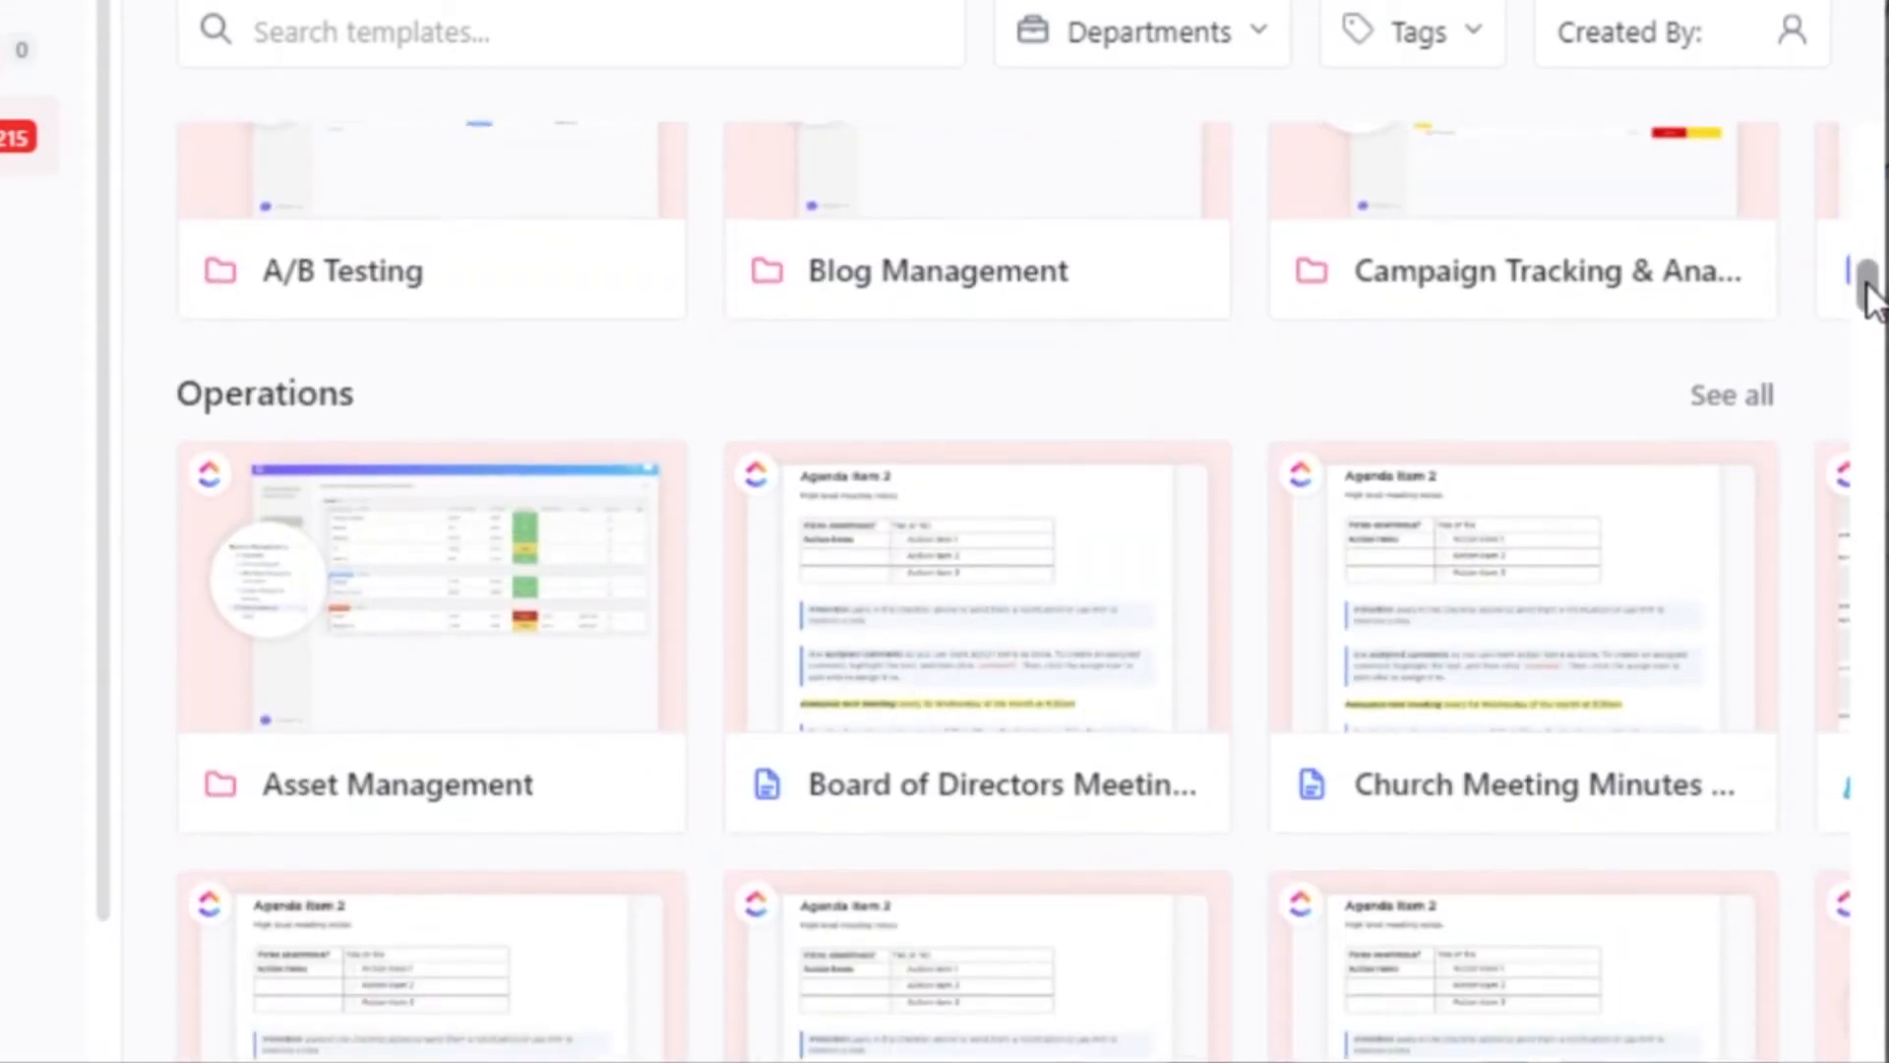
scroll("down", 3)
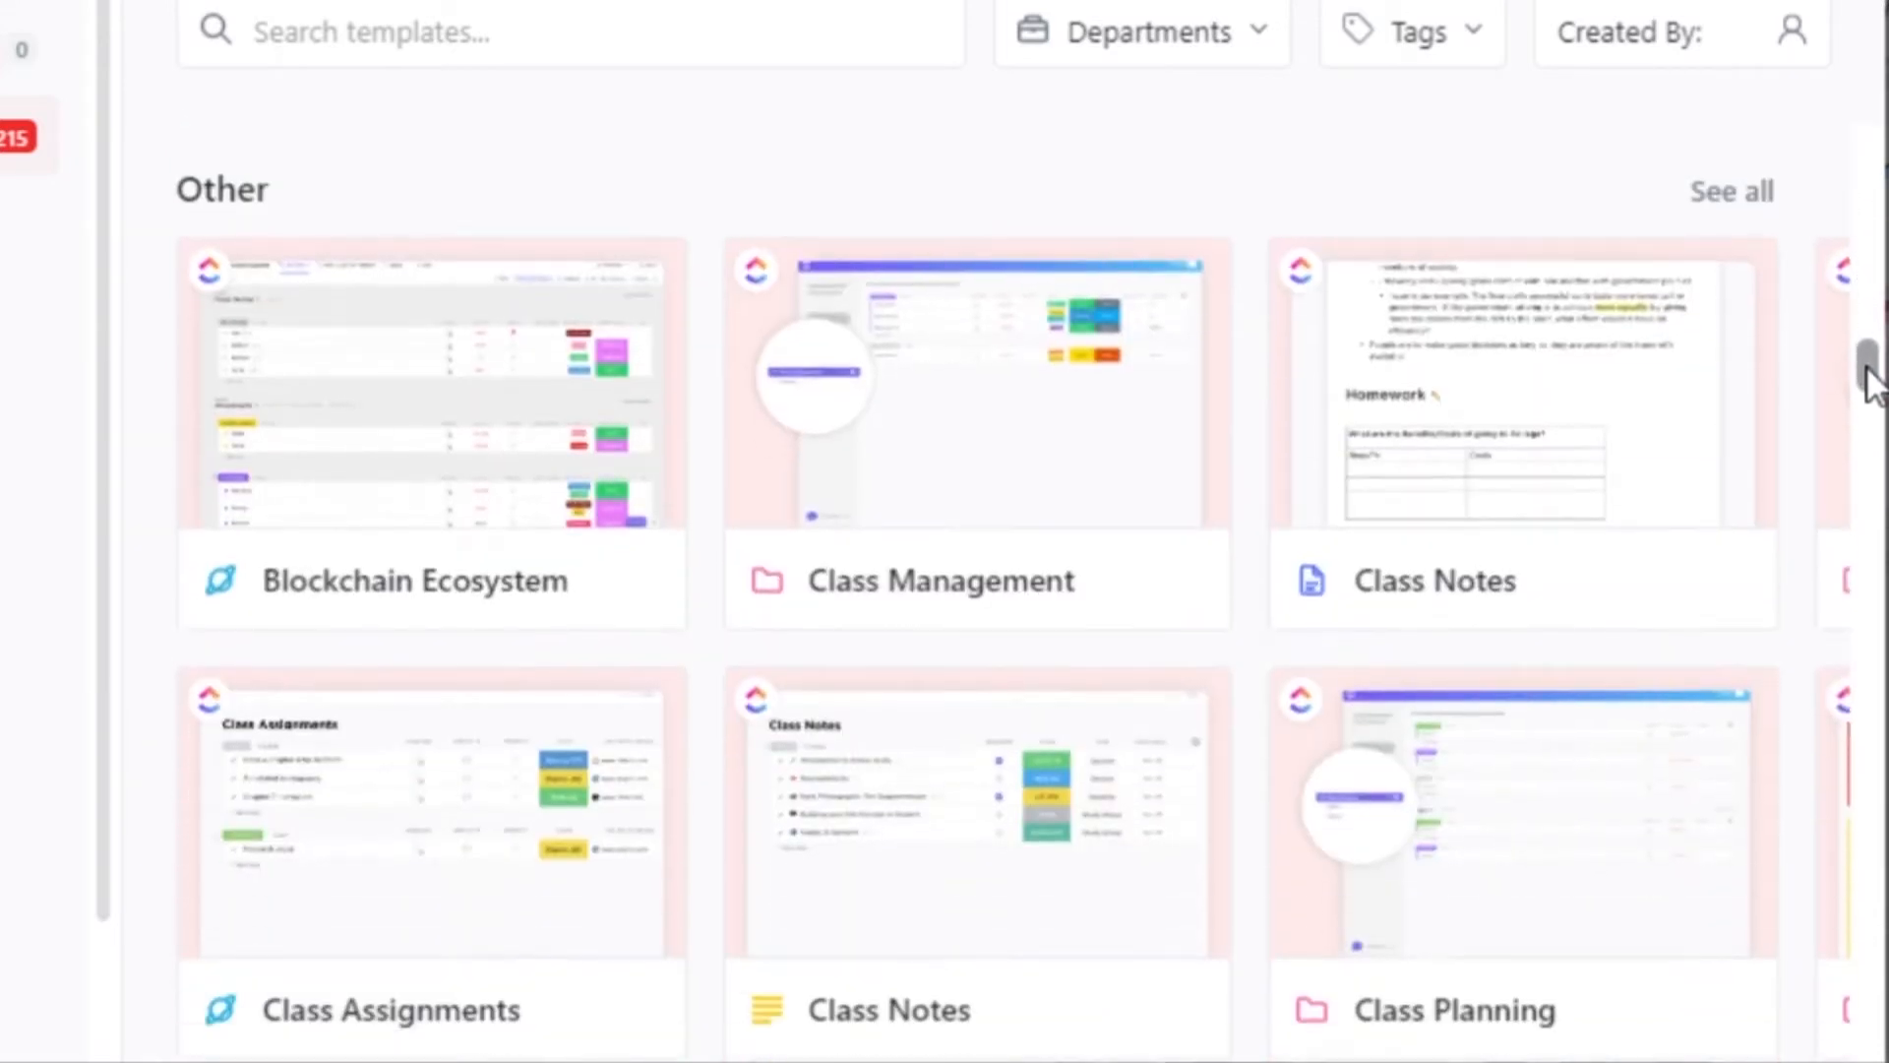
scroll("down", 3)
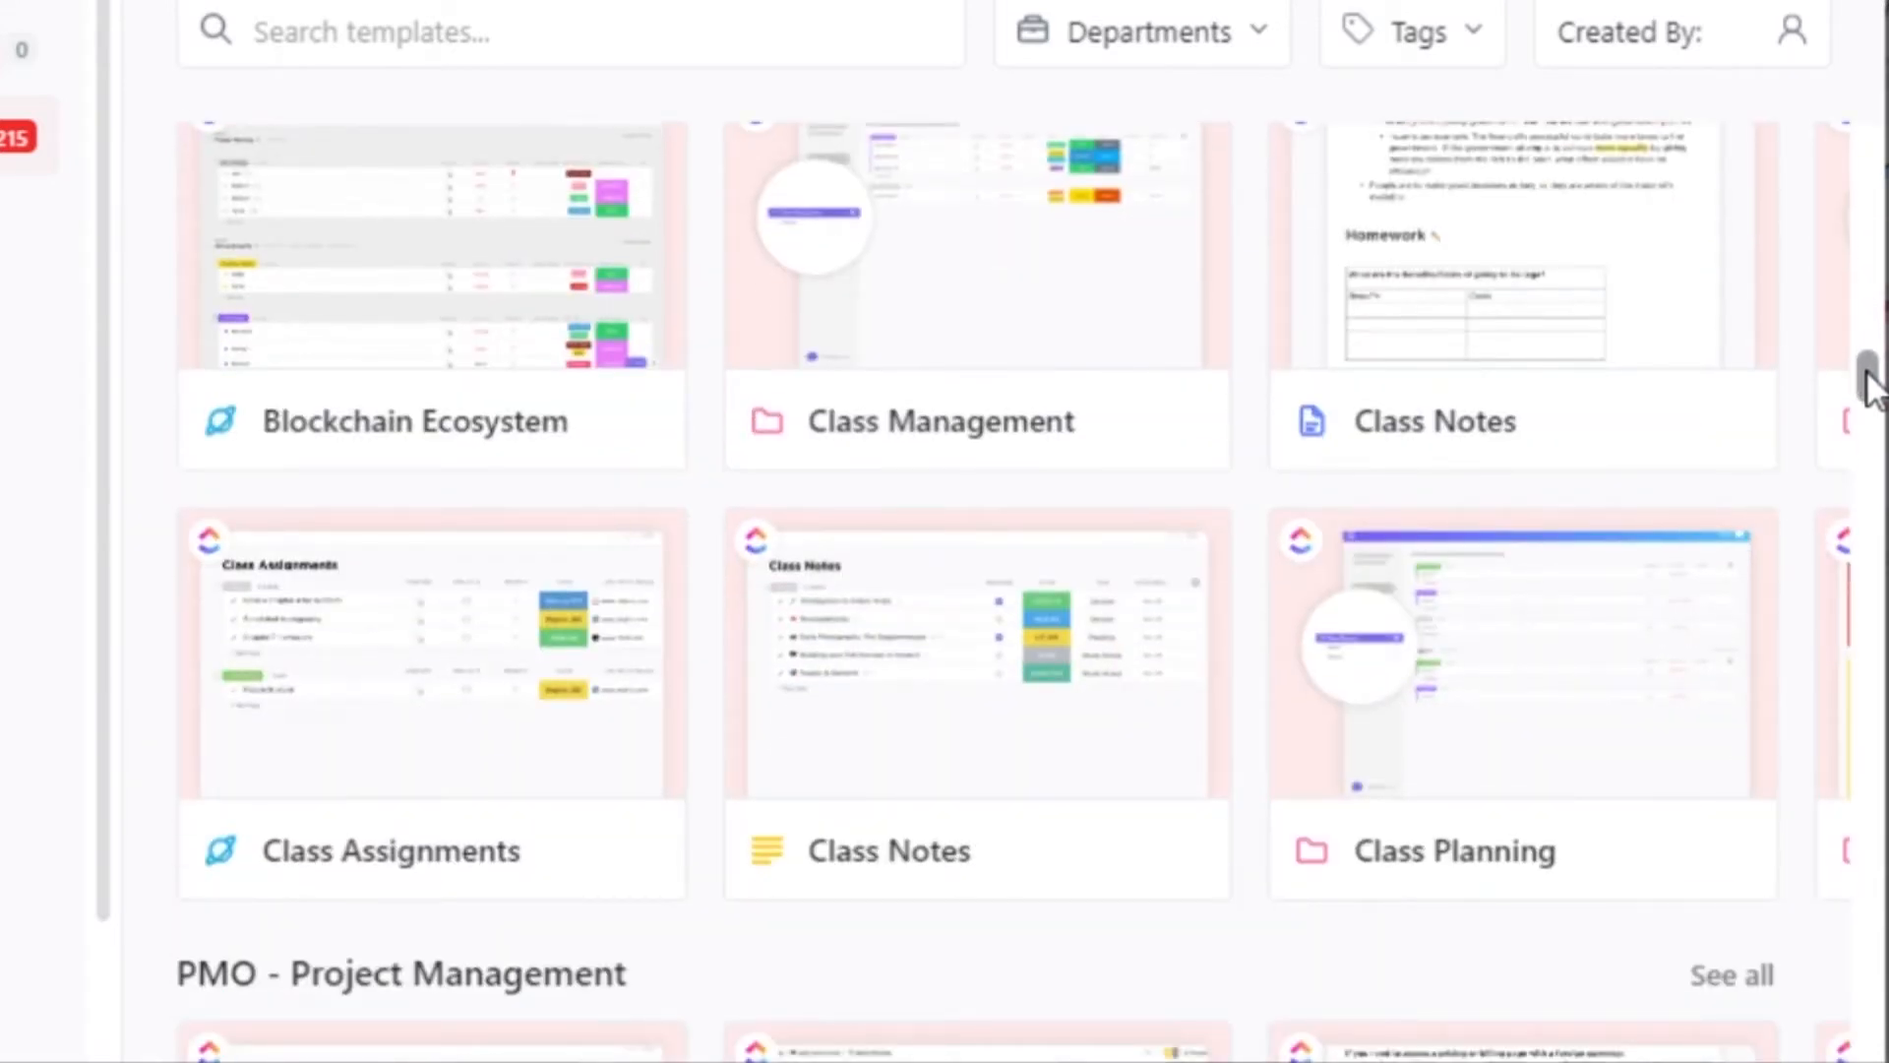
scroll("down", 3)
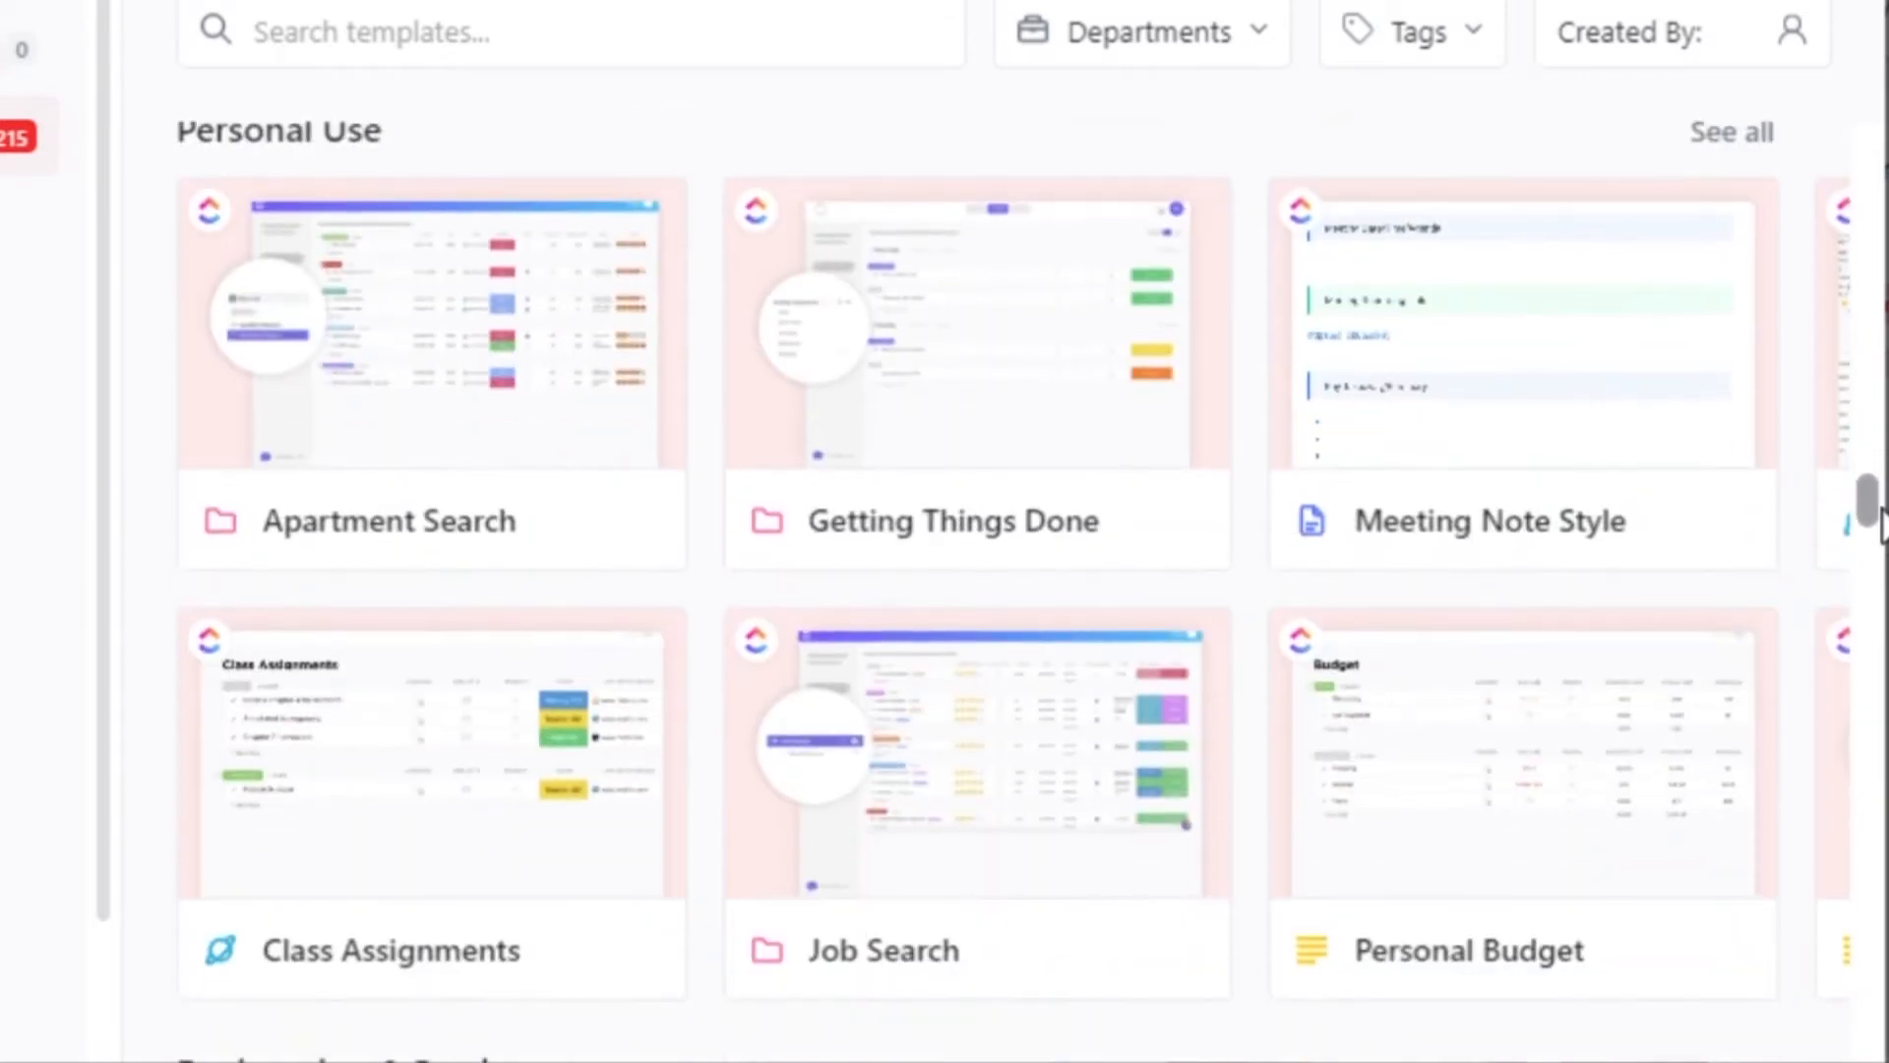
scroll("down", 3)
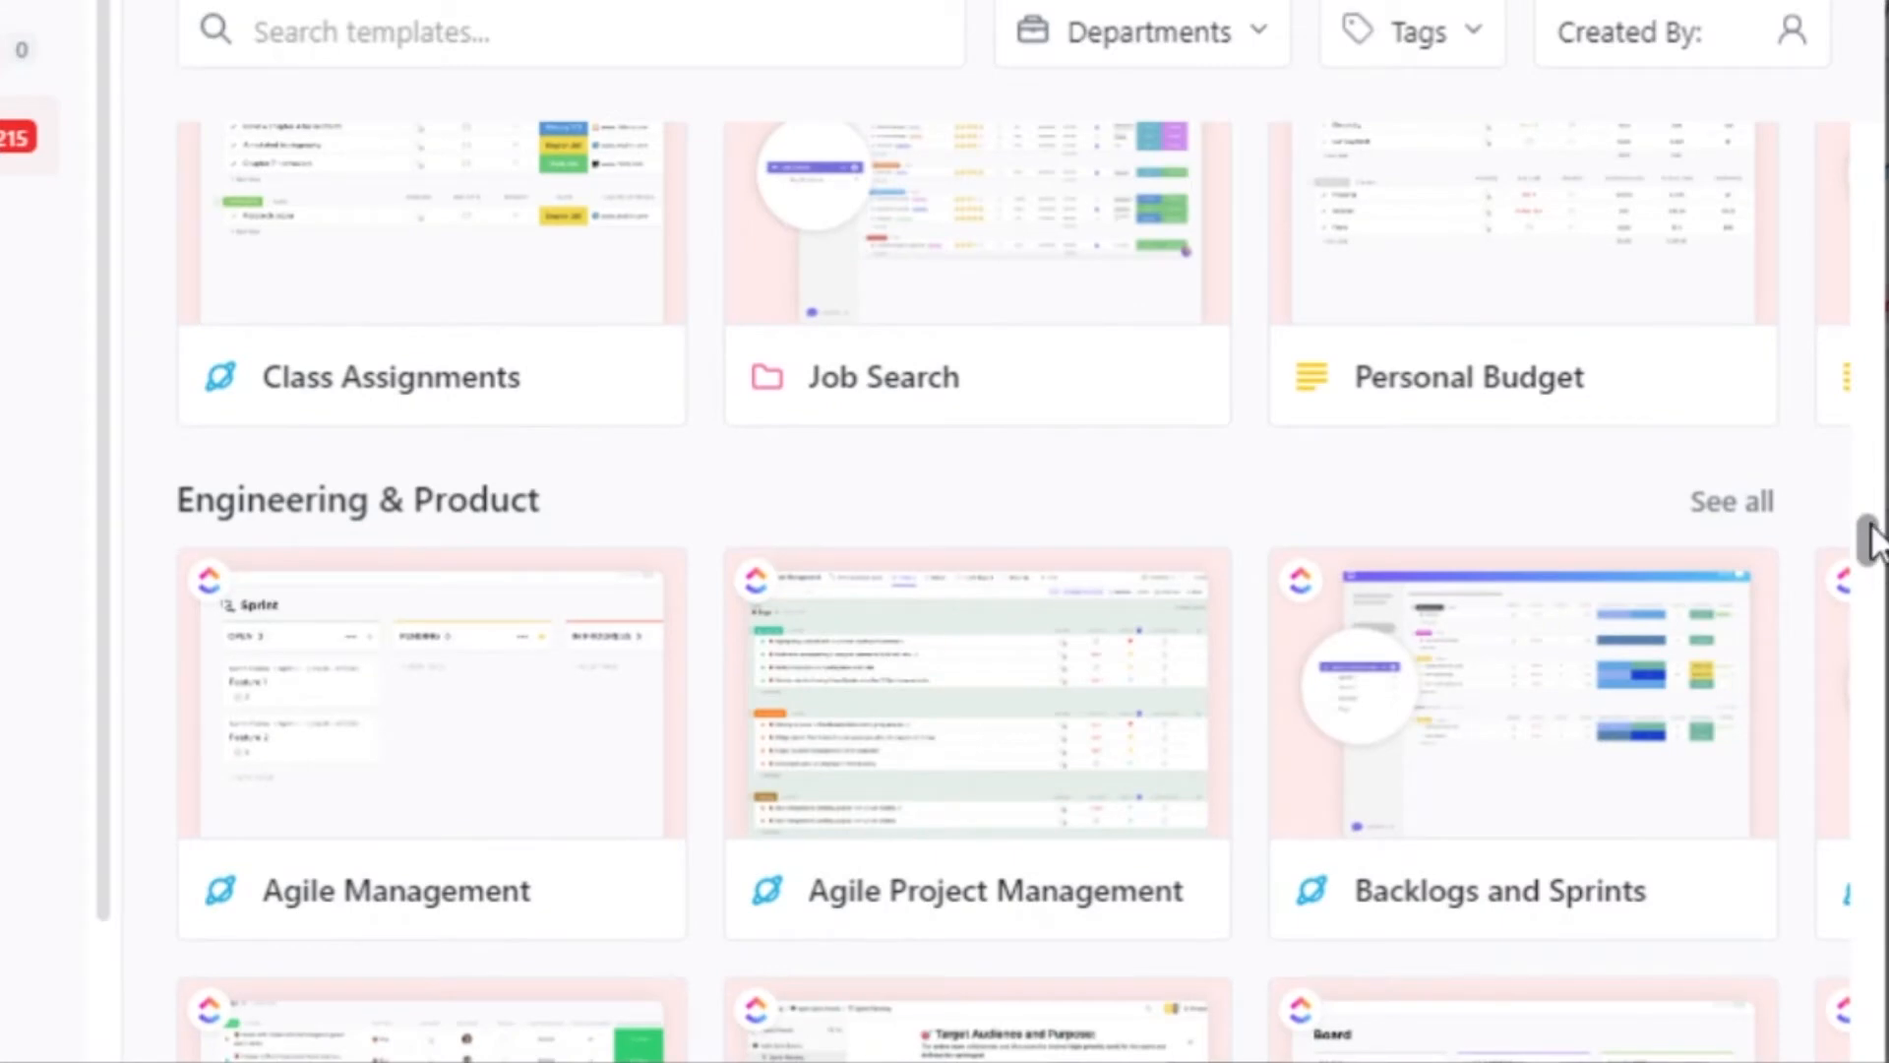
scroll("down", 3)
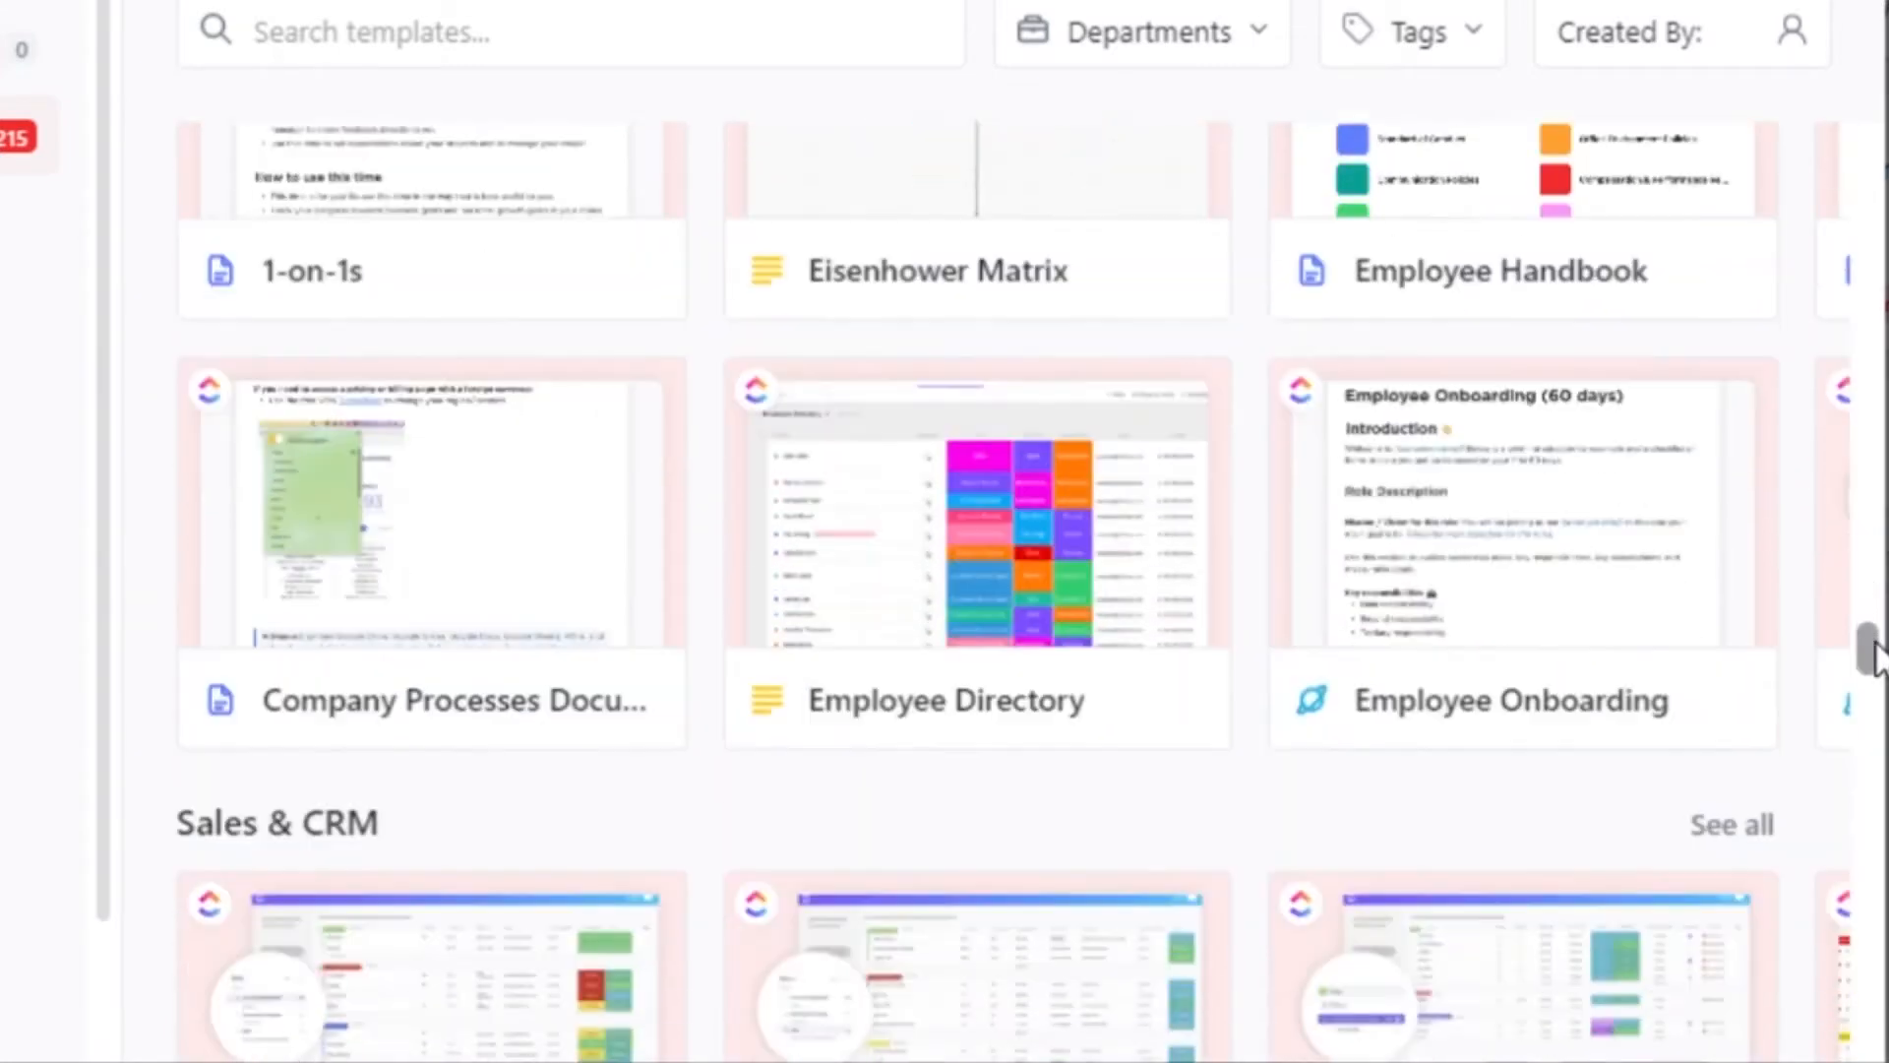
scroll("down", 3)
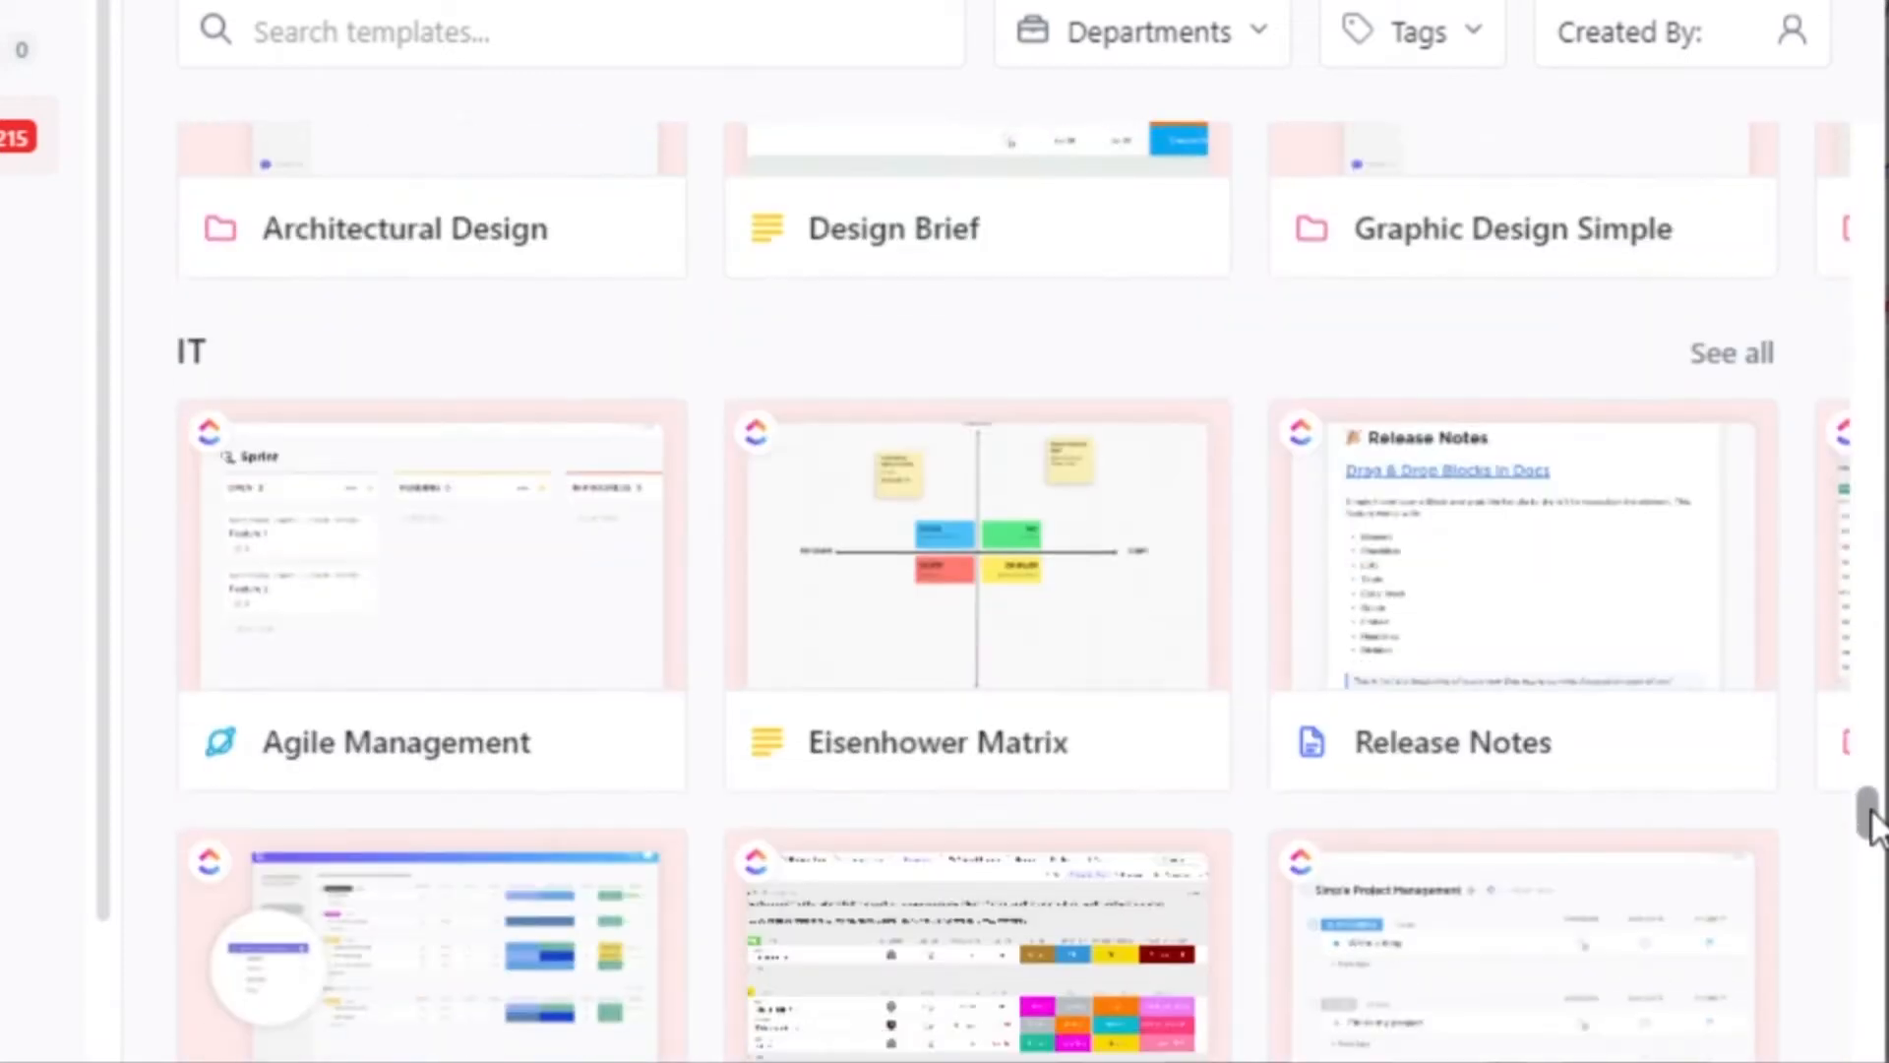
scroll("down", 3)
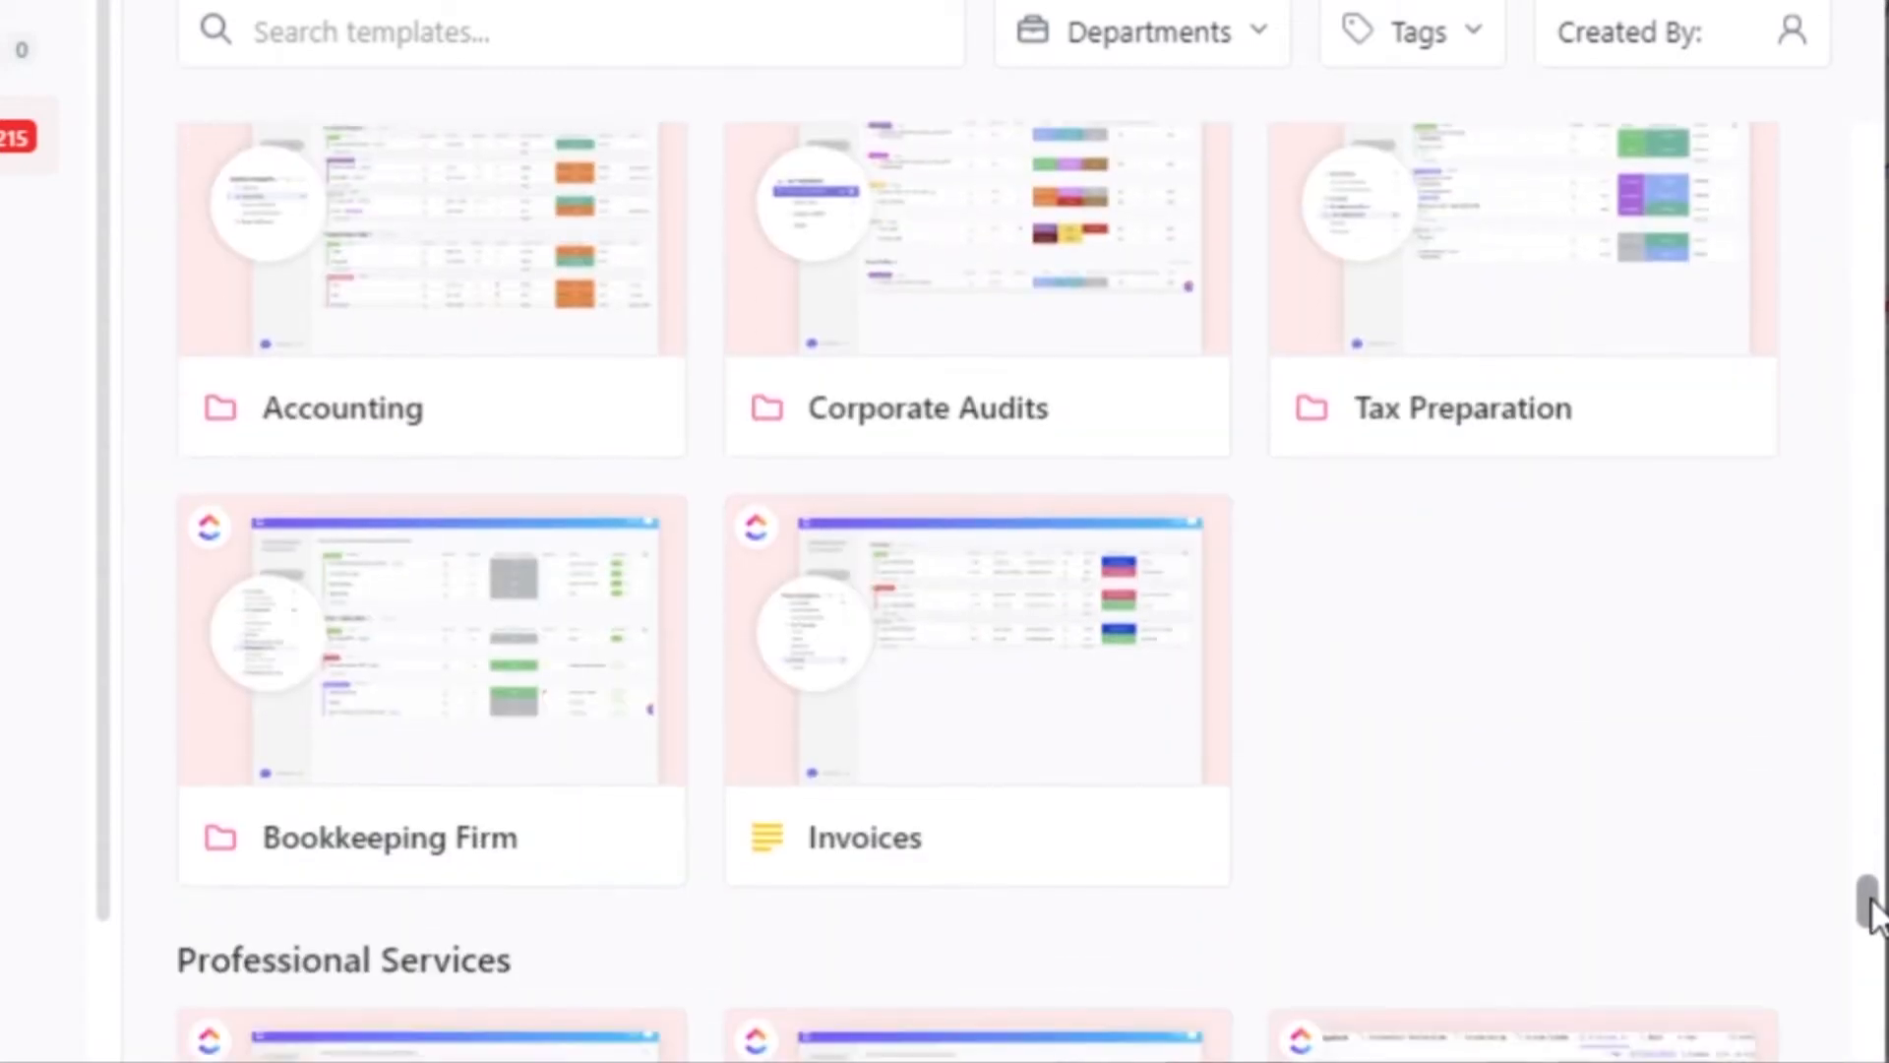
scroll("down", 3)
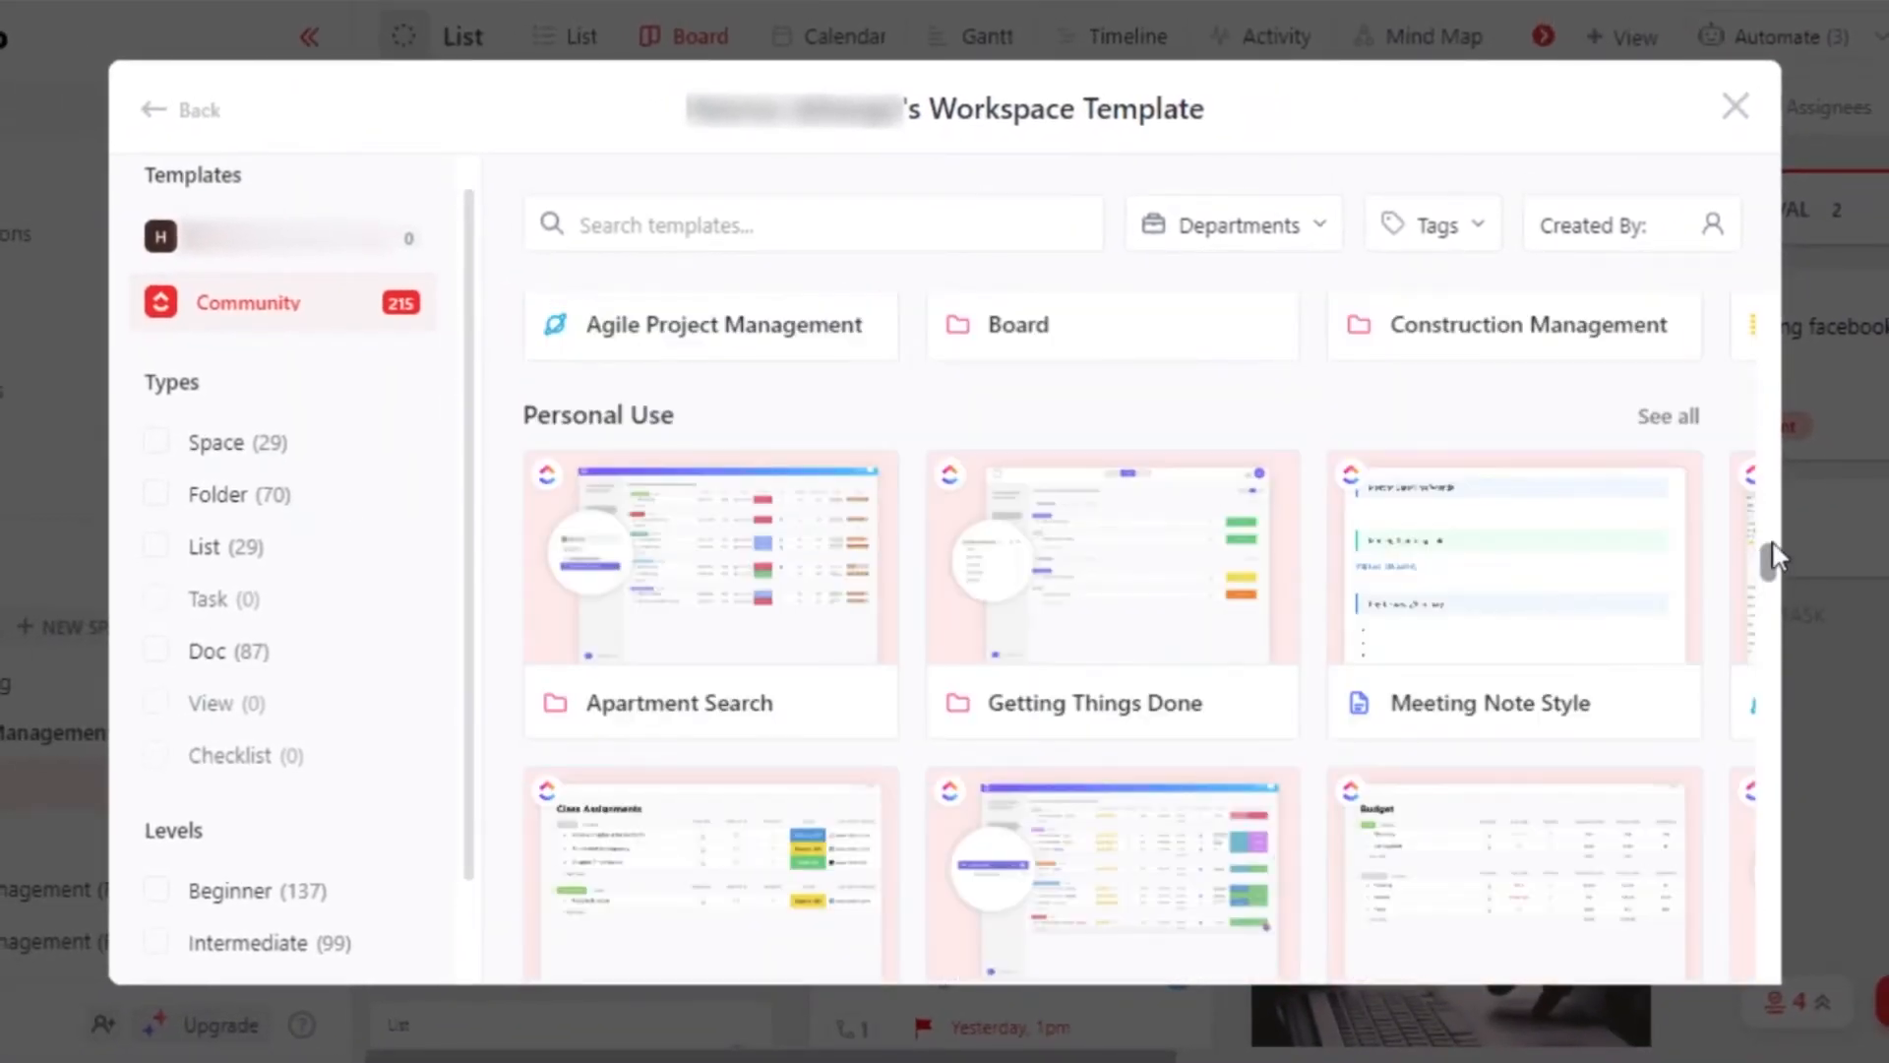
scroll("down", 3)
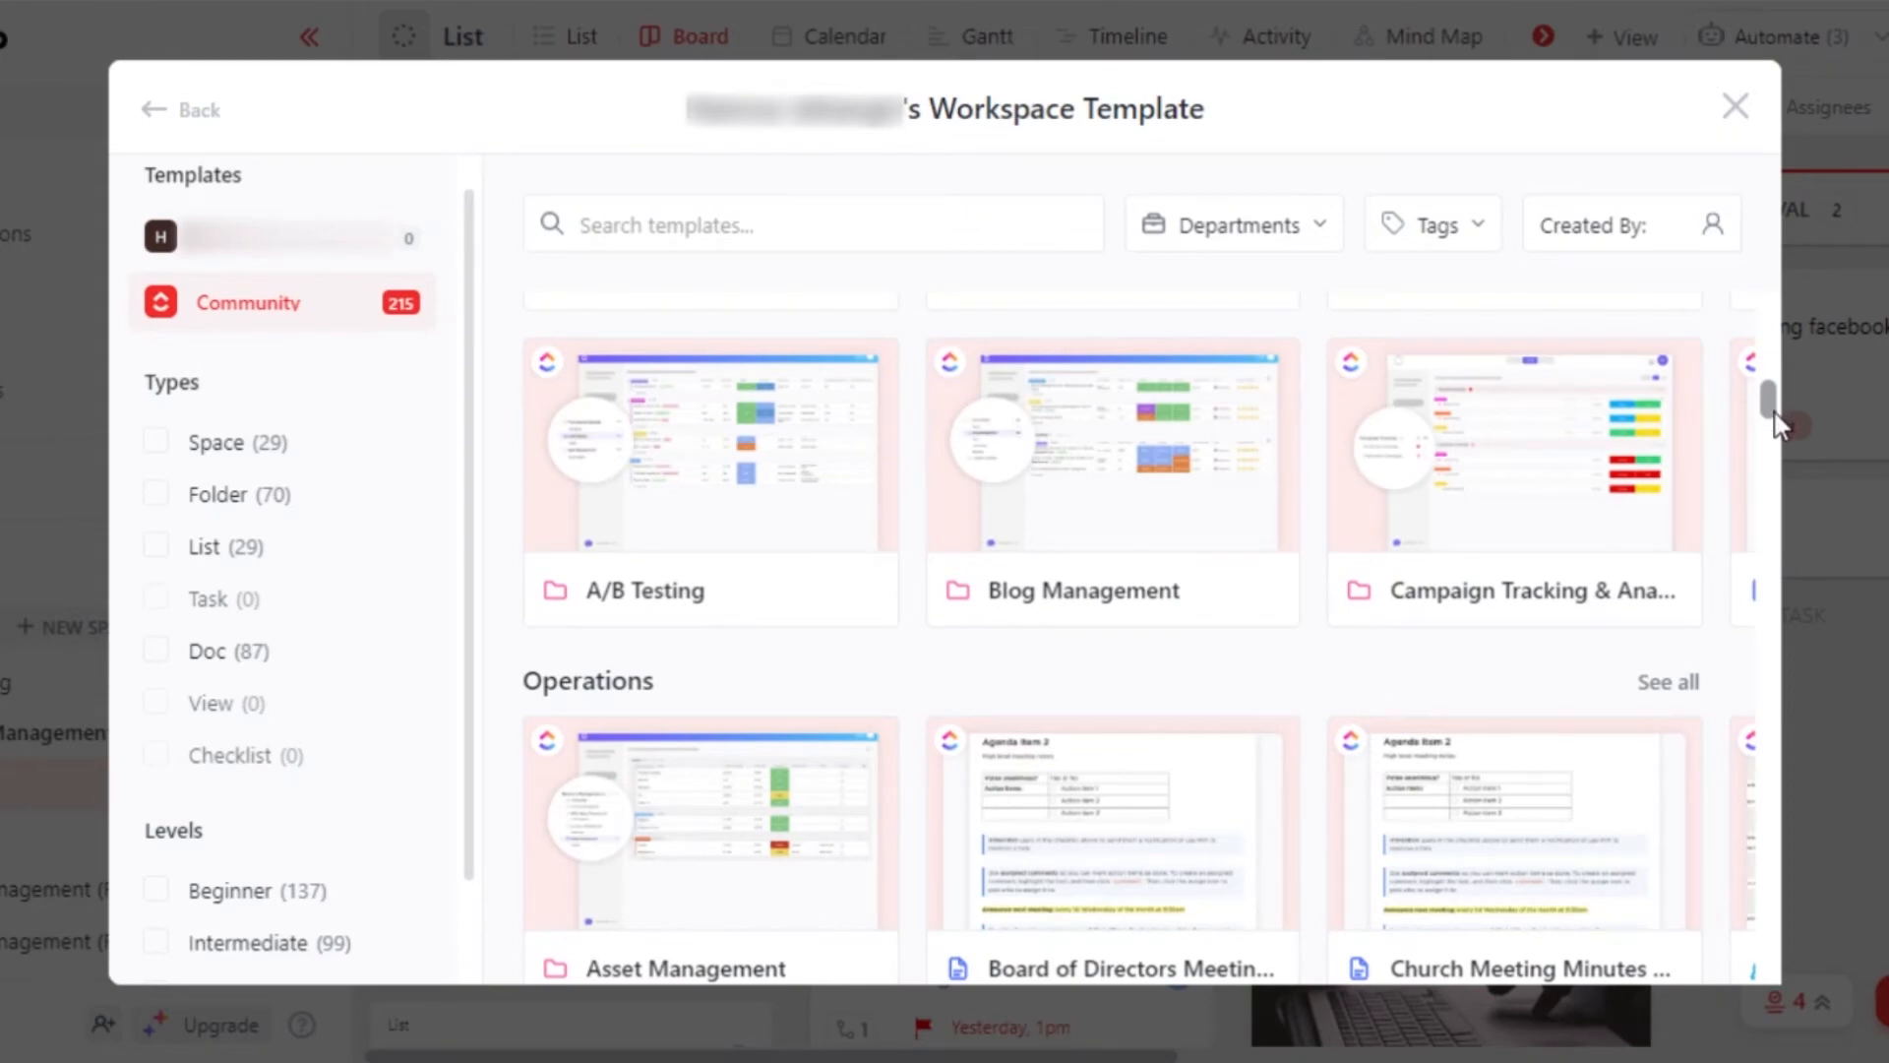
scroll("down", 3)
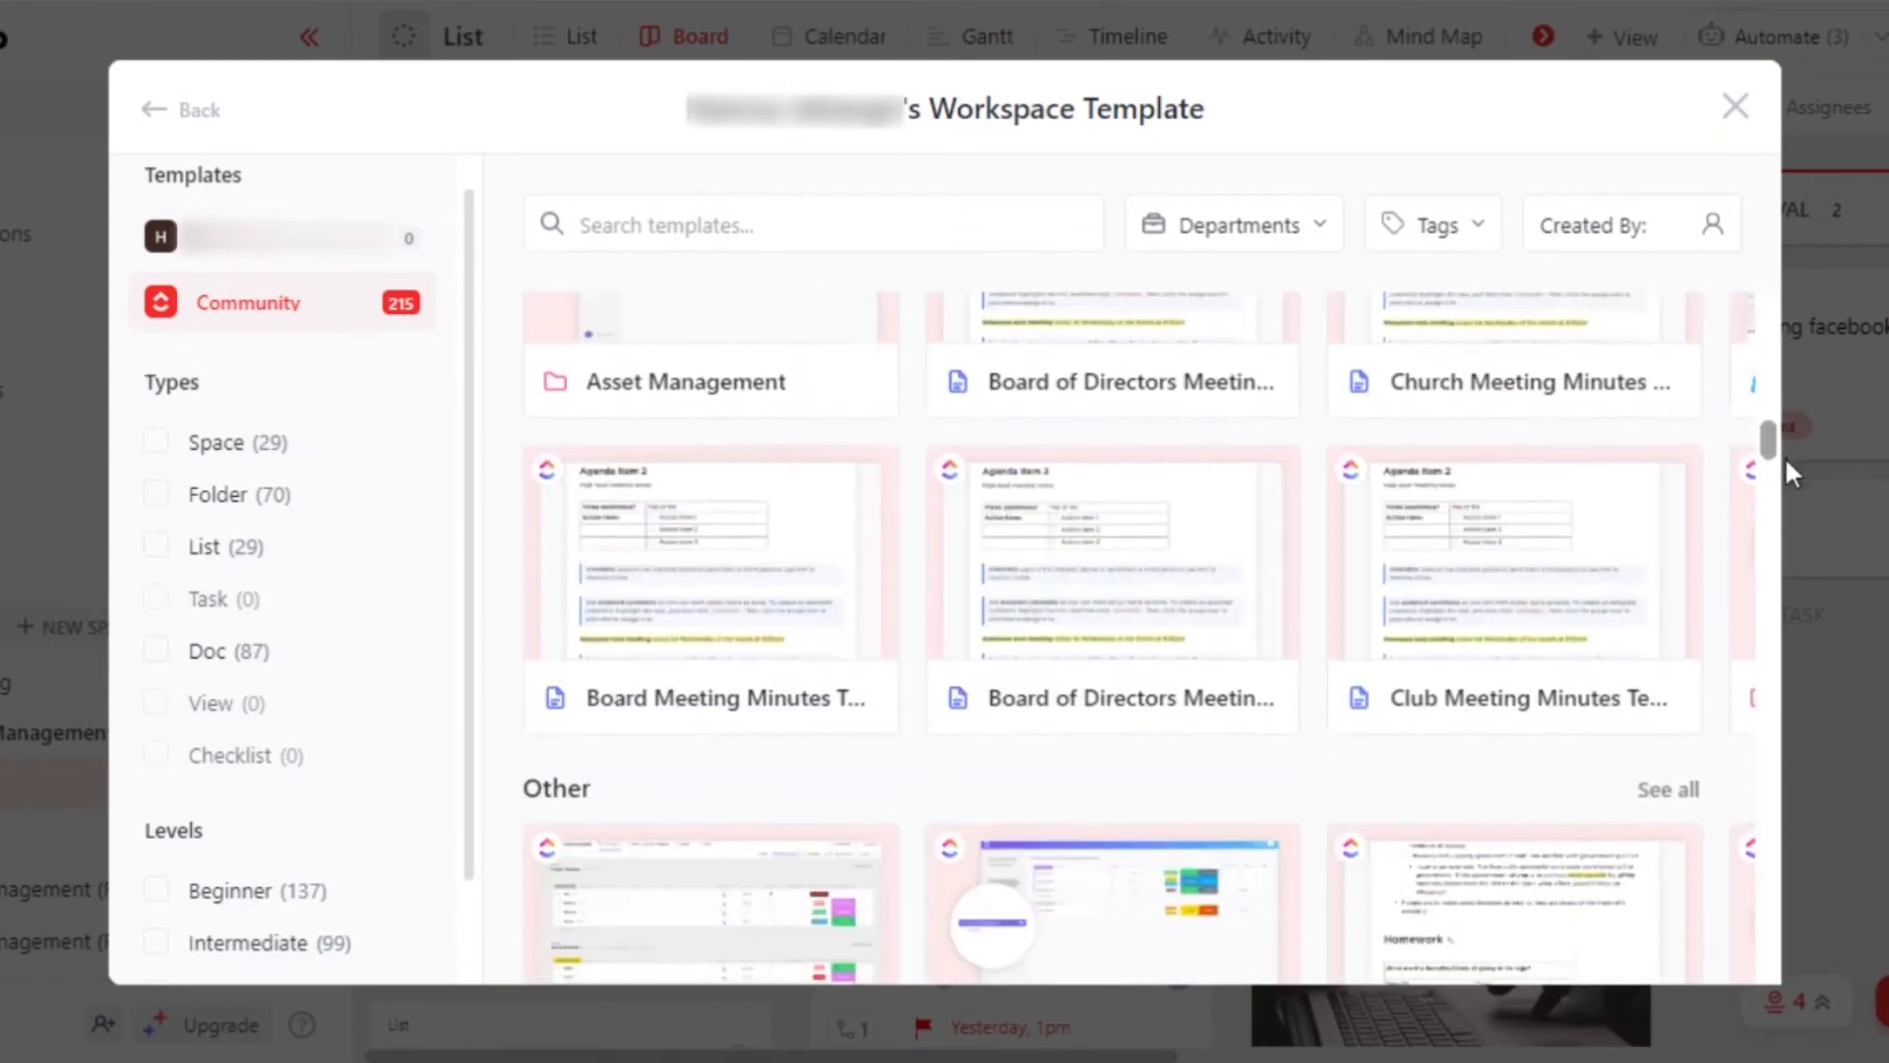
scroll("down", 3)
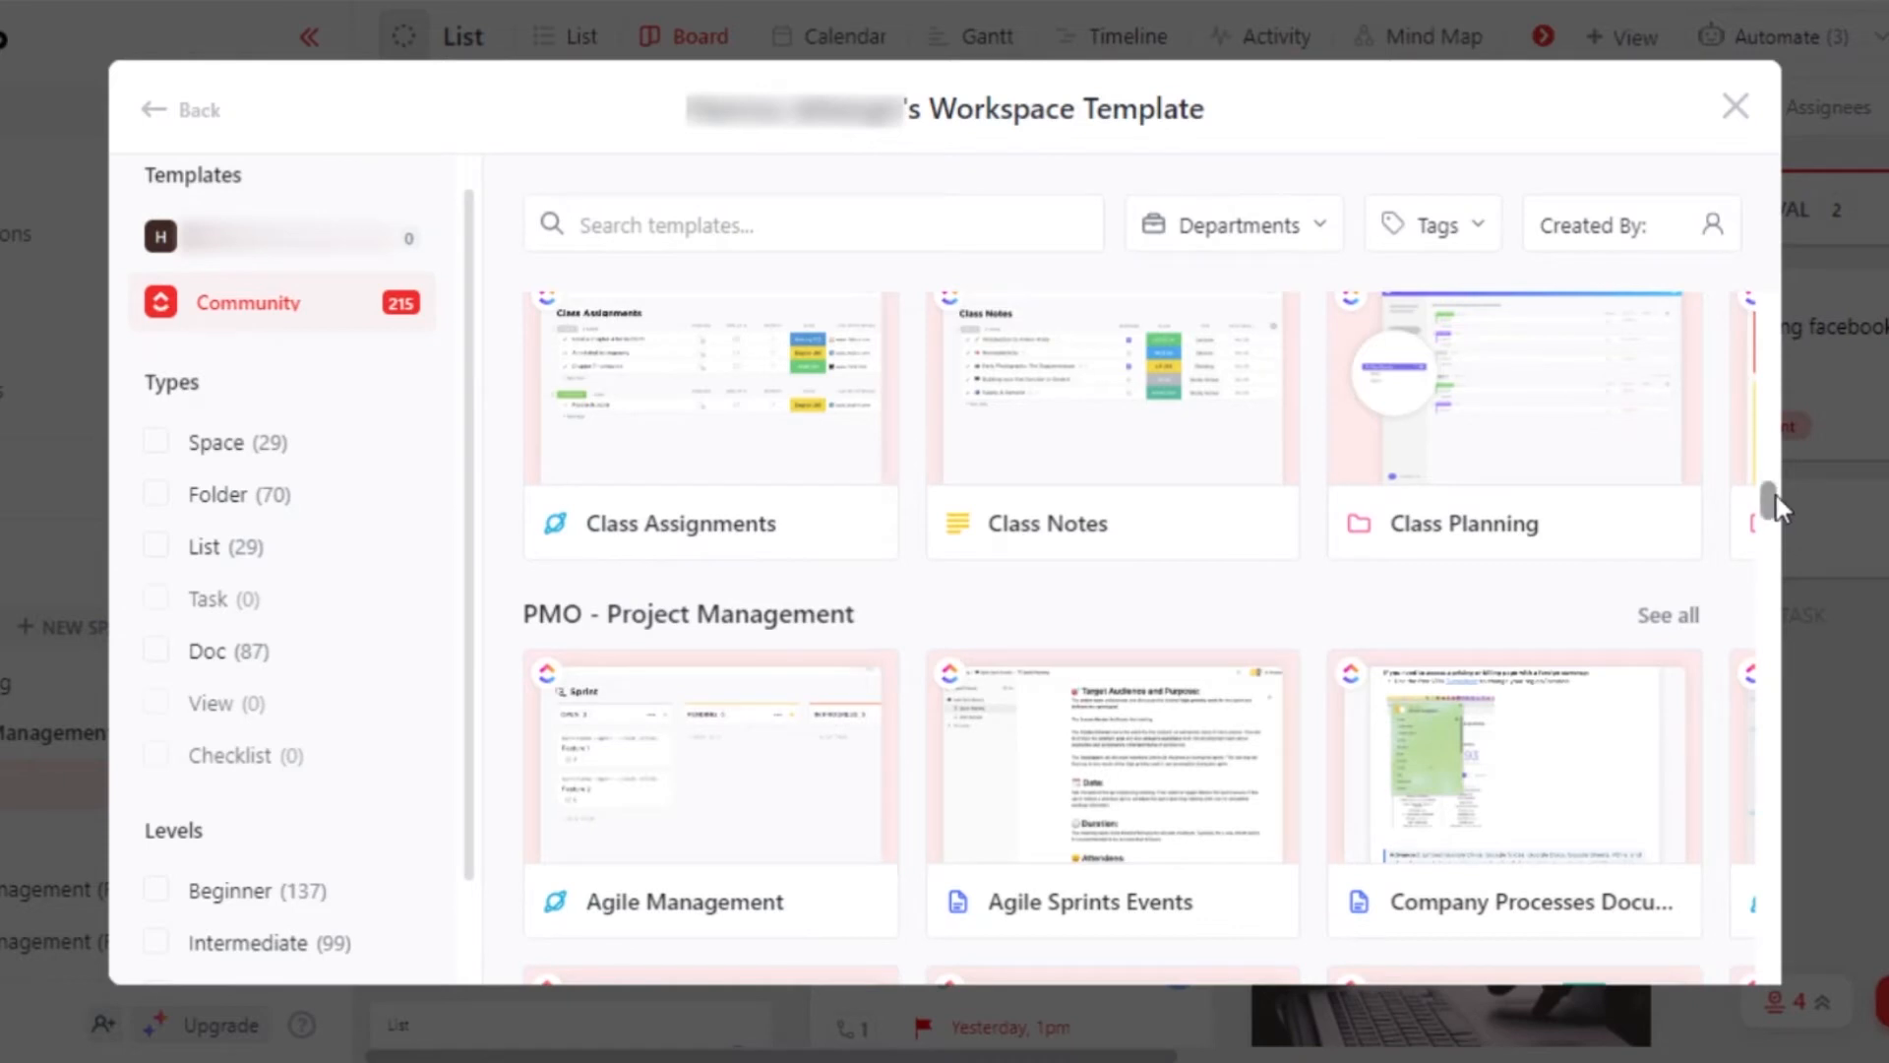
scroll("down", 3)
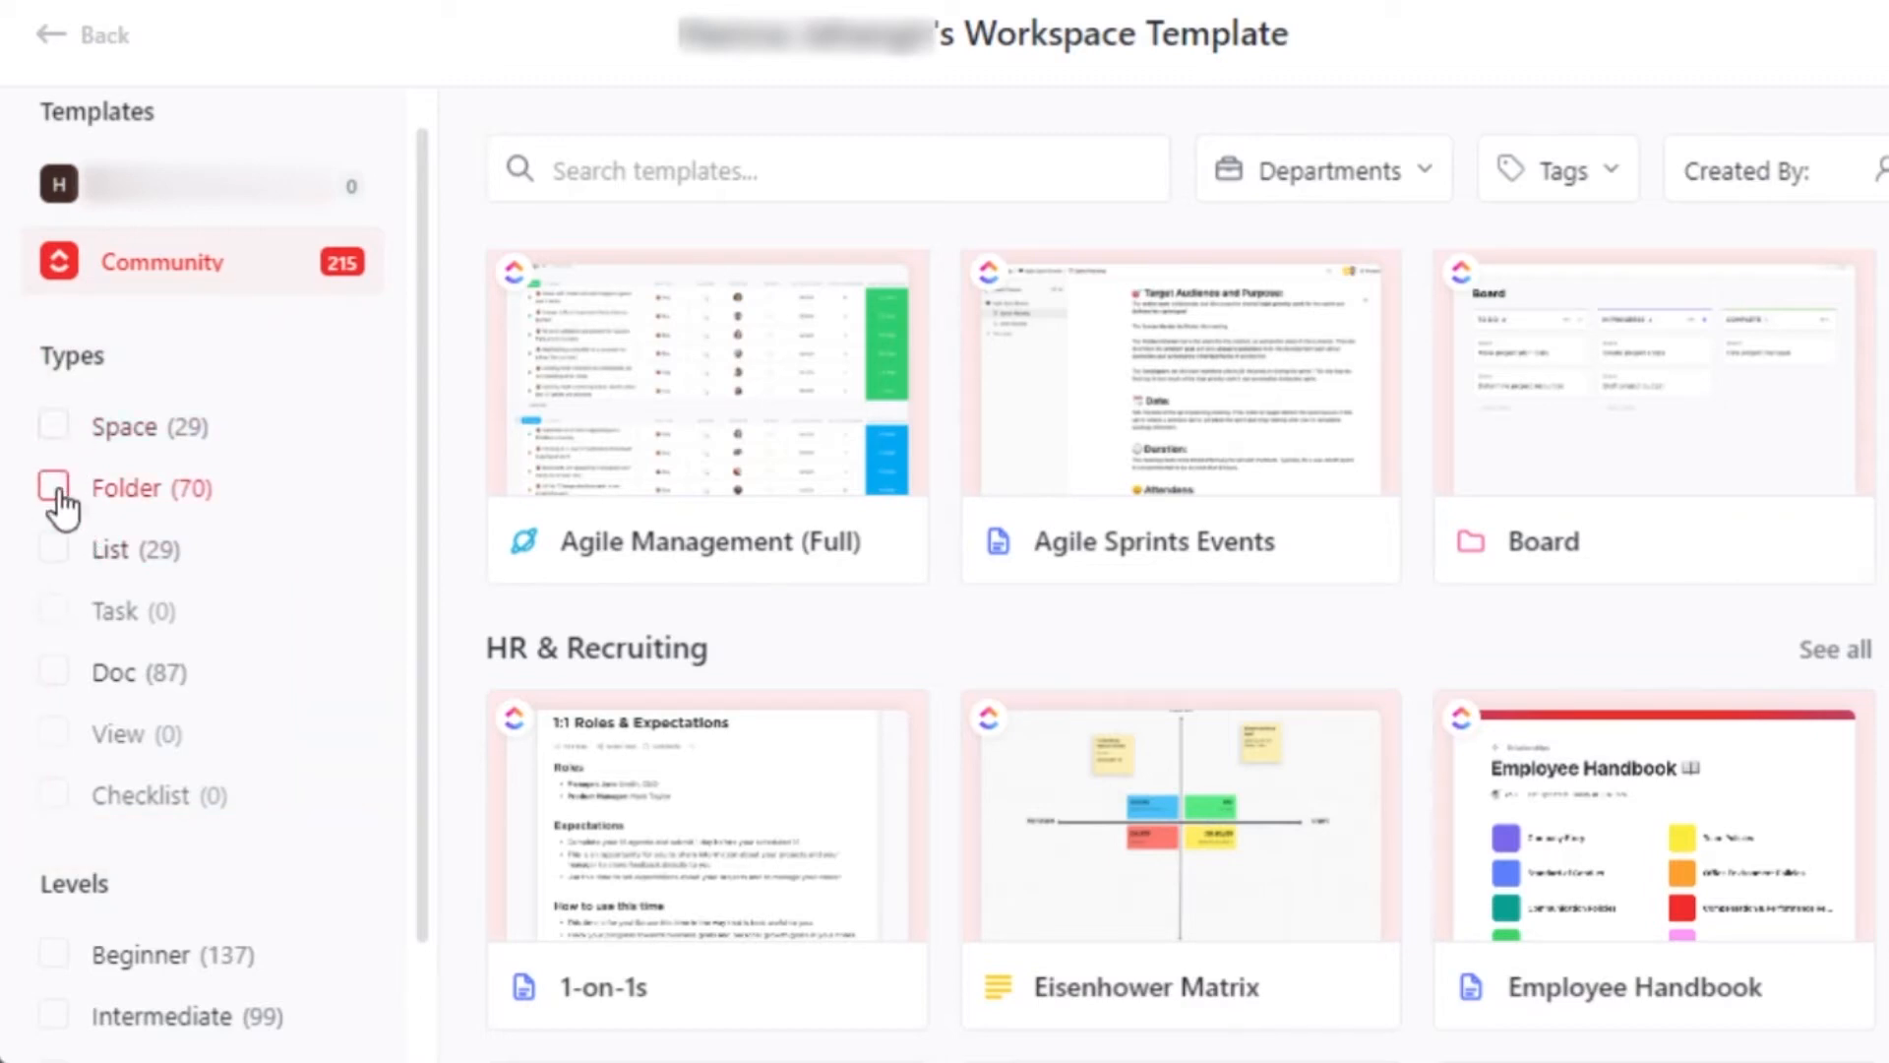
left_click(53, 487)
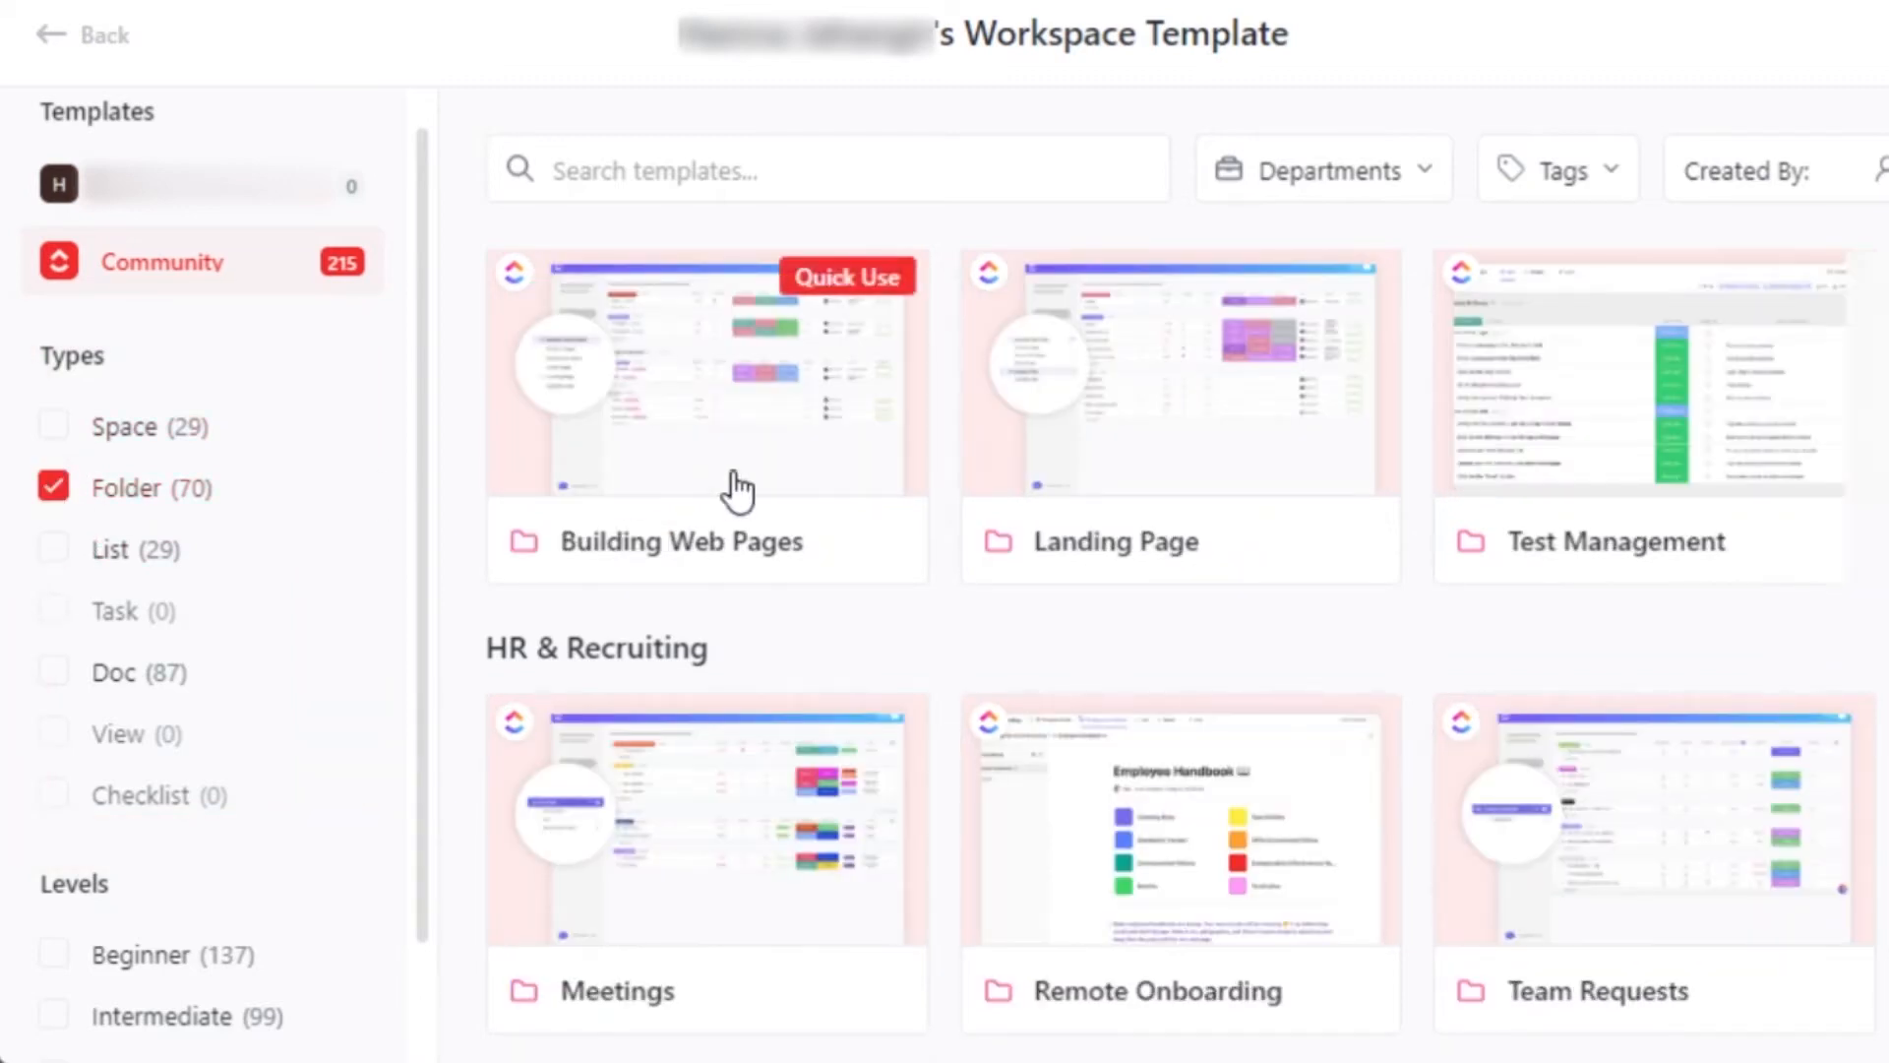
mouse_move(953, 608)
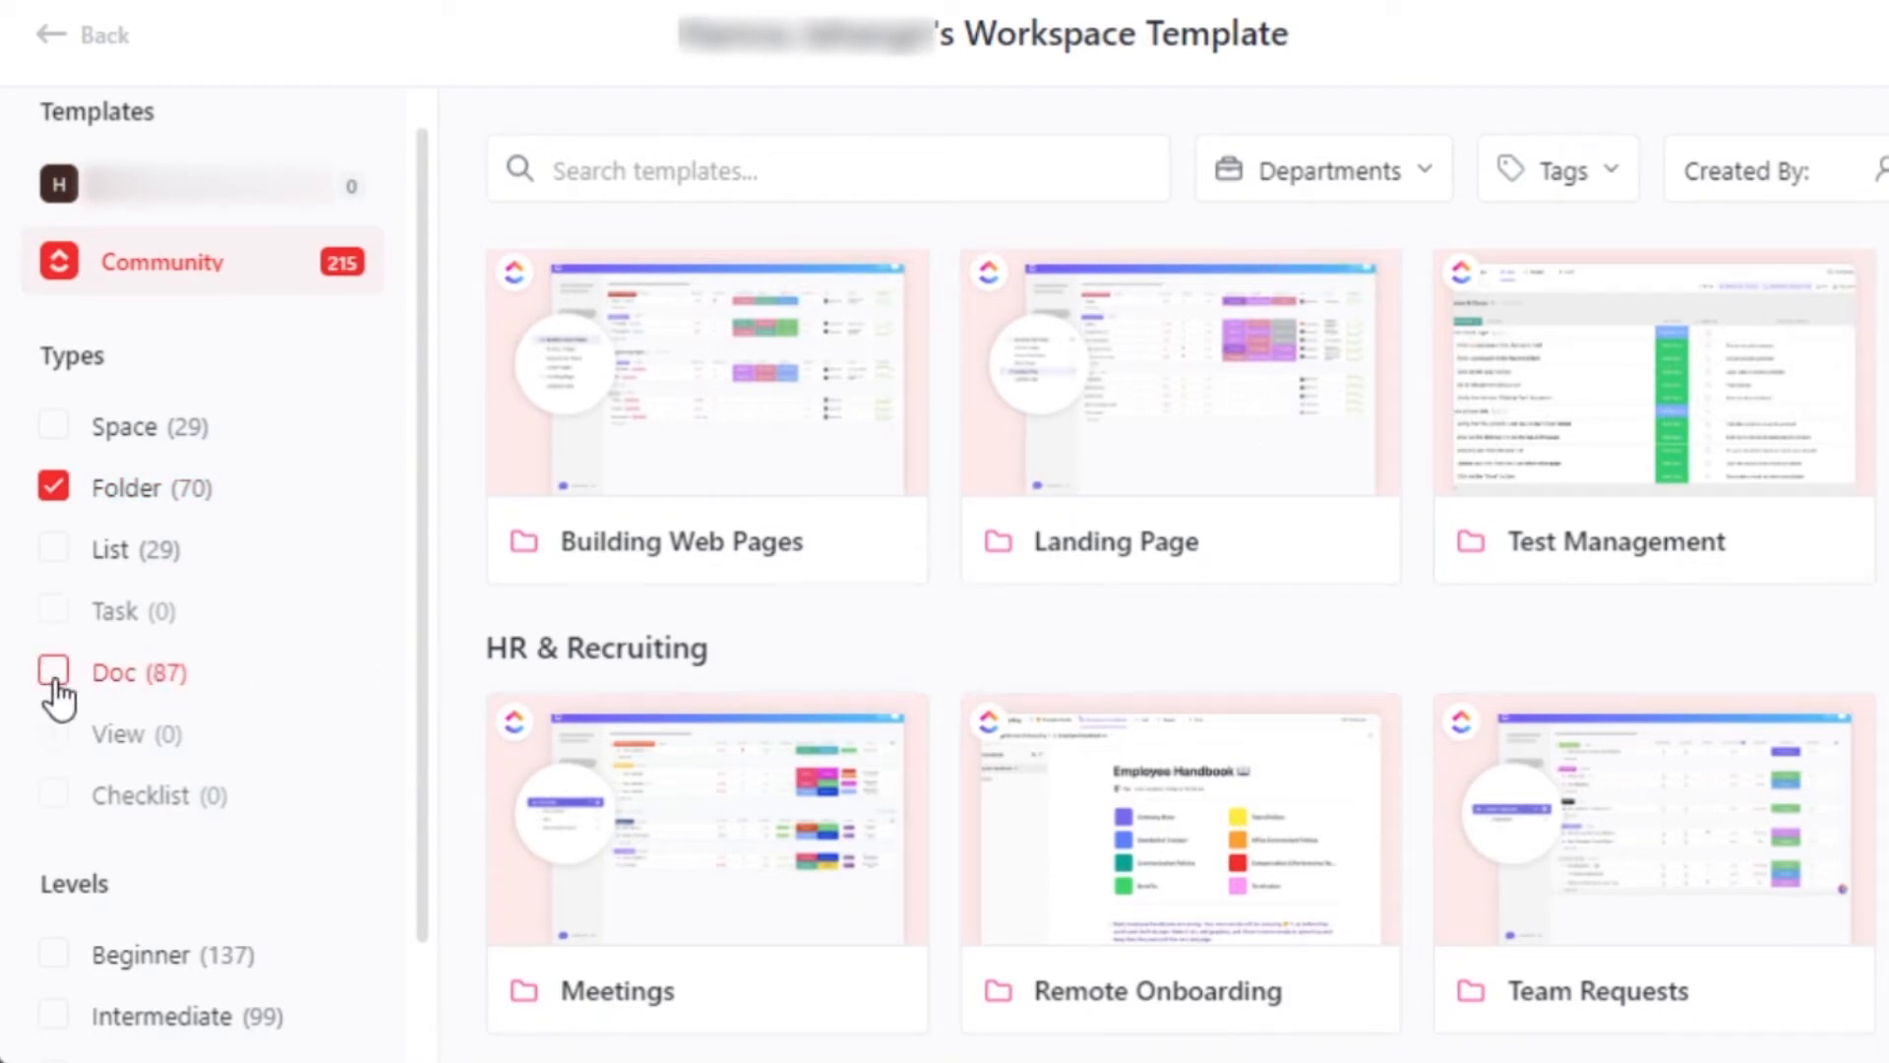
left_click(52, 673)
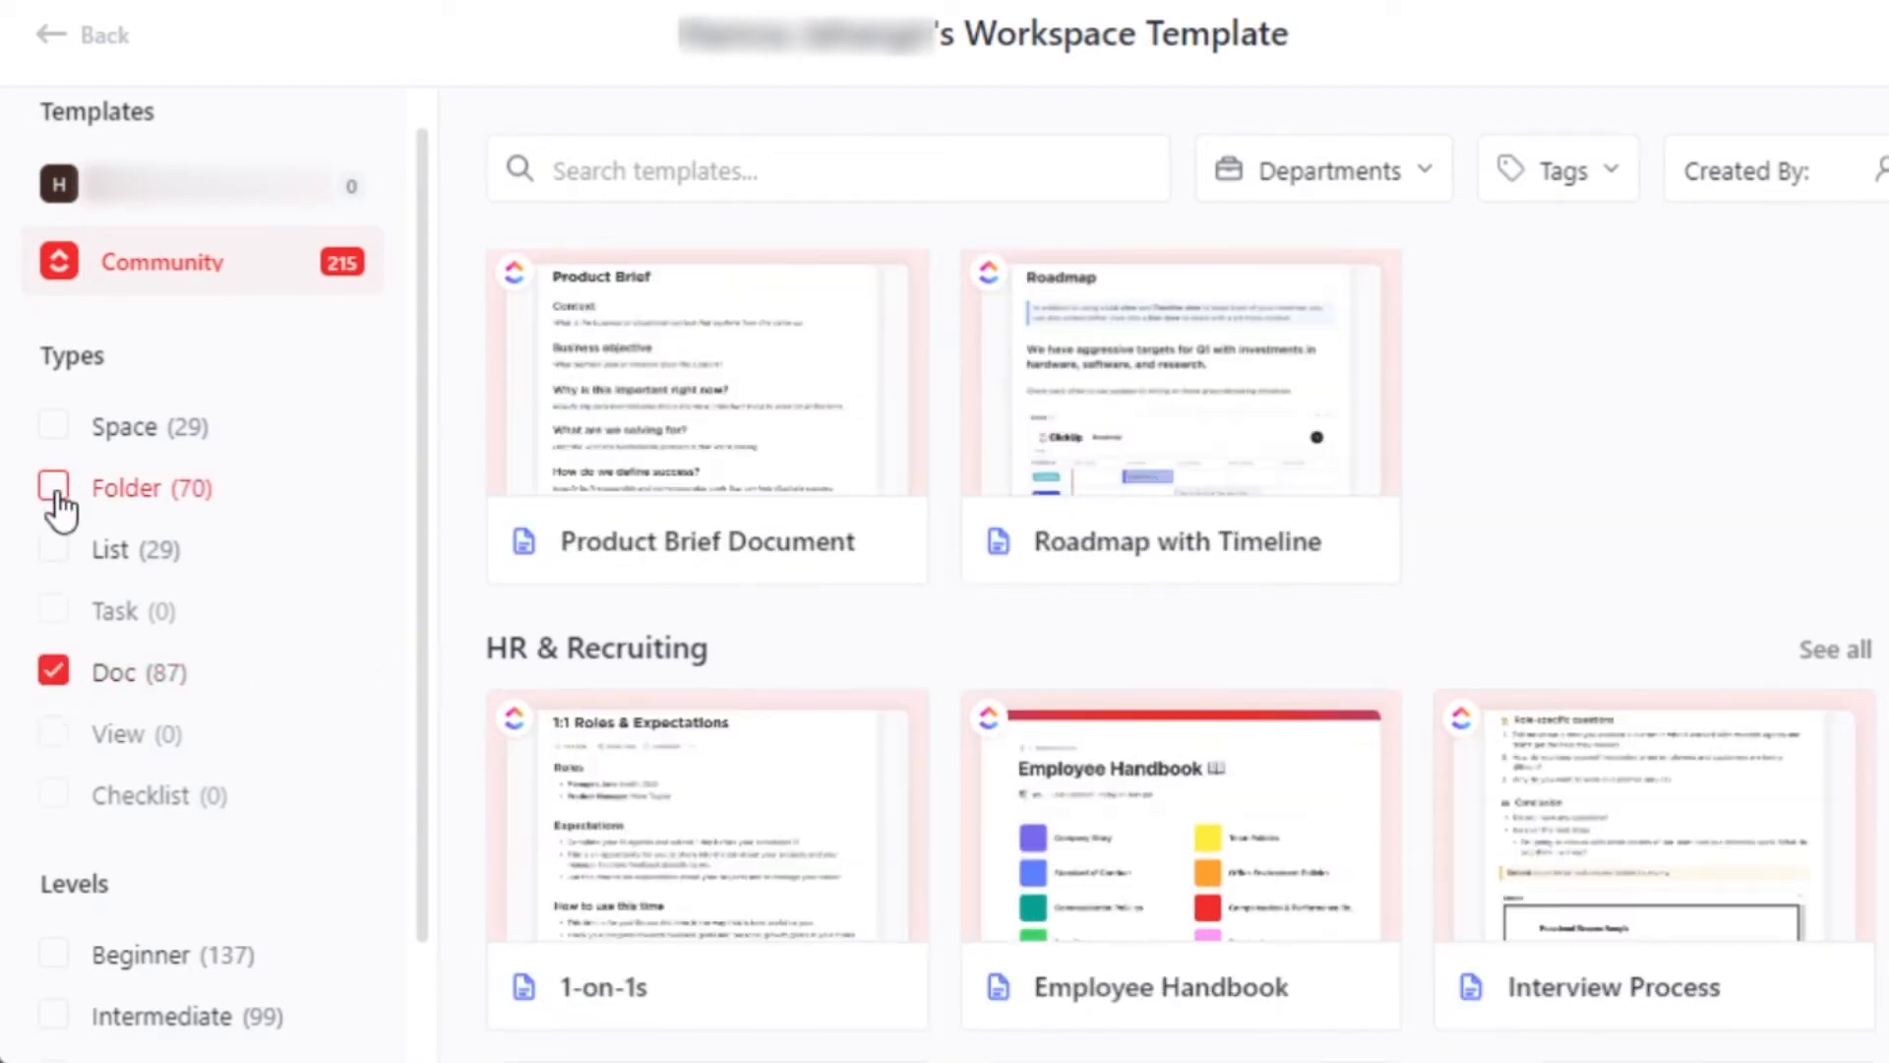
left_click(54, 488)
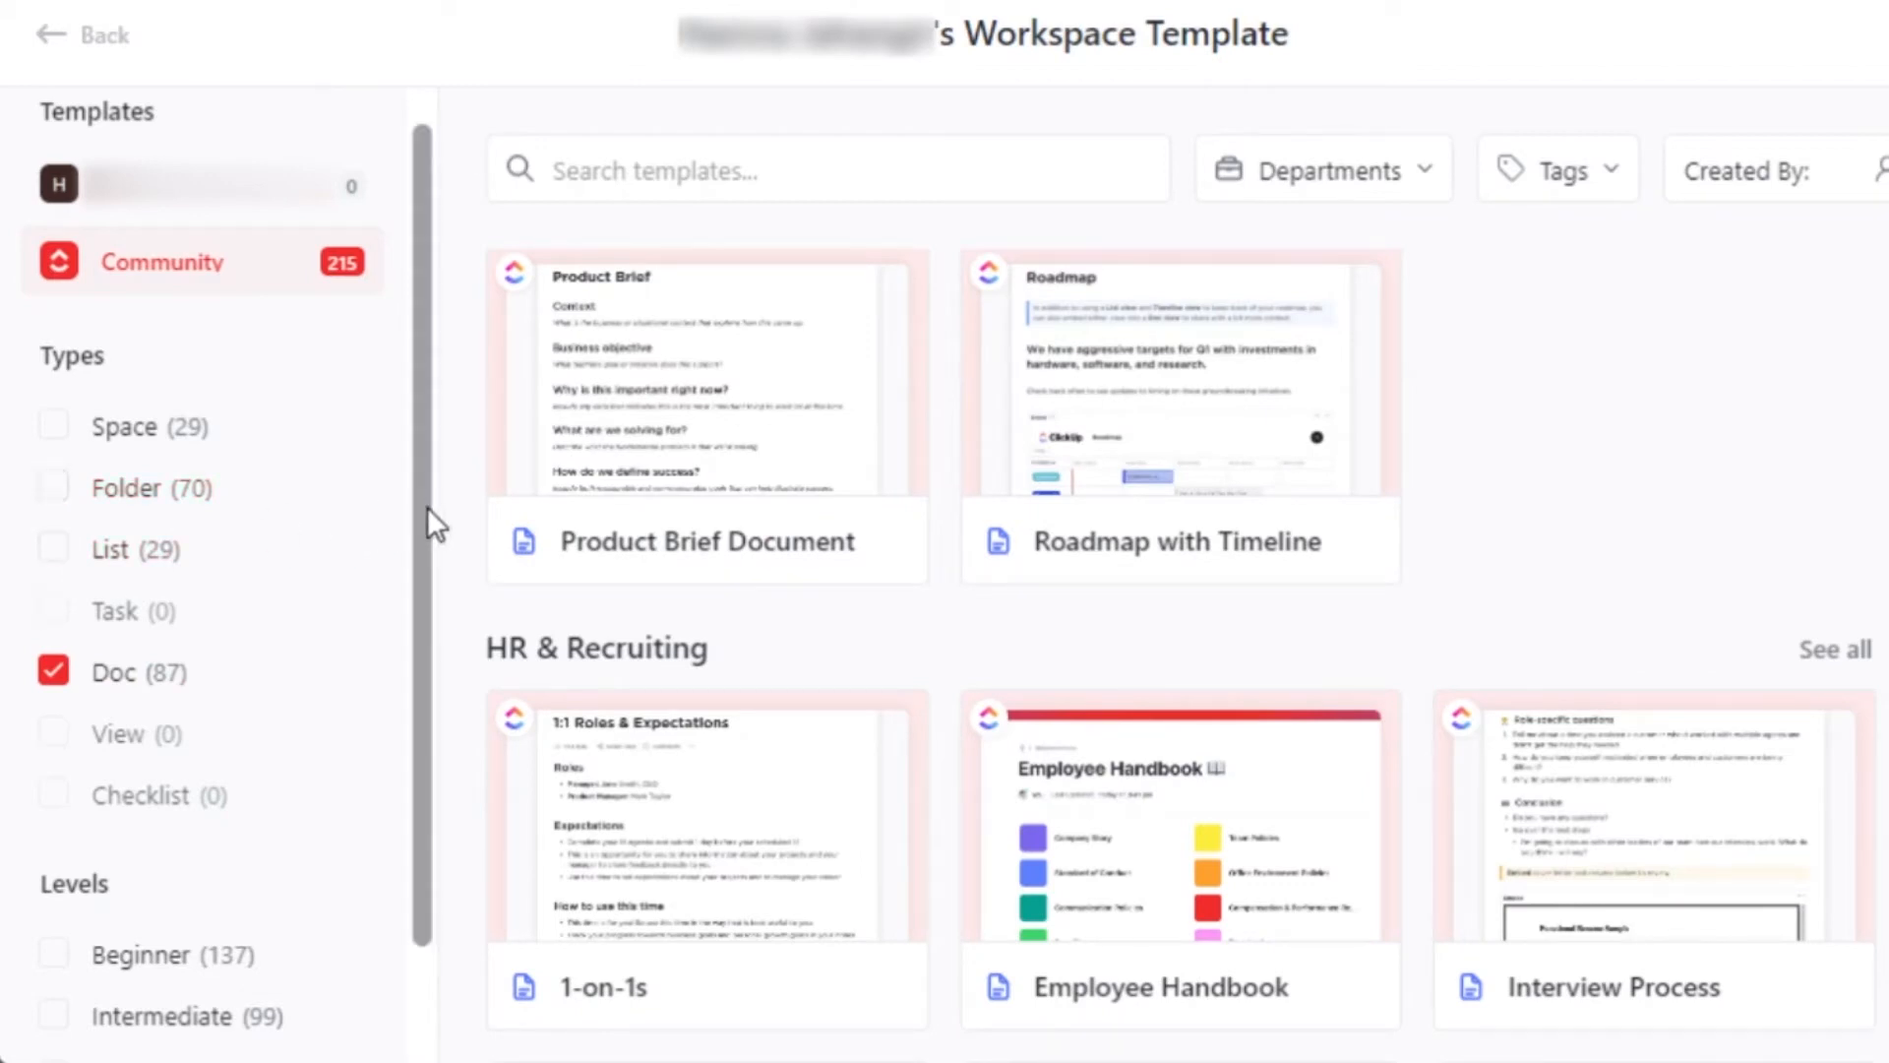
scroll("down", 3)
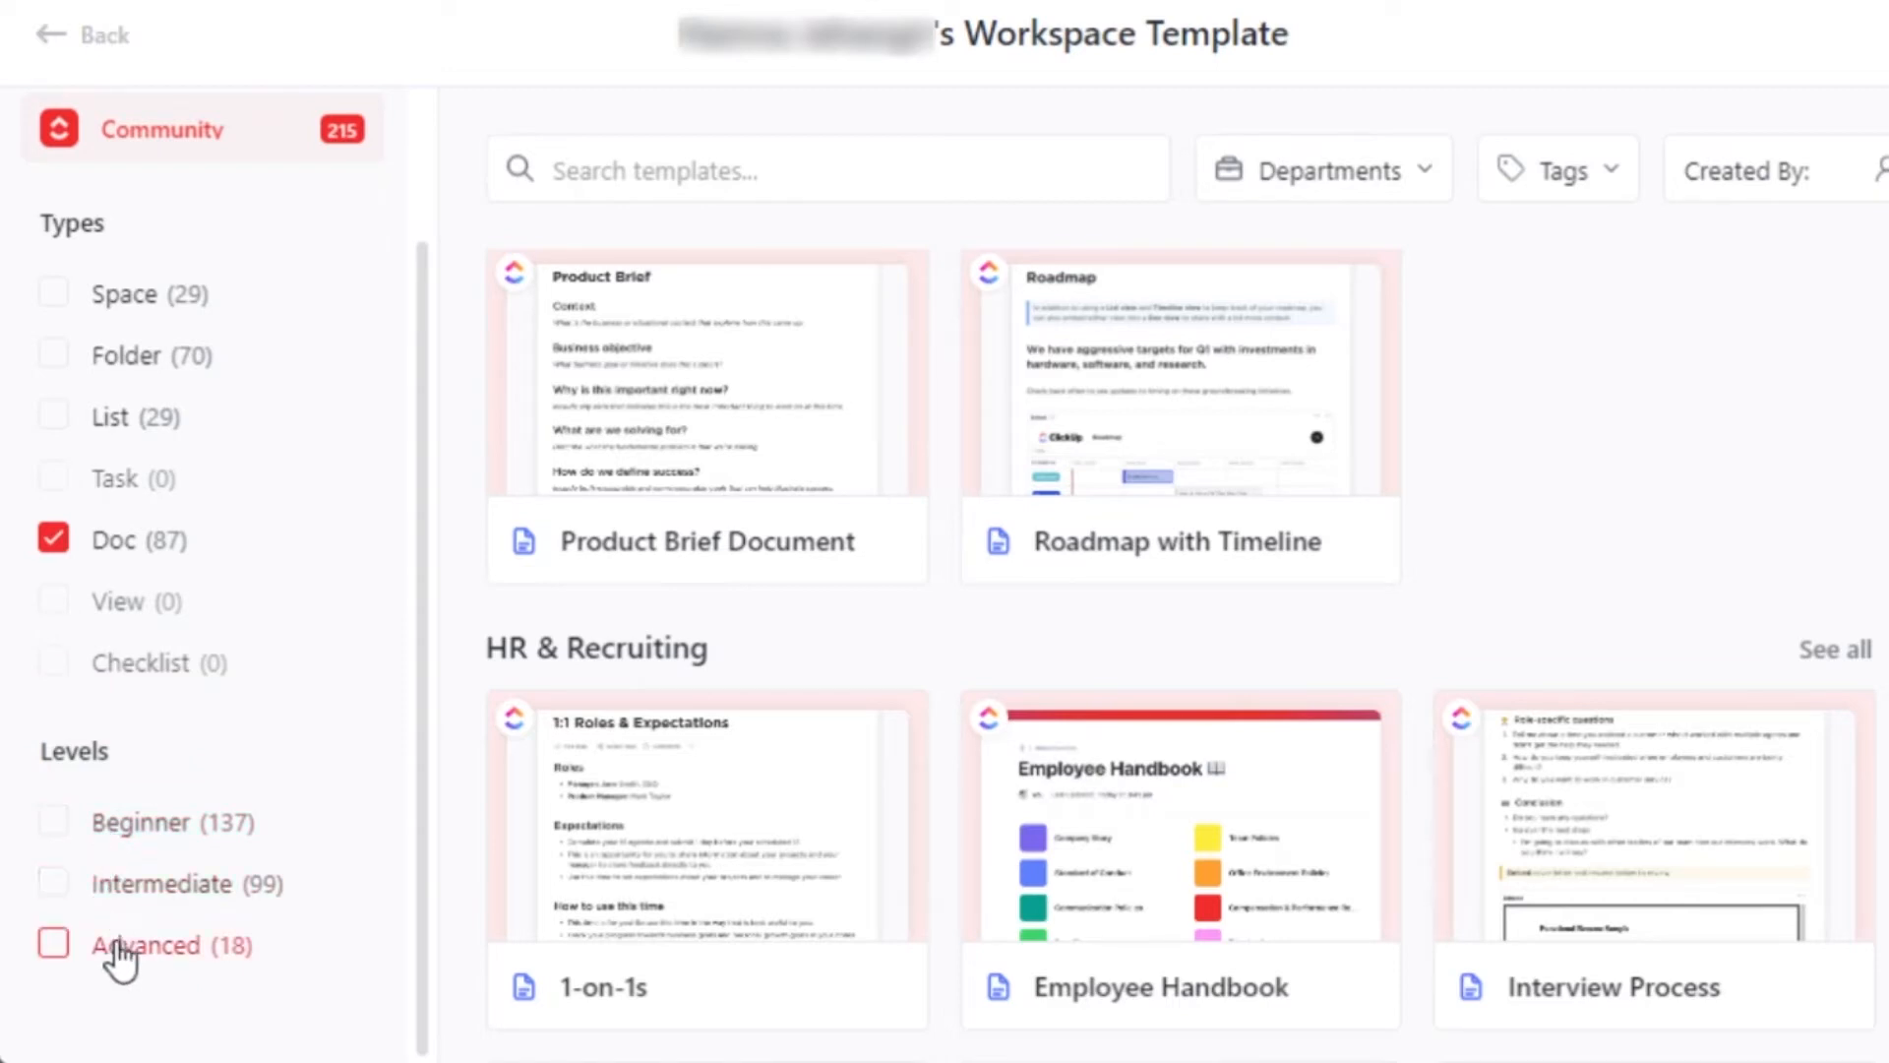
left_click(51, 822)
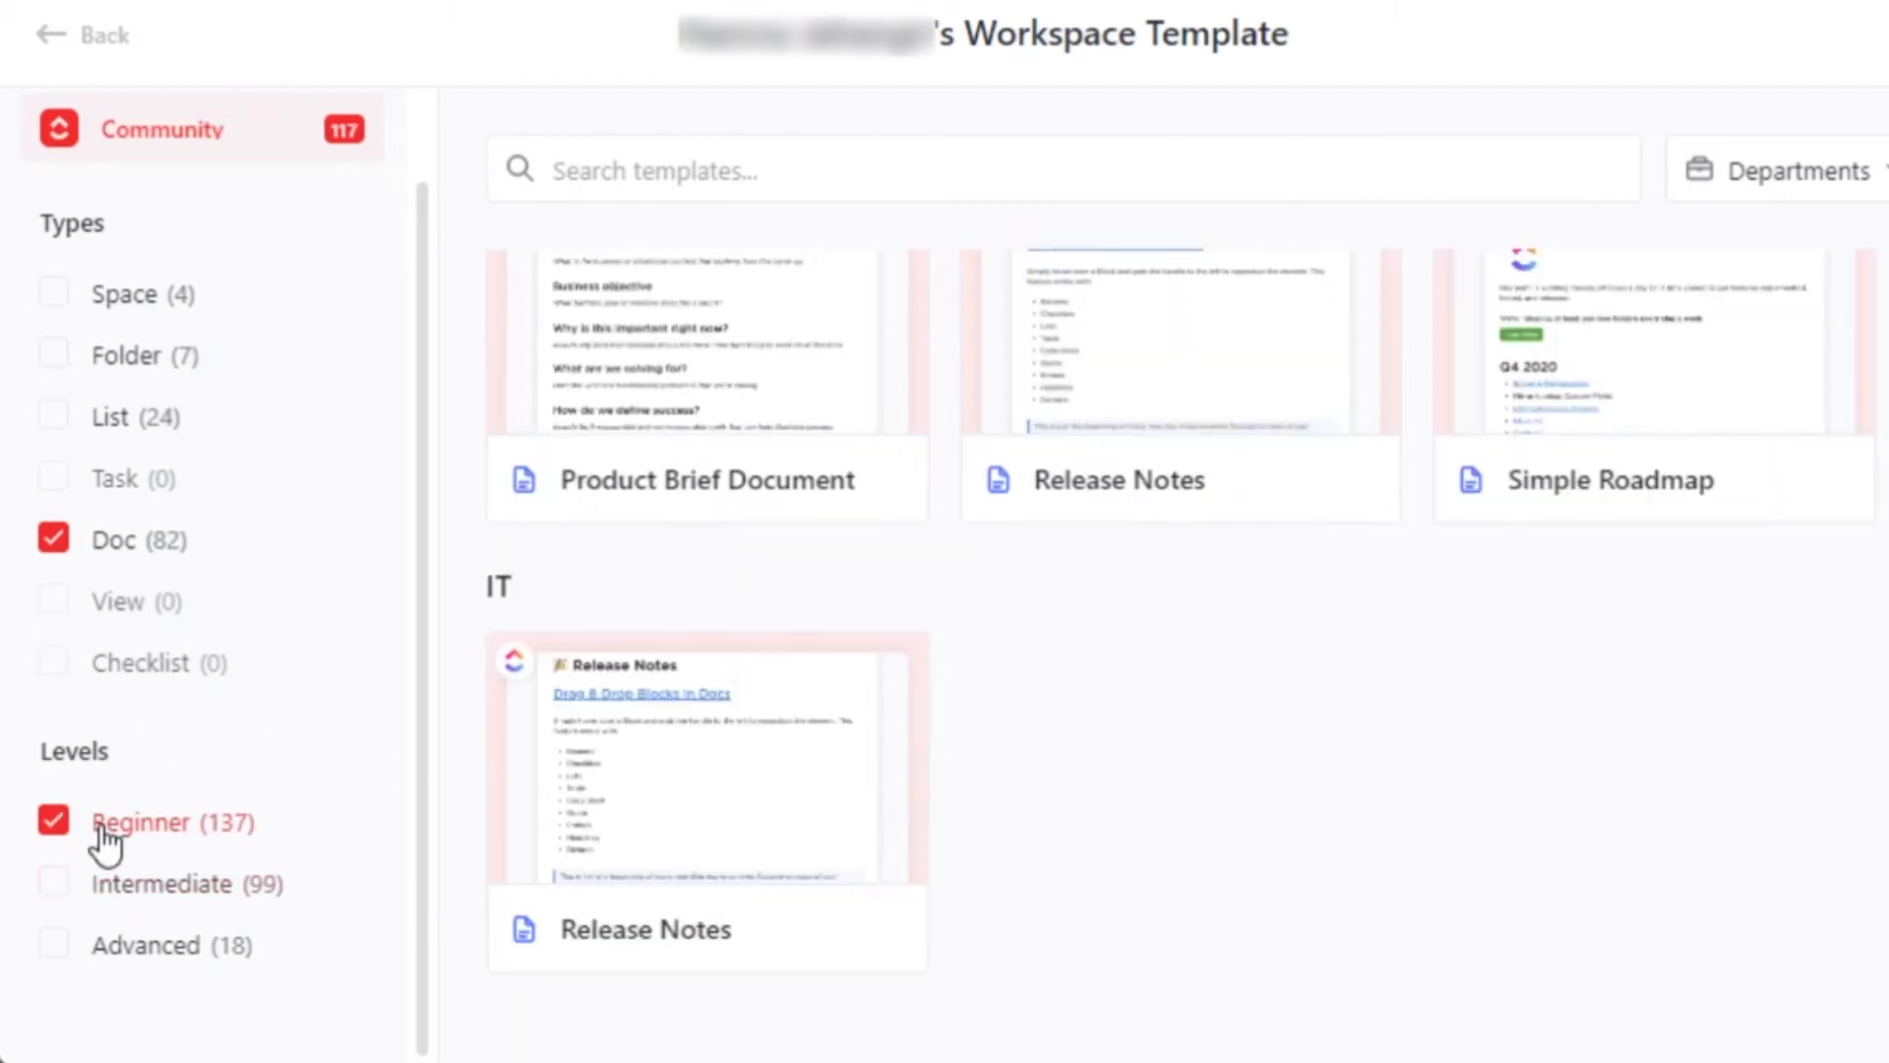
left_click(51, 823)
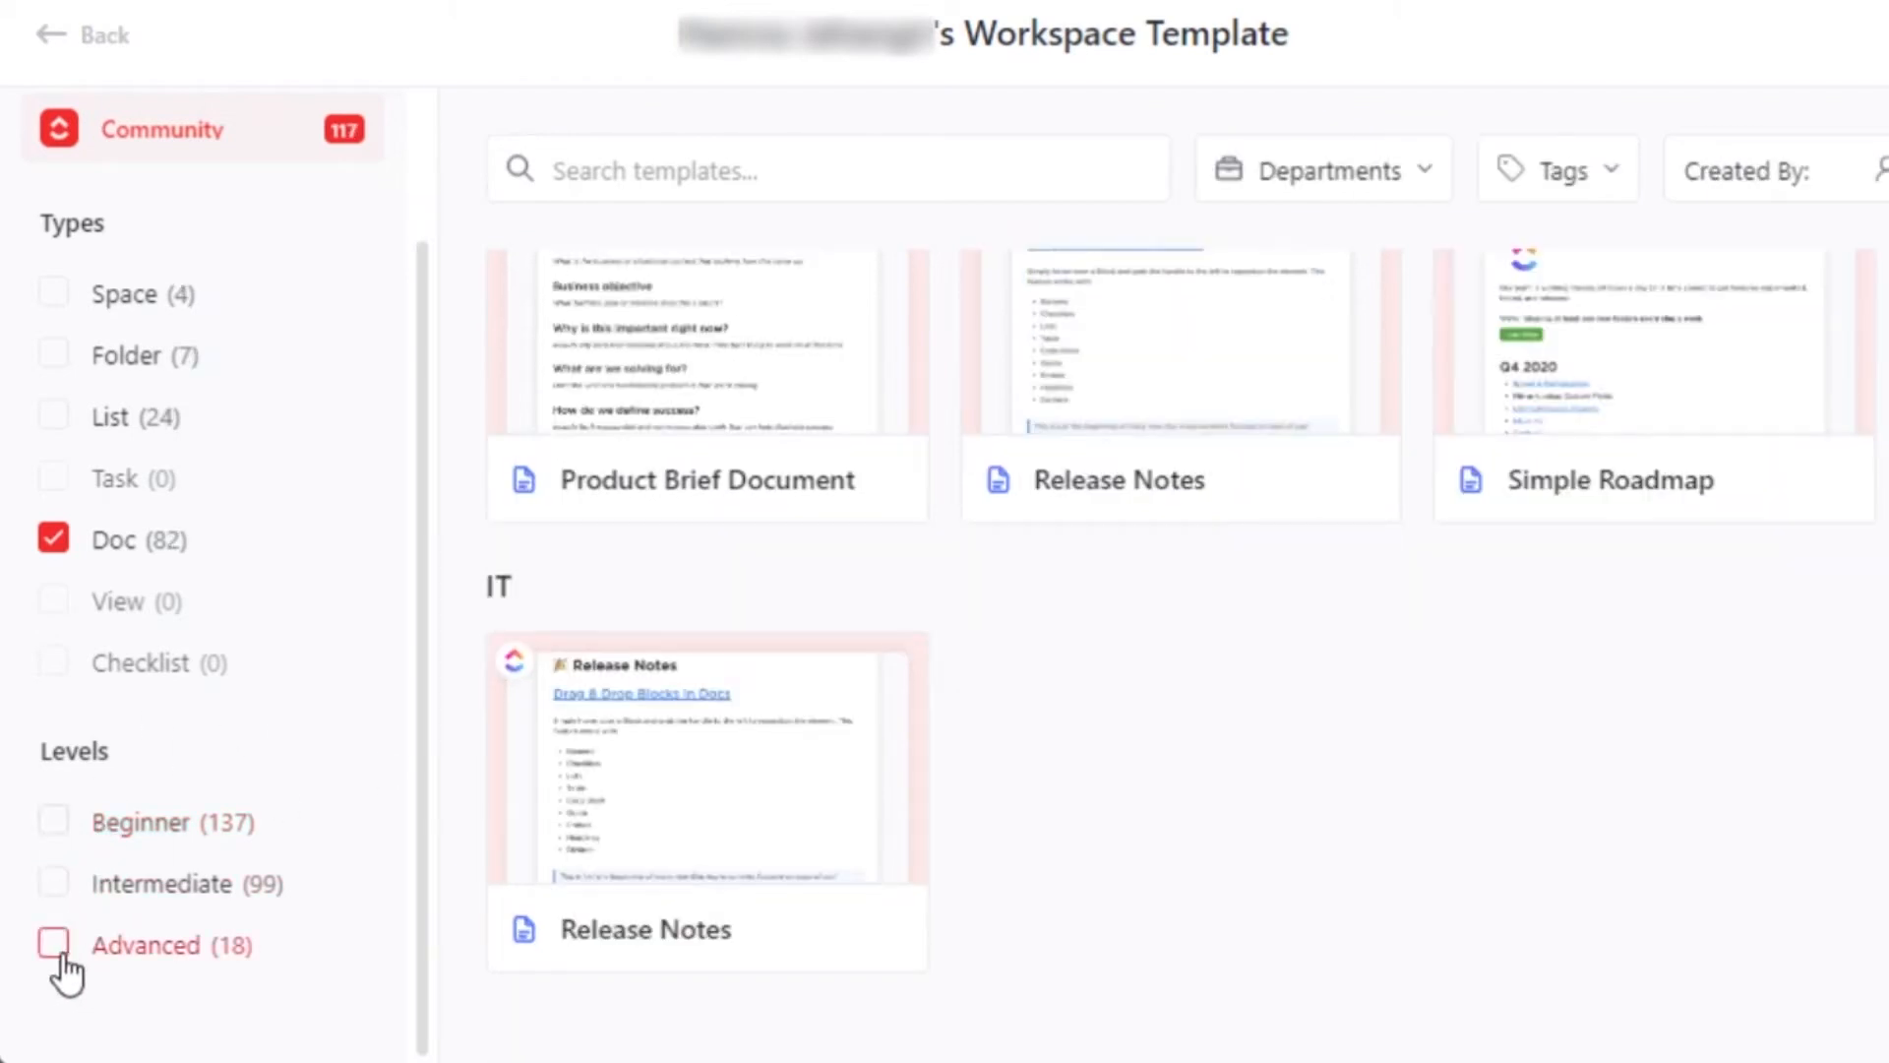
left_click(53, 944)
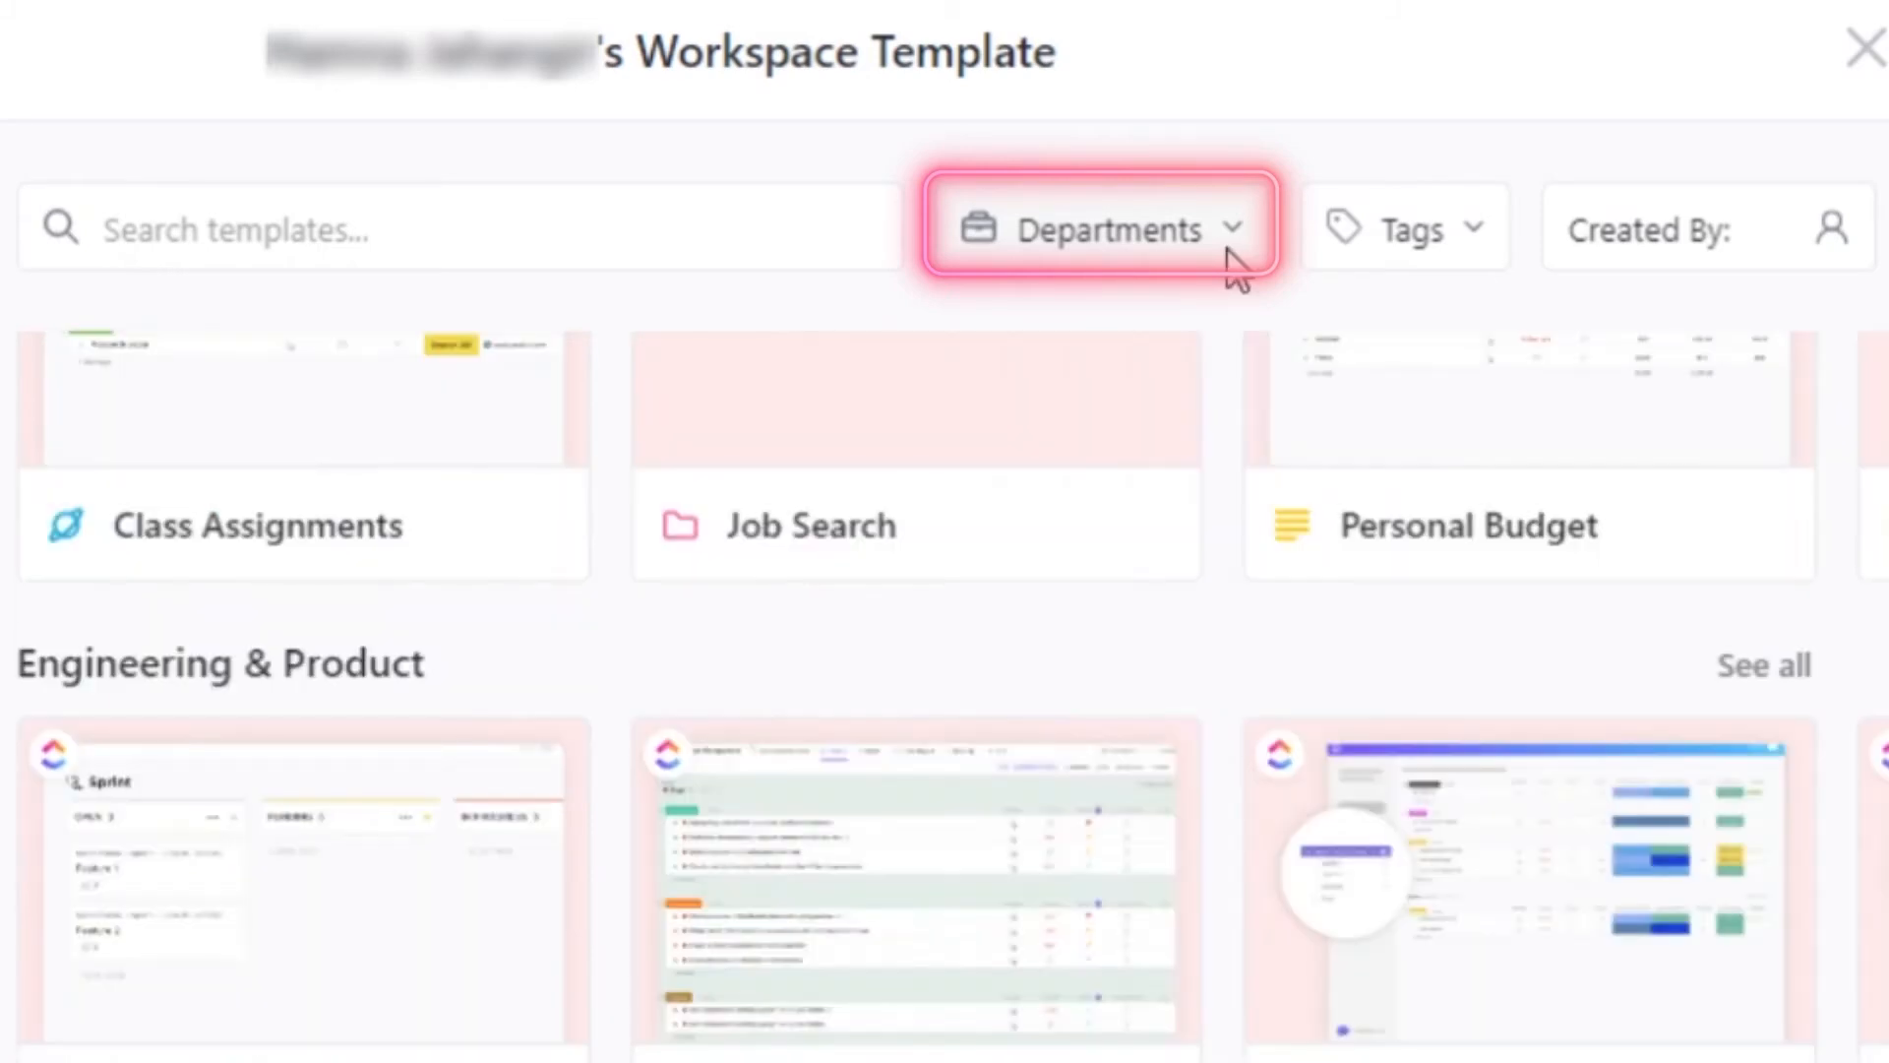
left_click(1100, 228)
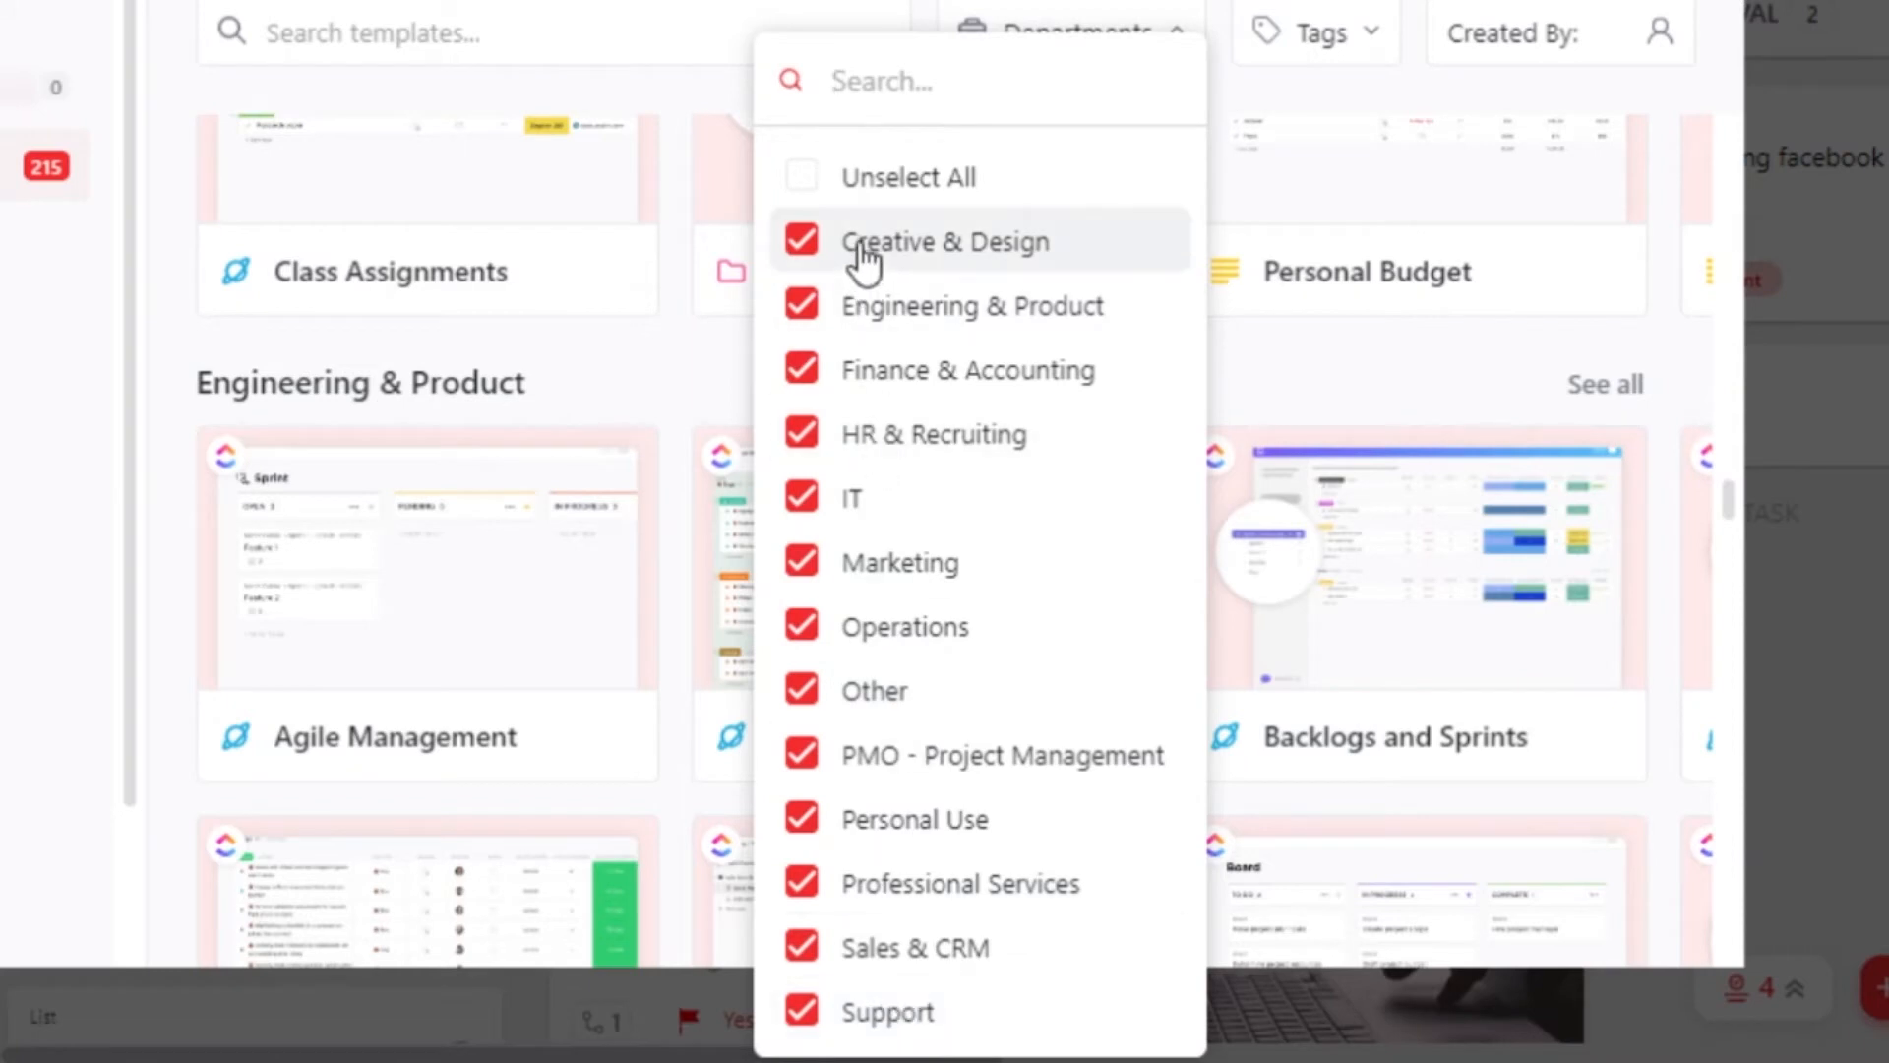
mouse_move(927, 625)
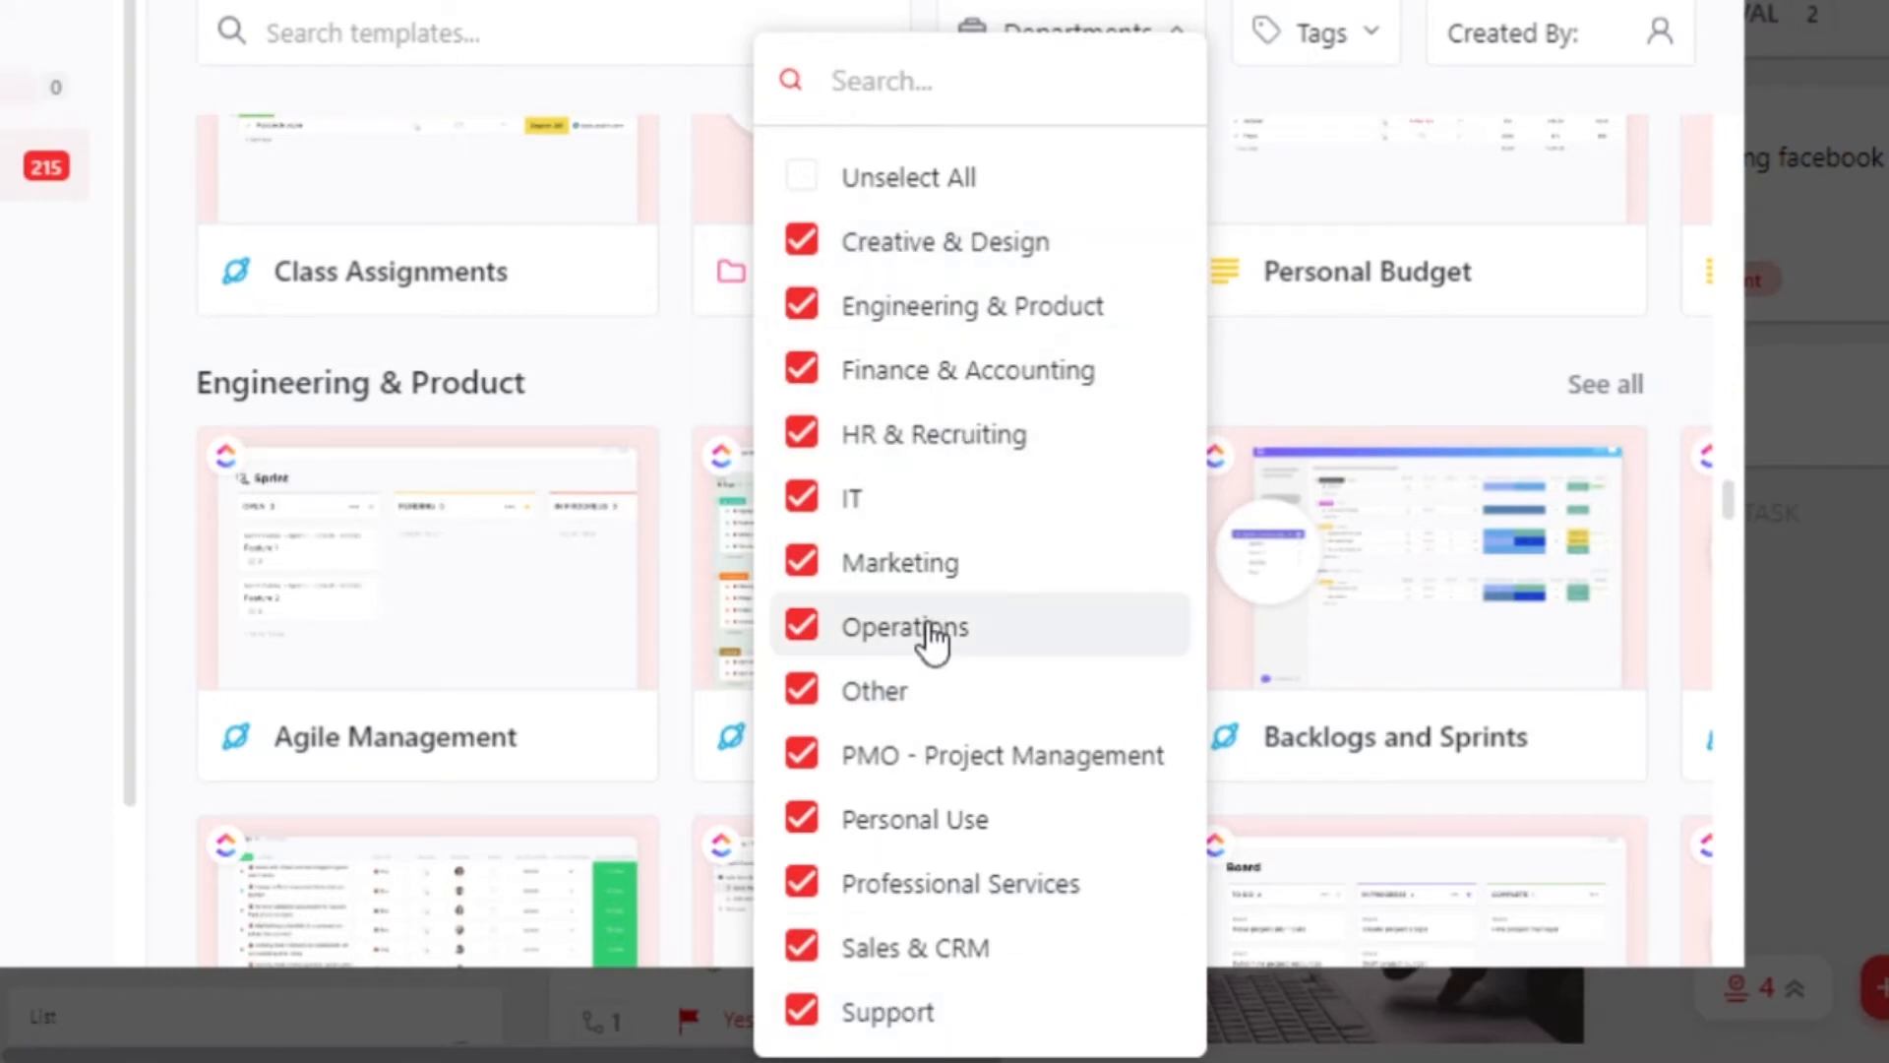
mouse_move(892, 299)
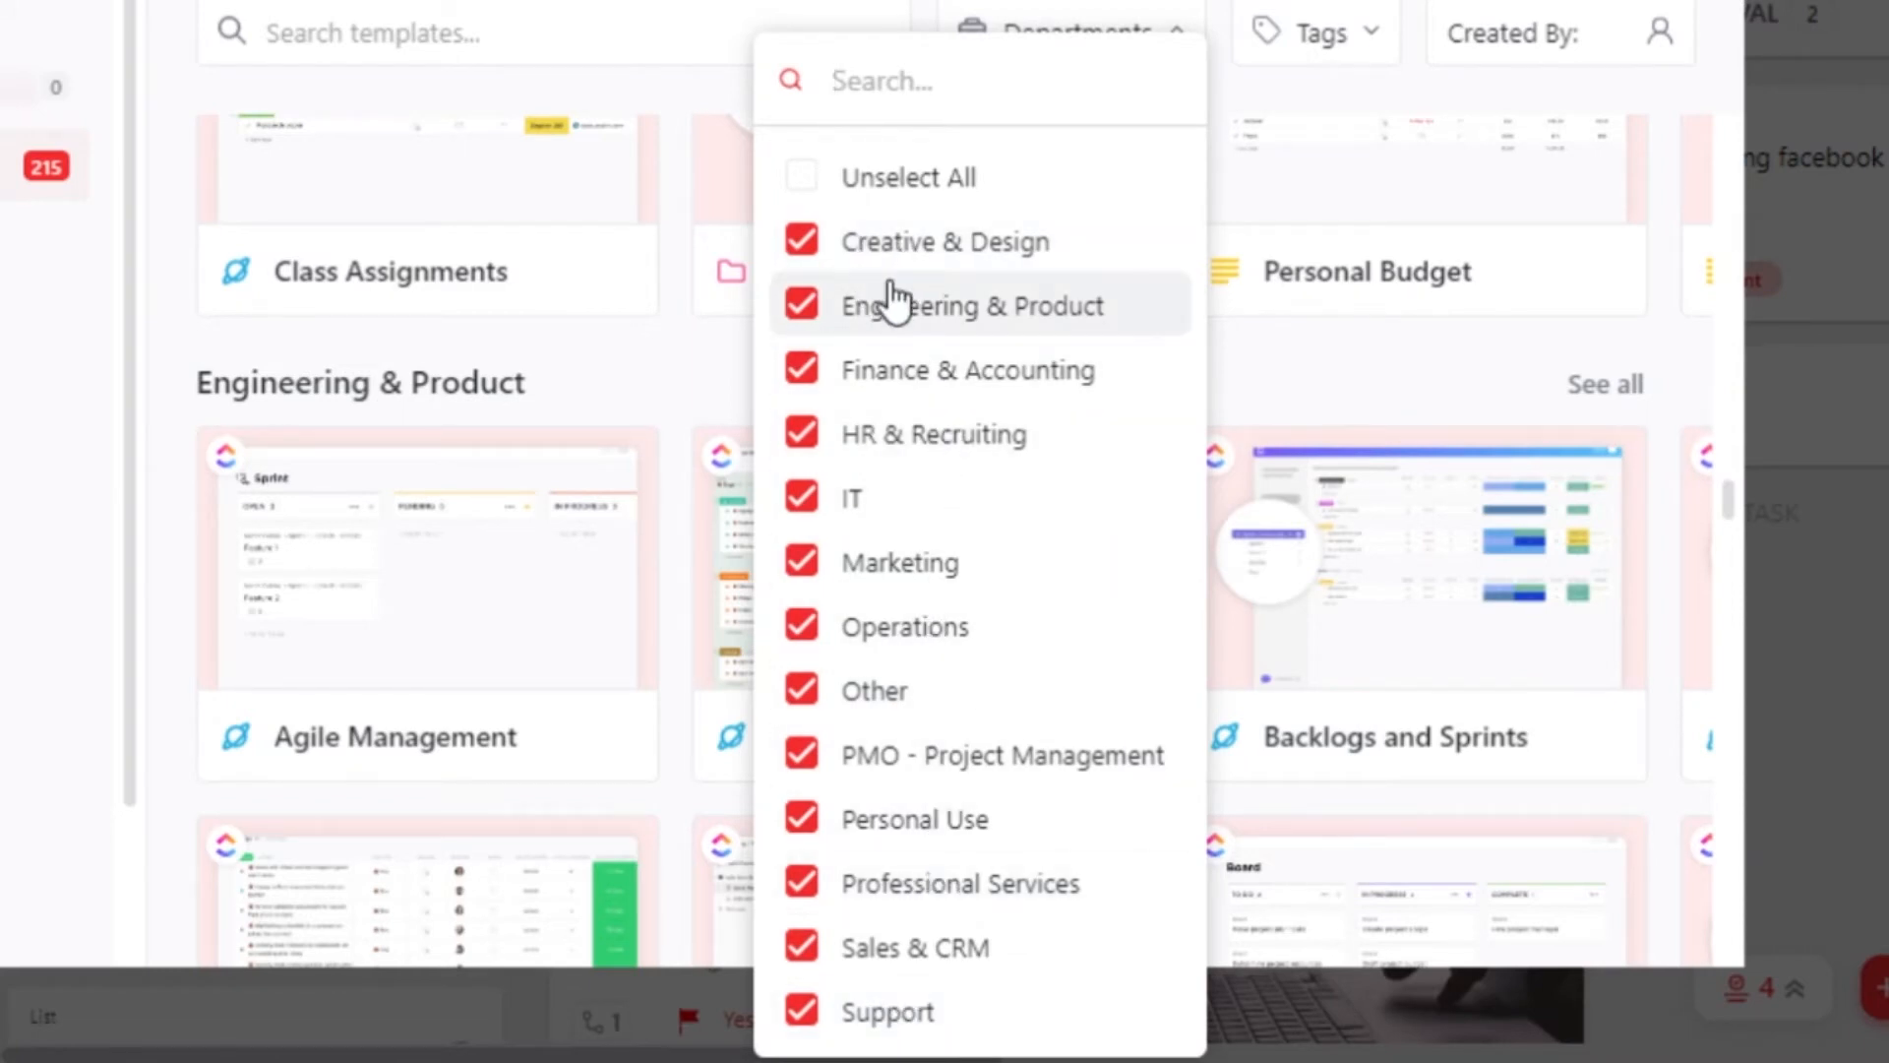
mouse_move(803, 498)
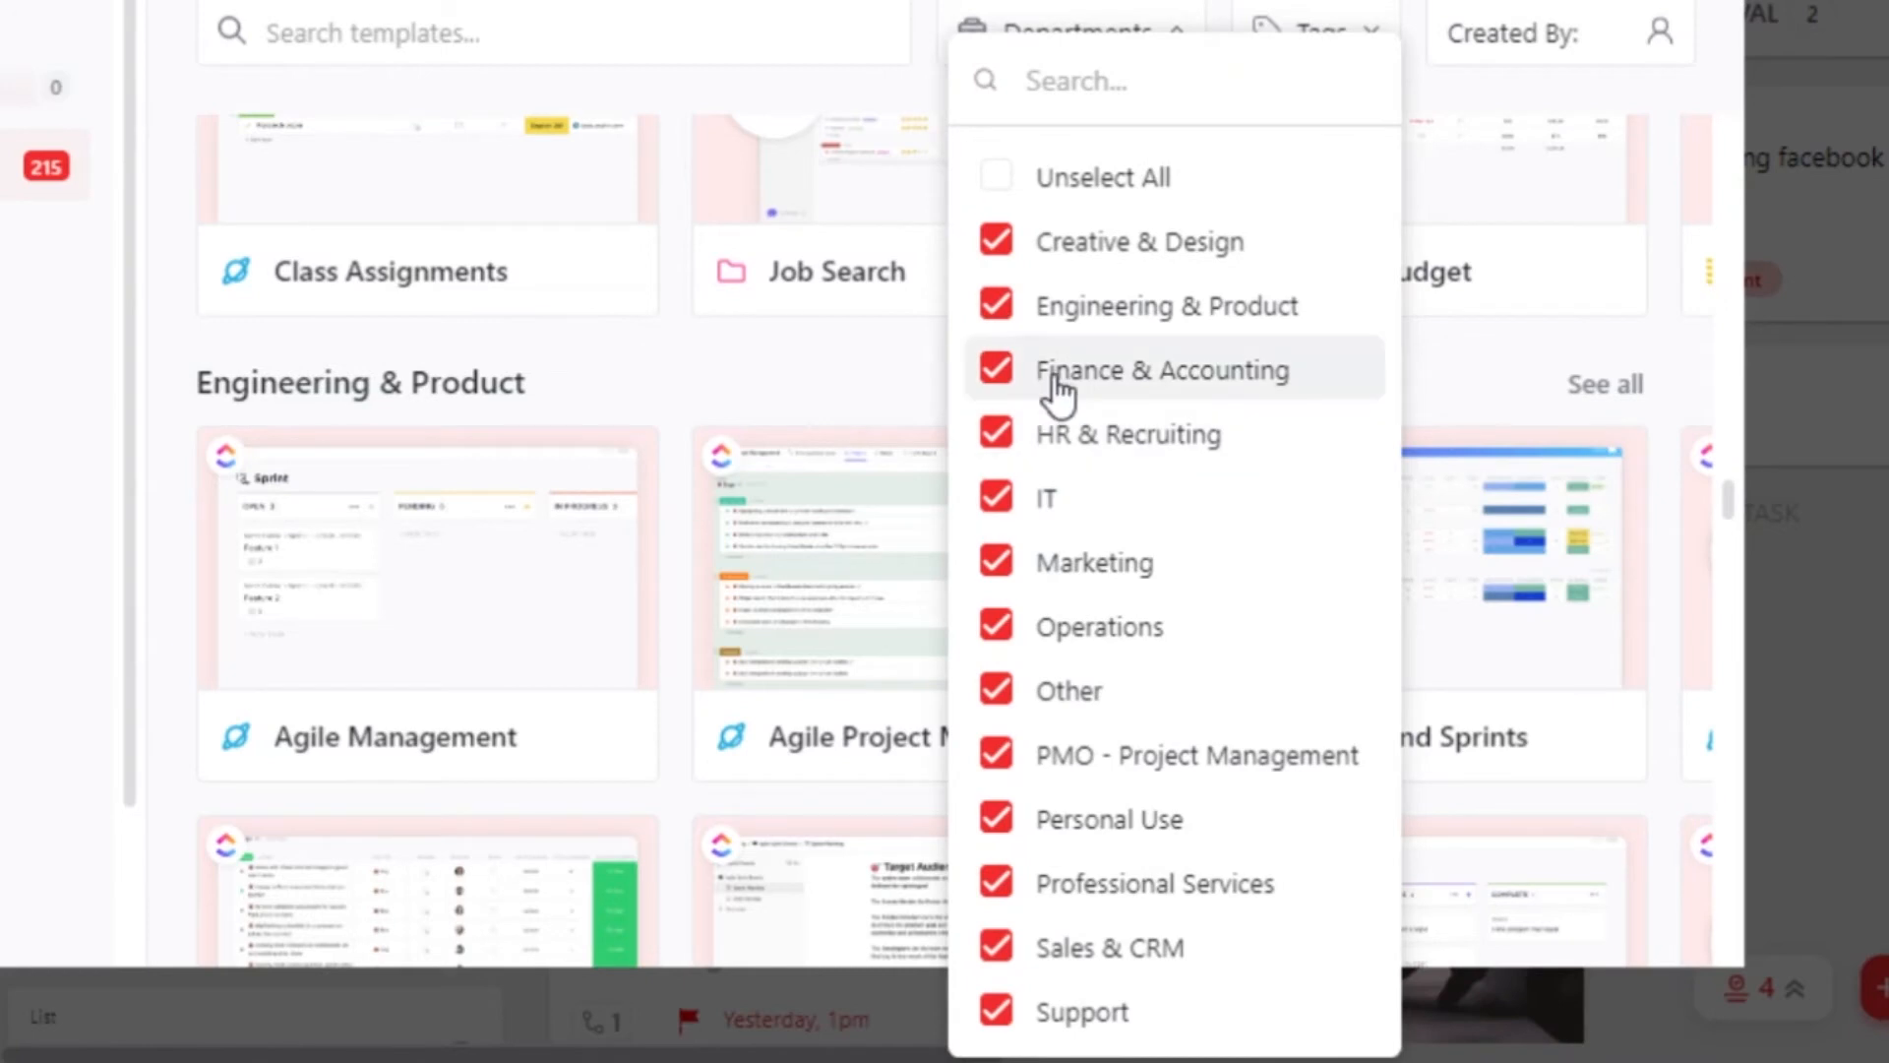
left_click(1362, 164)
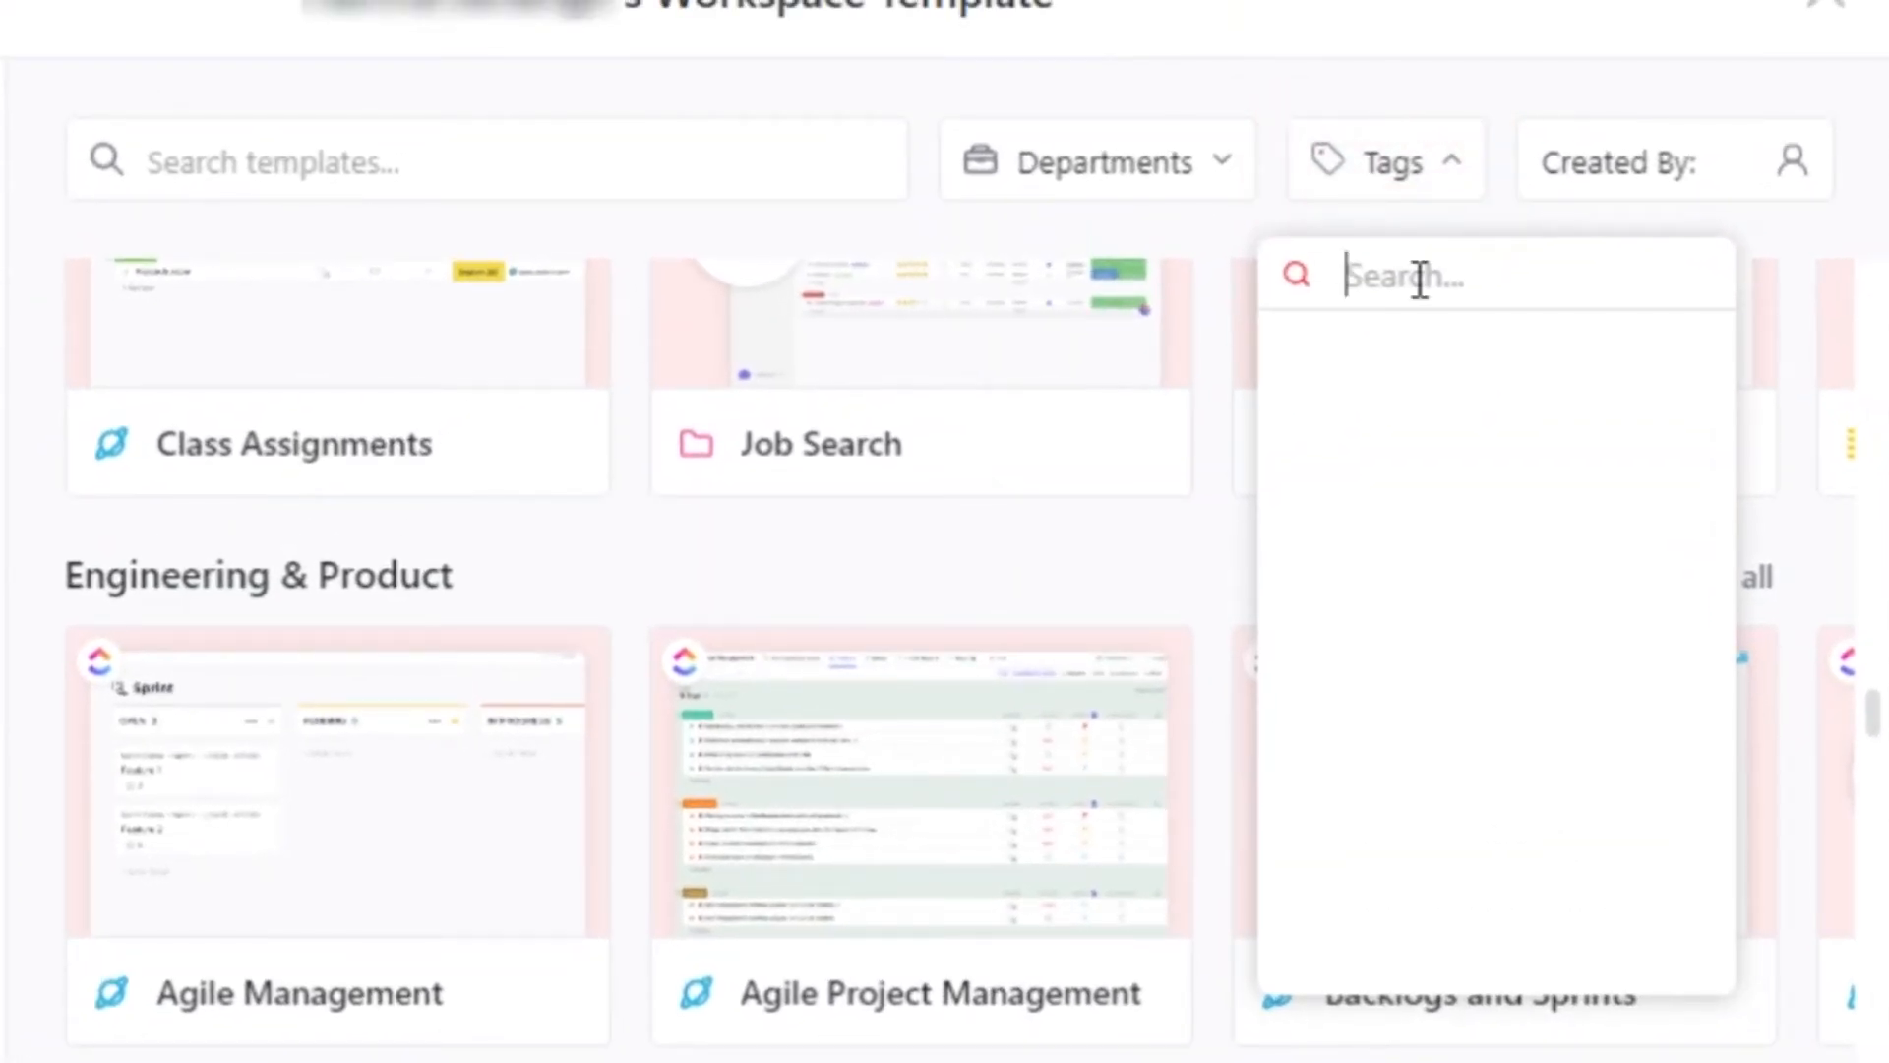
type("it")
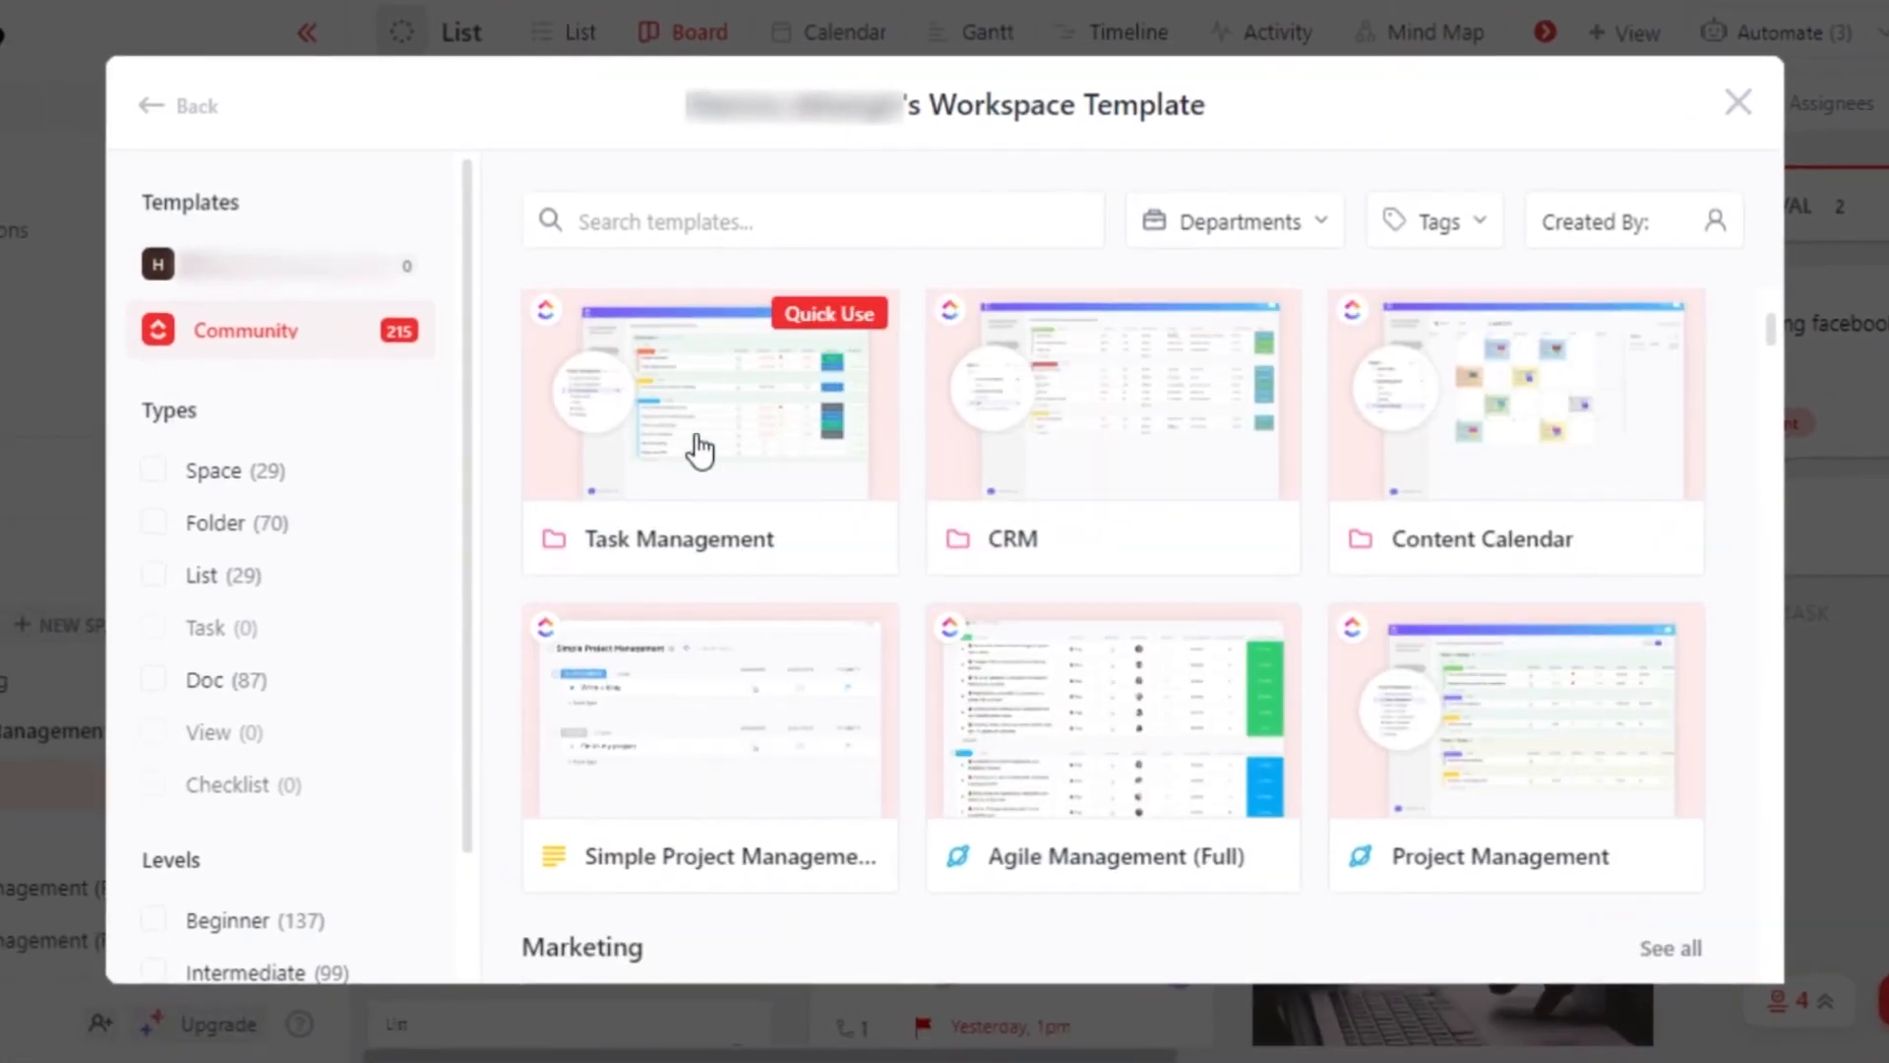
left_click(708, 431)
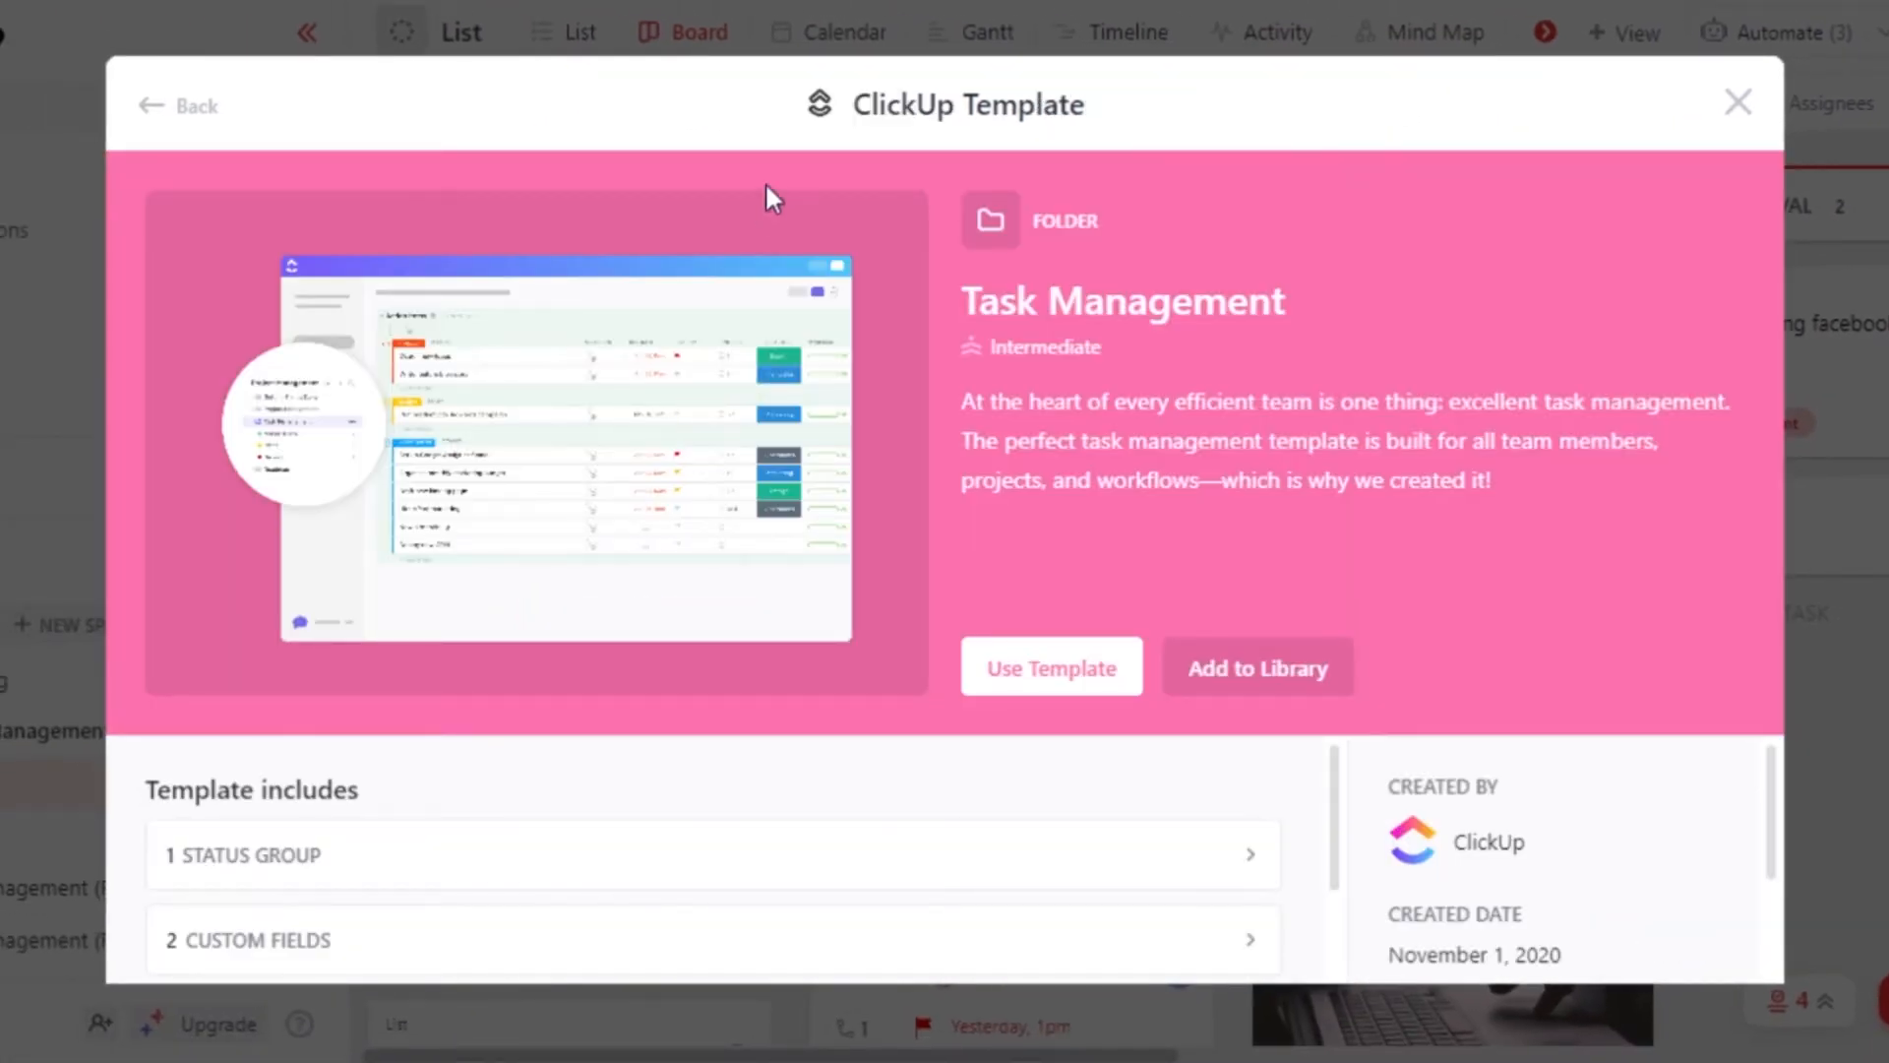
mouse_move(1039, 334)
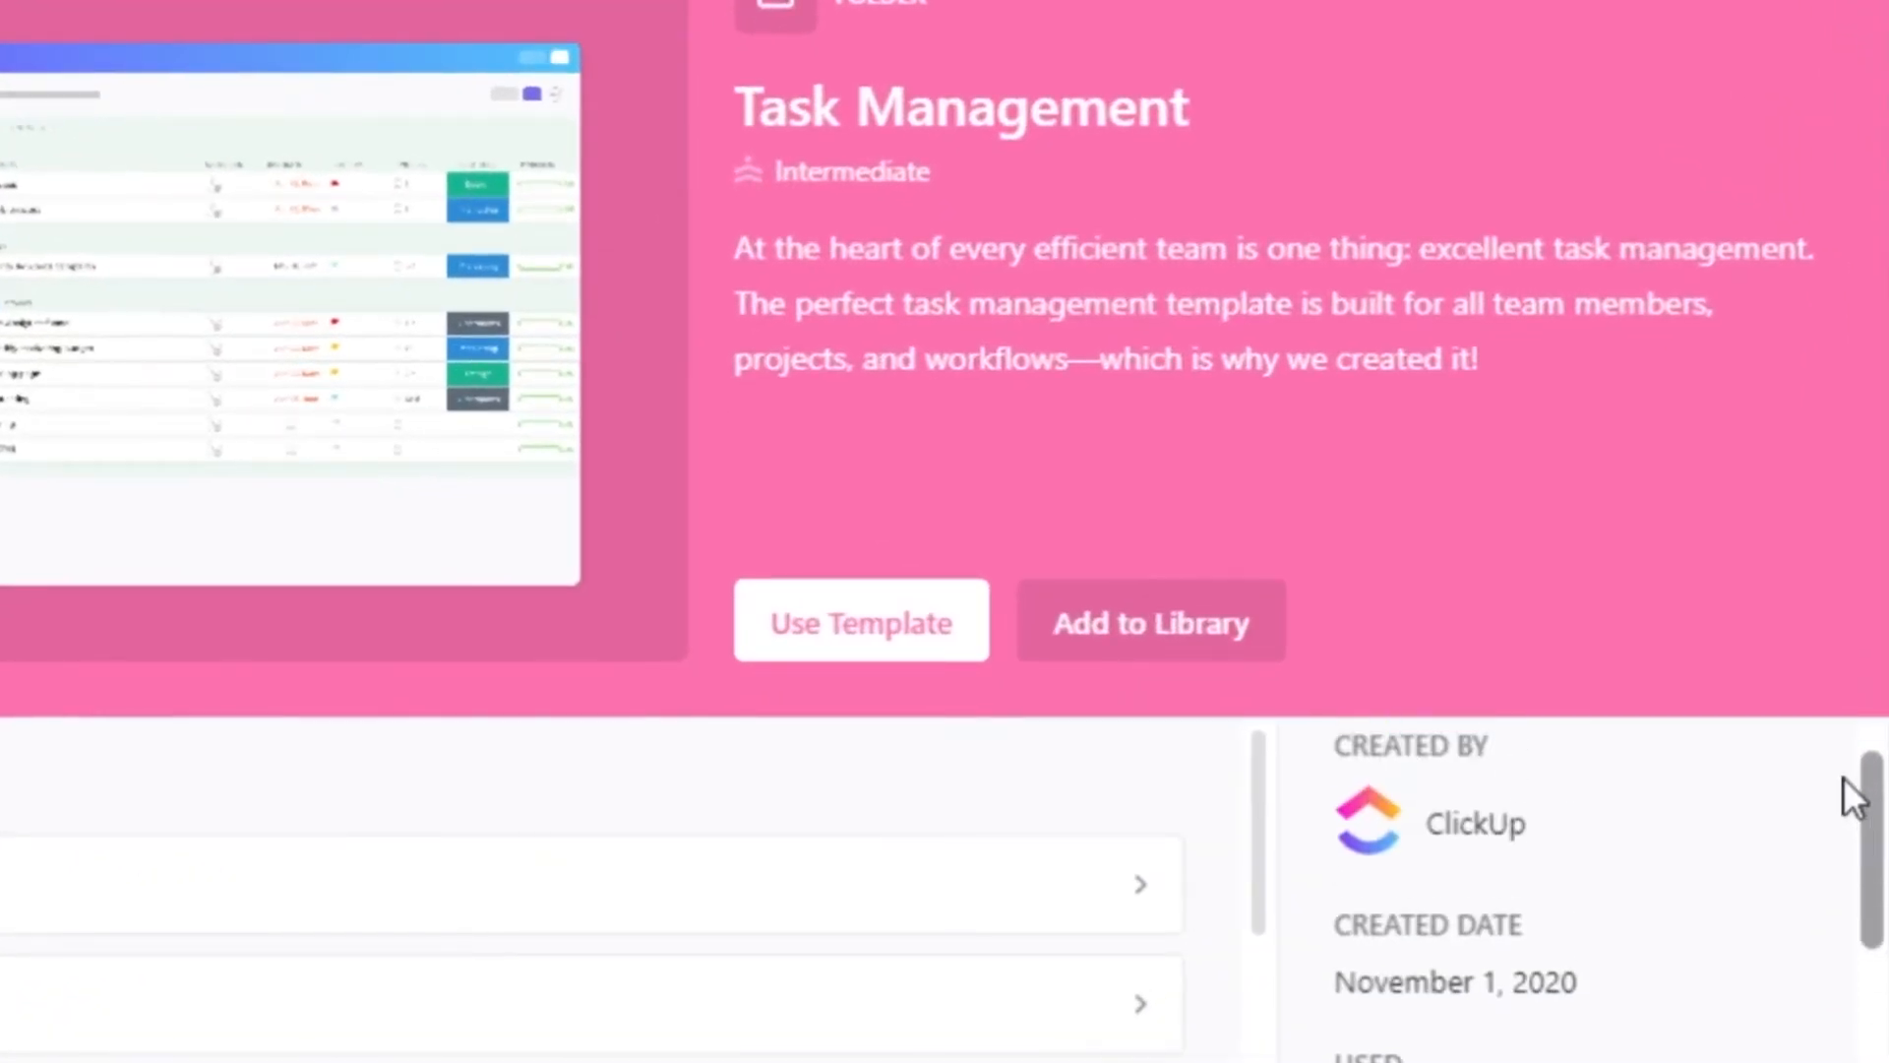
scroll("down", 3)
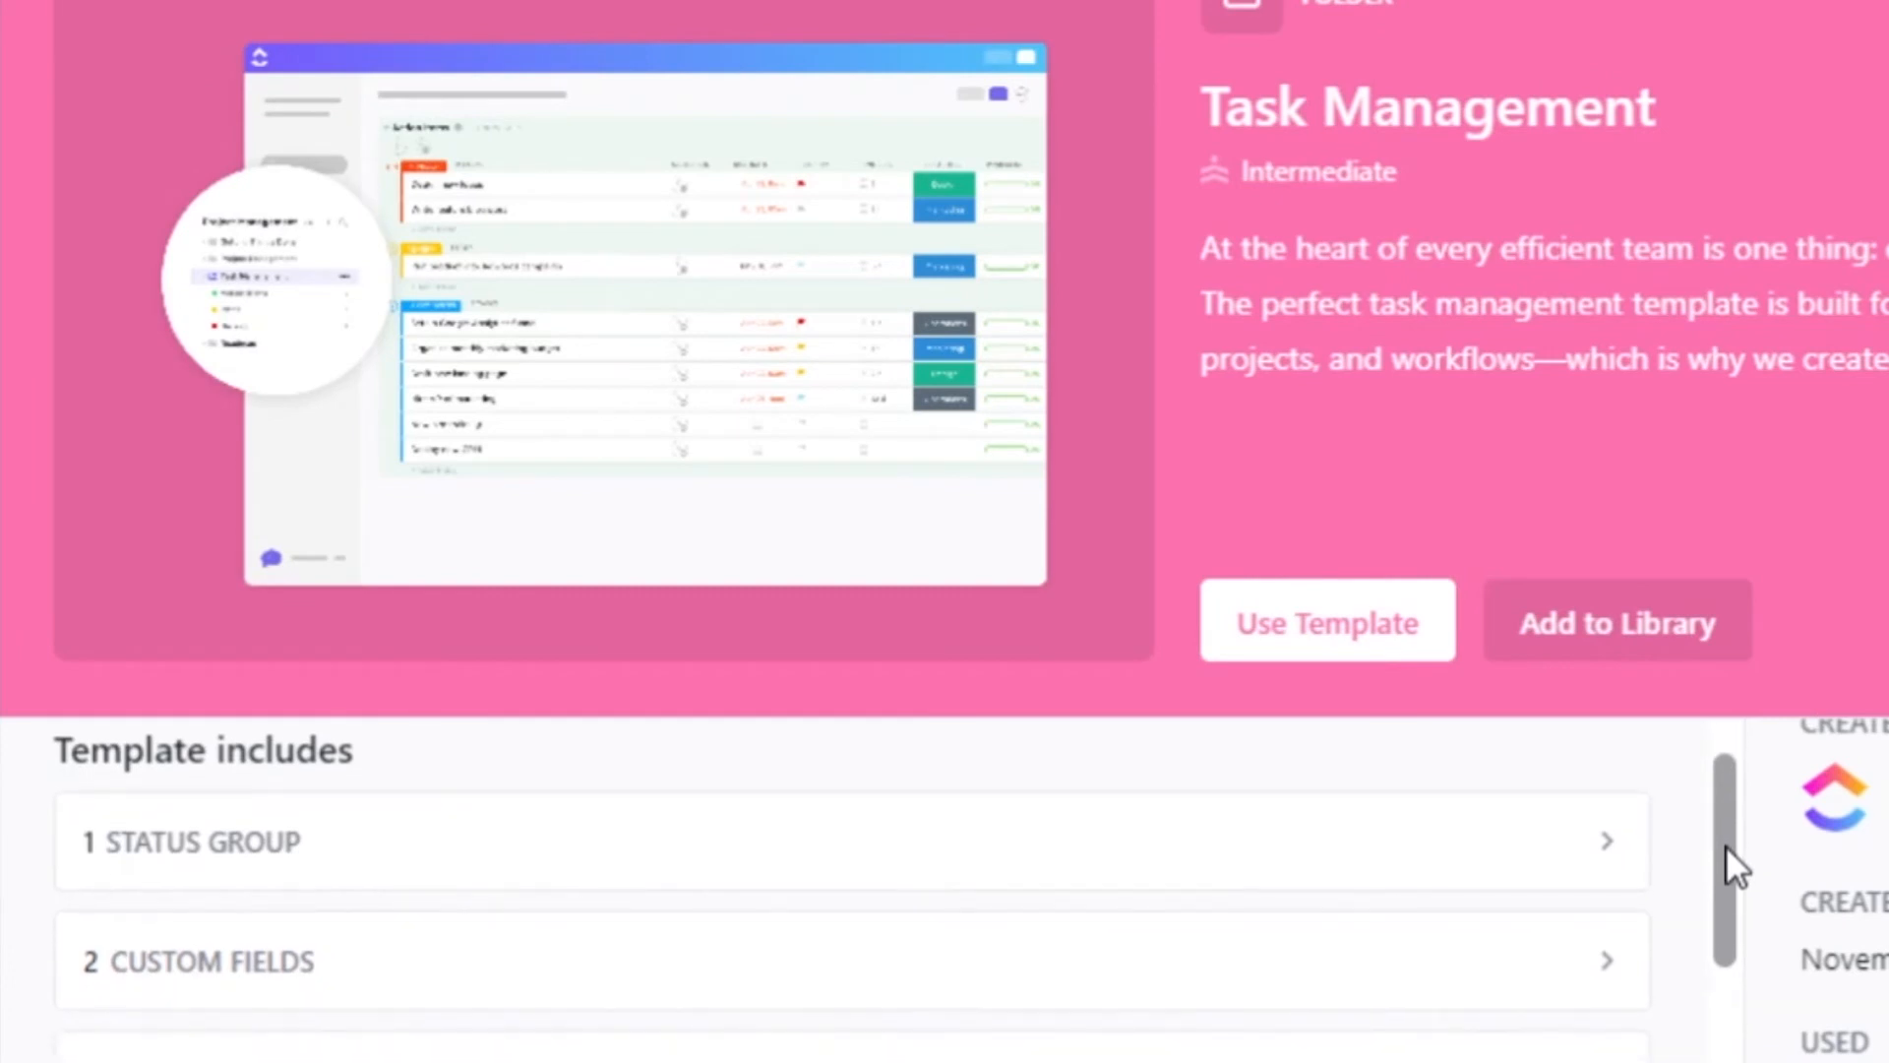
scroll("down", 3)
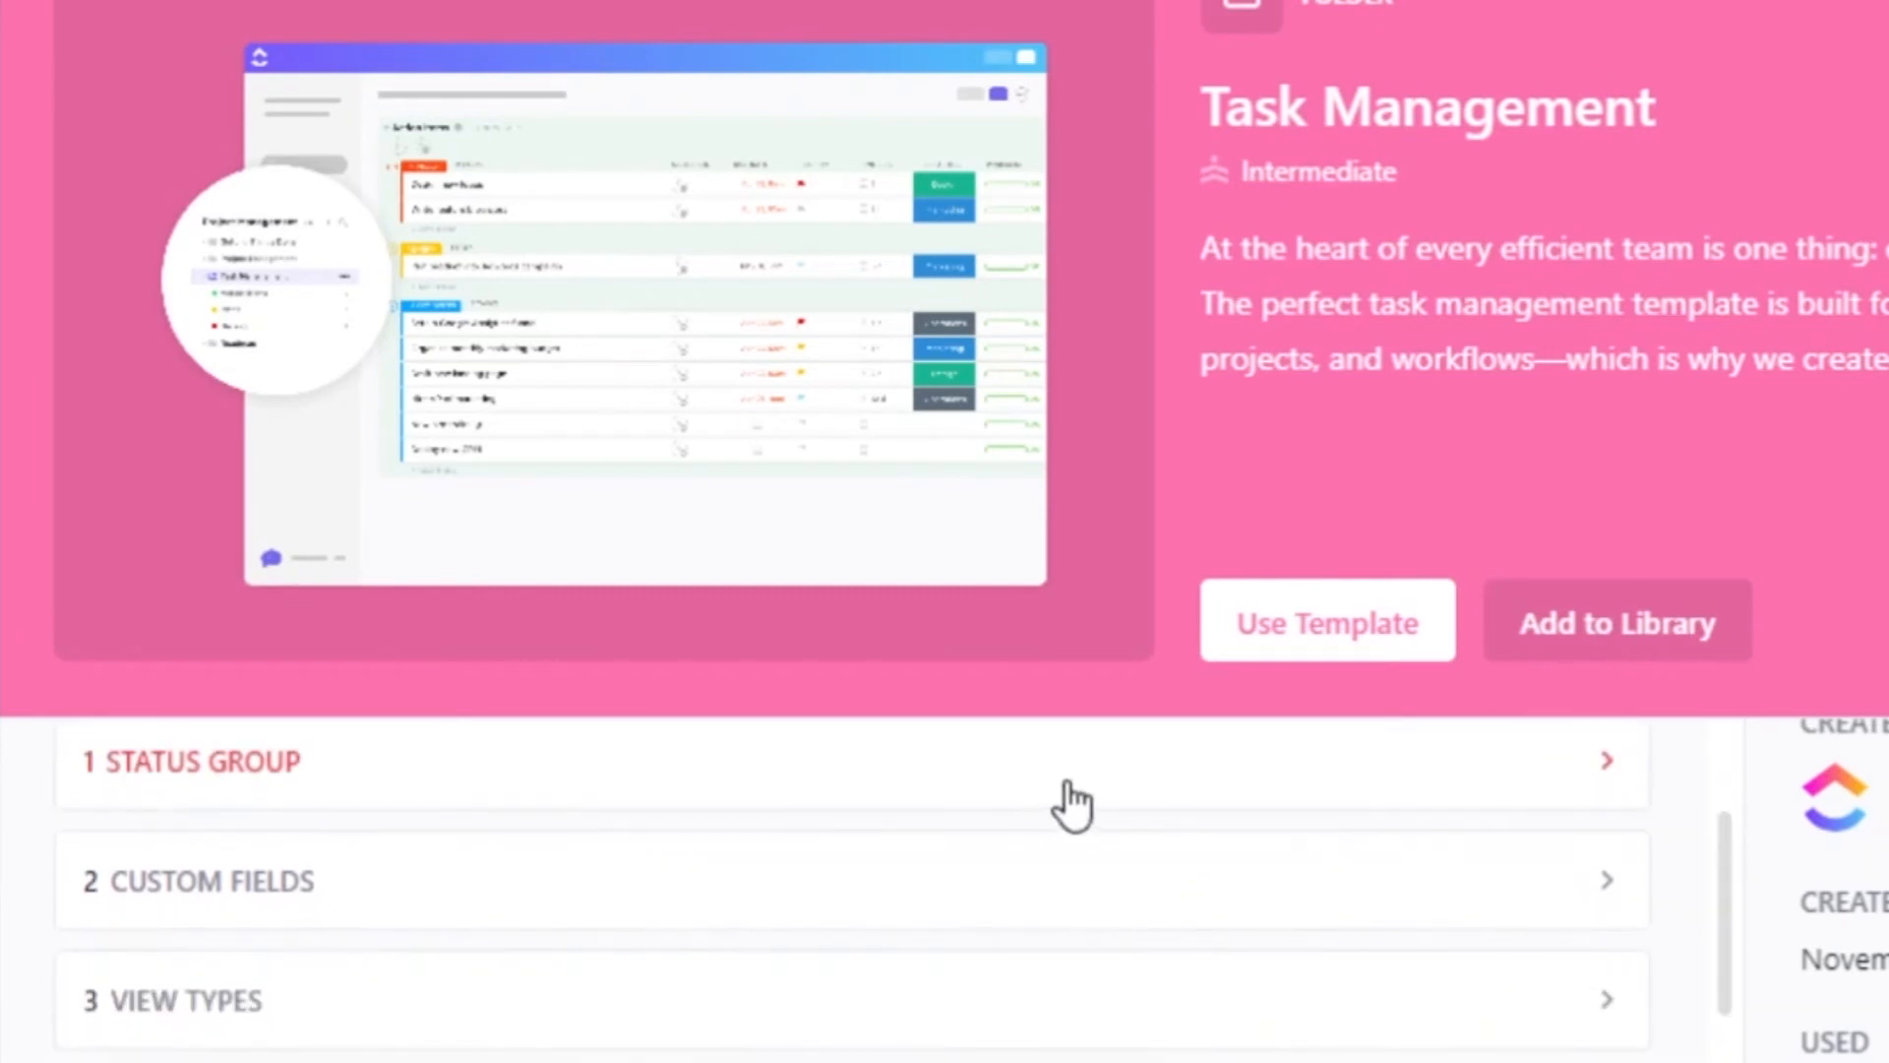
scroll("down", 3)
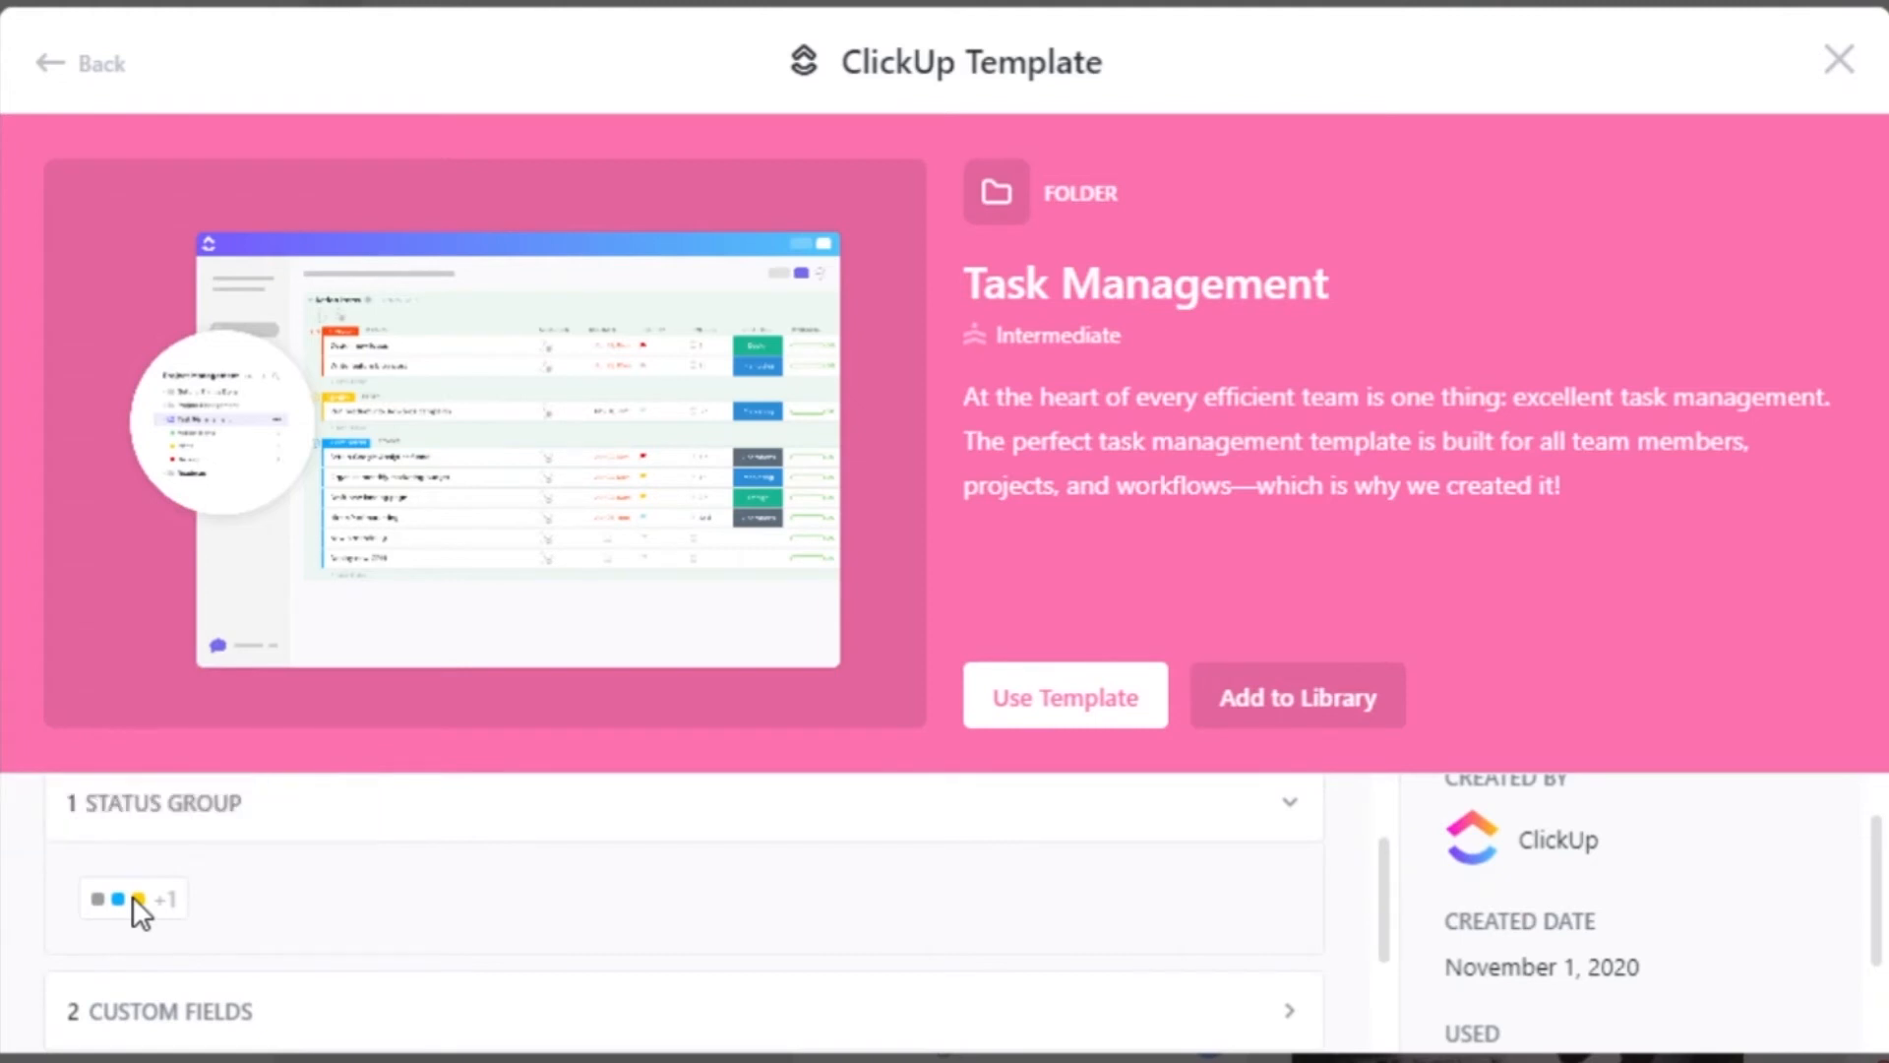
scroll("down", 3)
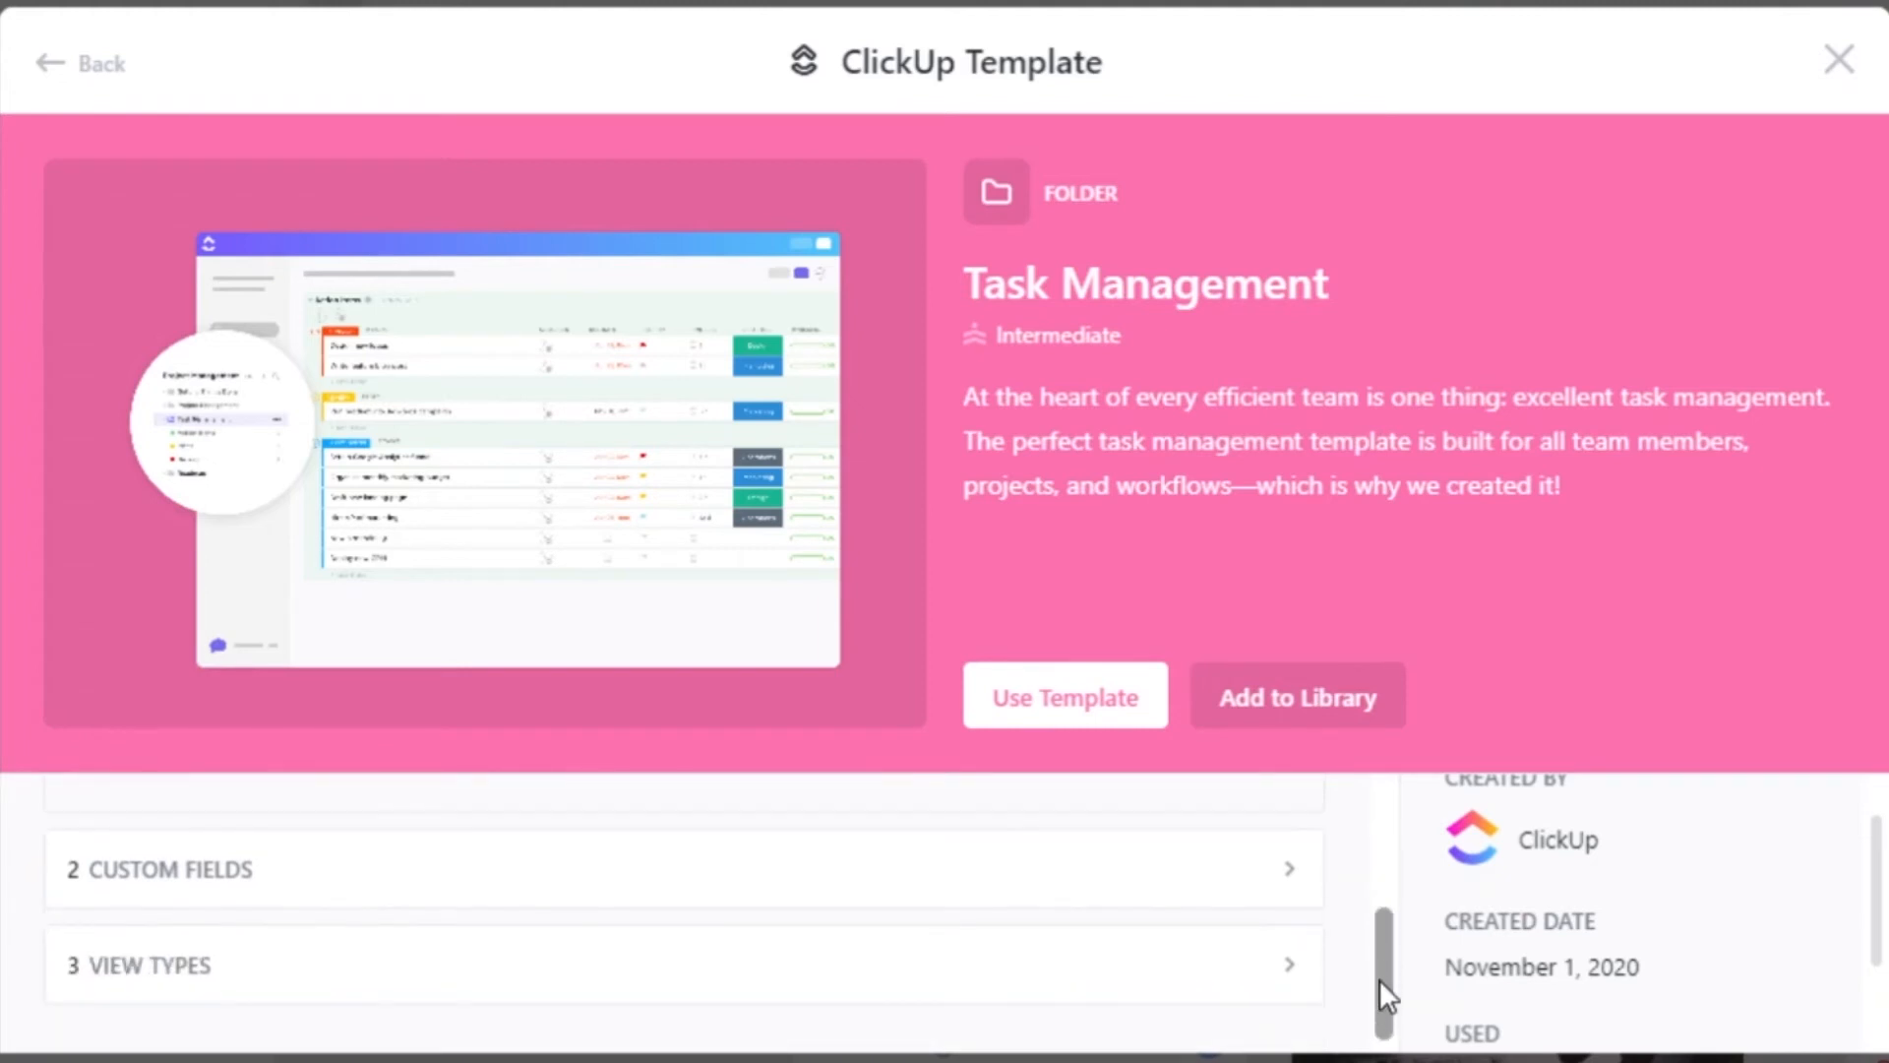
mouse_move(85, 976)
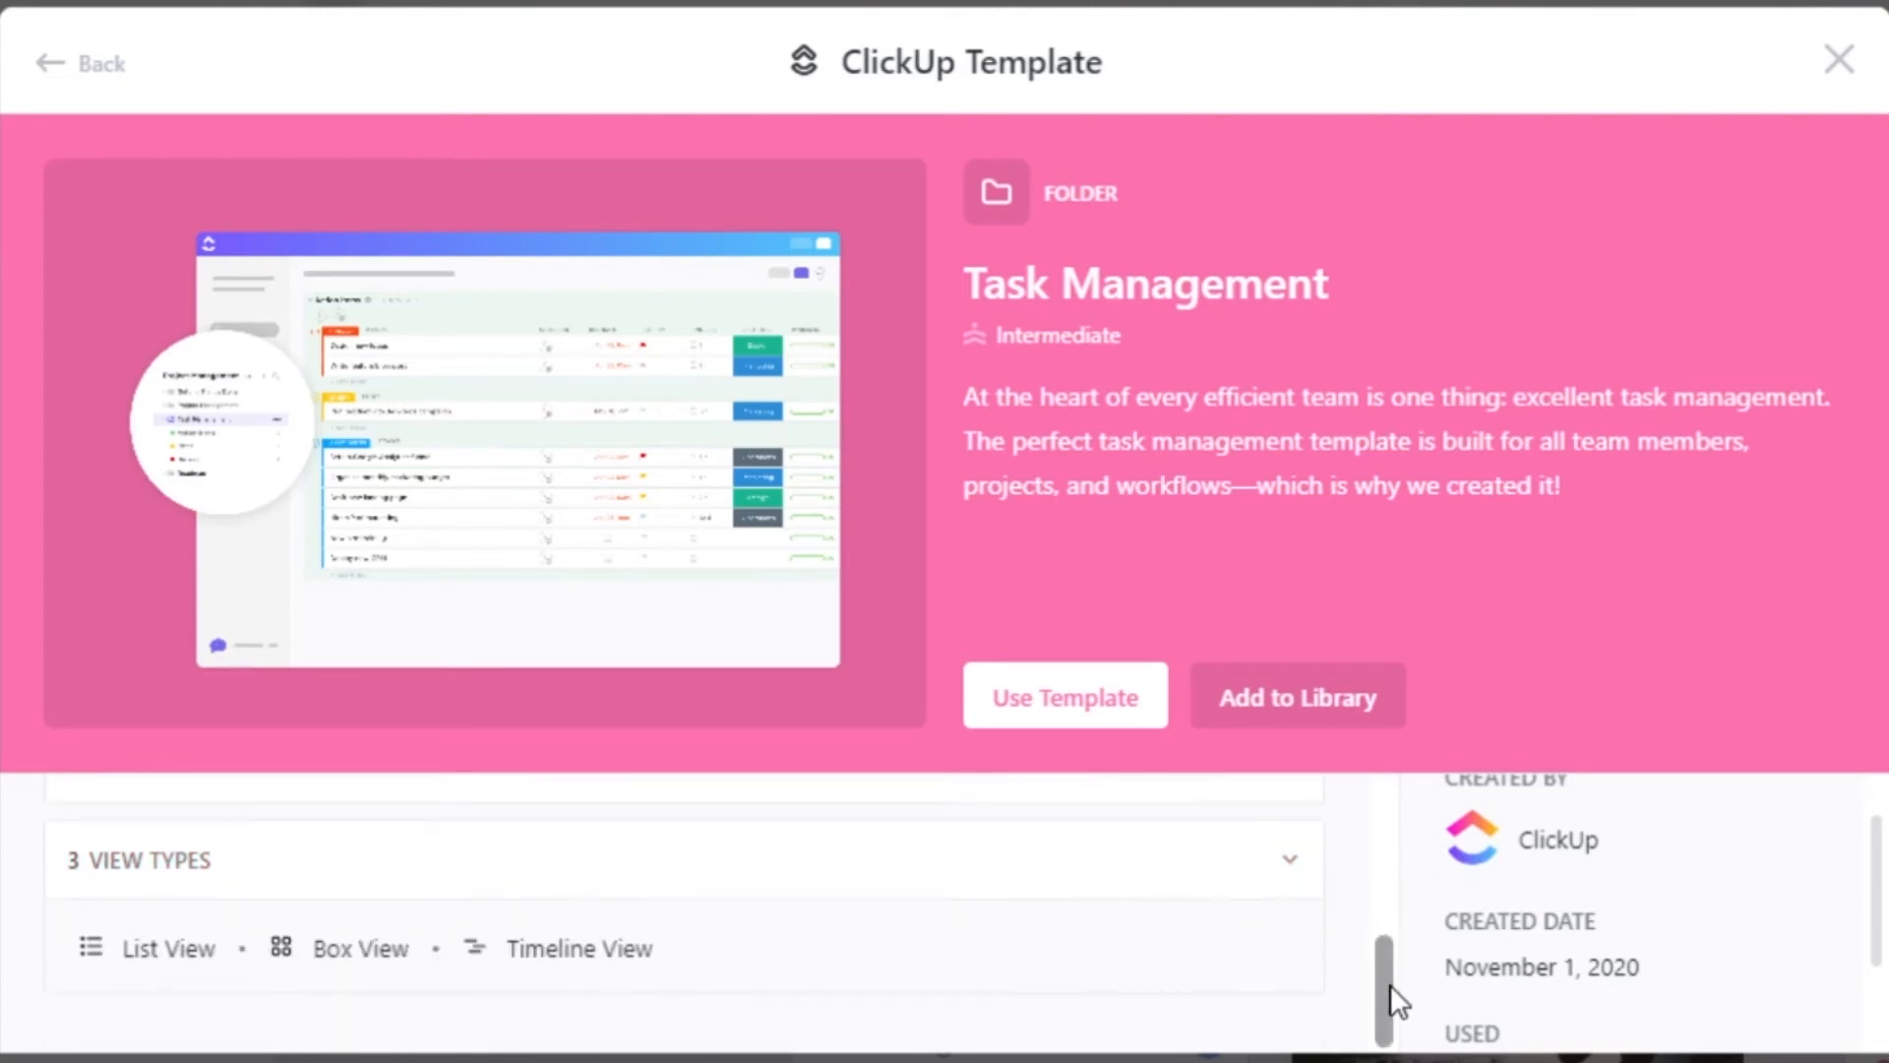
mouse_move(561, 971)
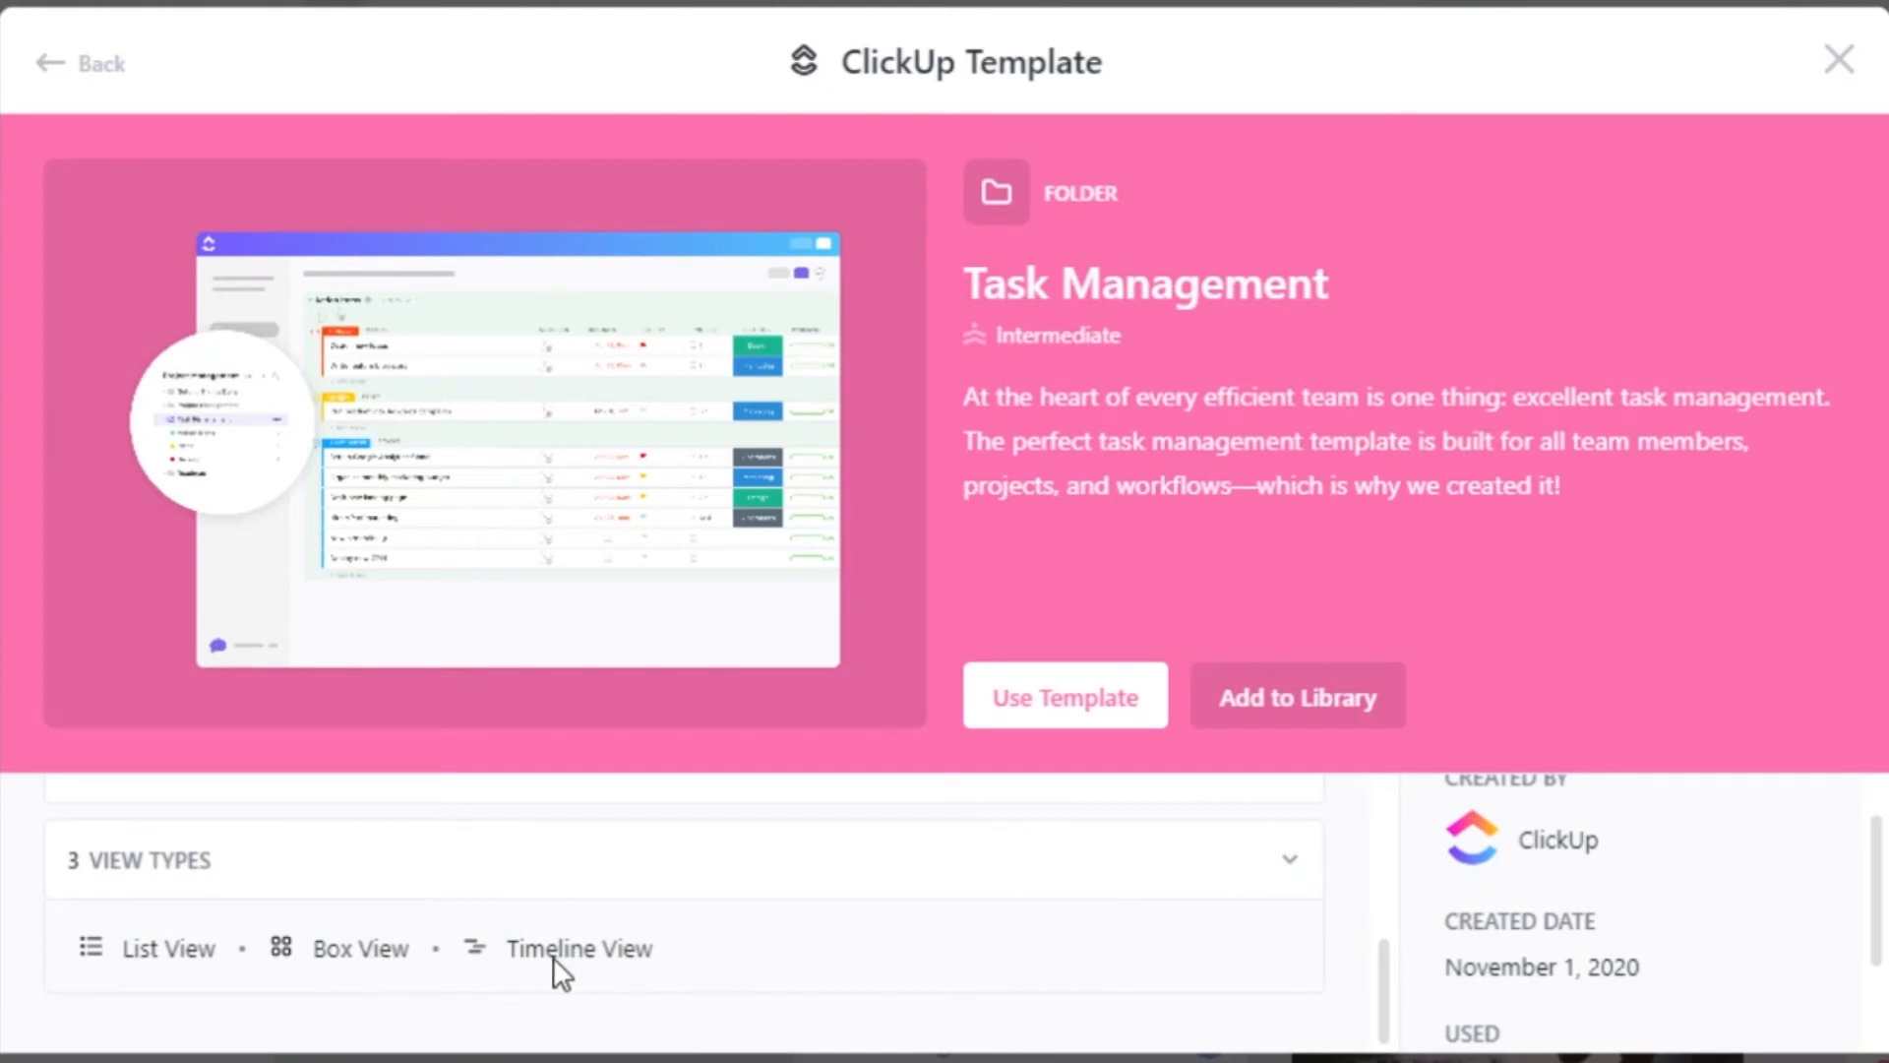
mouse_move(898, 952)
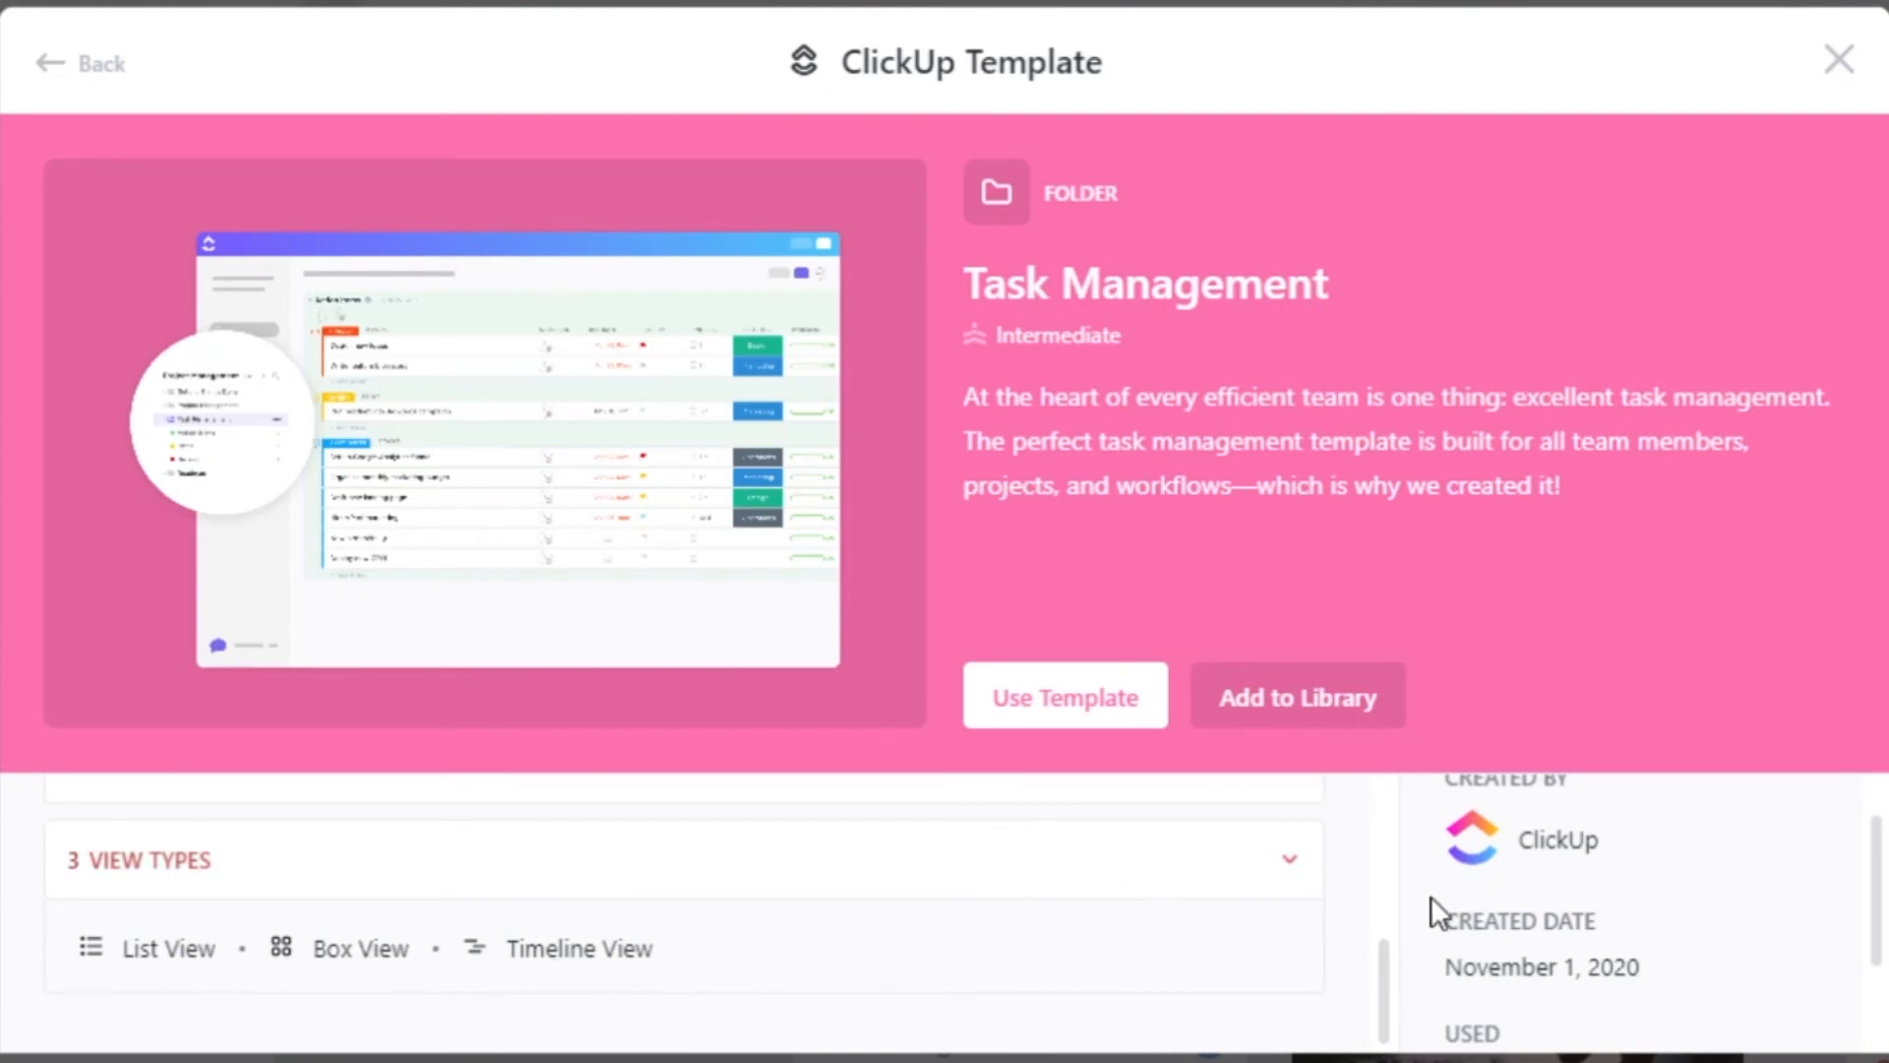
scroll("down", 3)
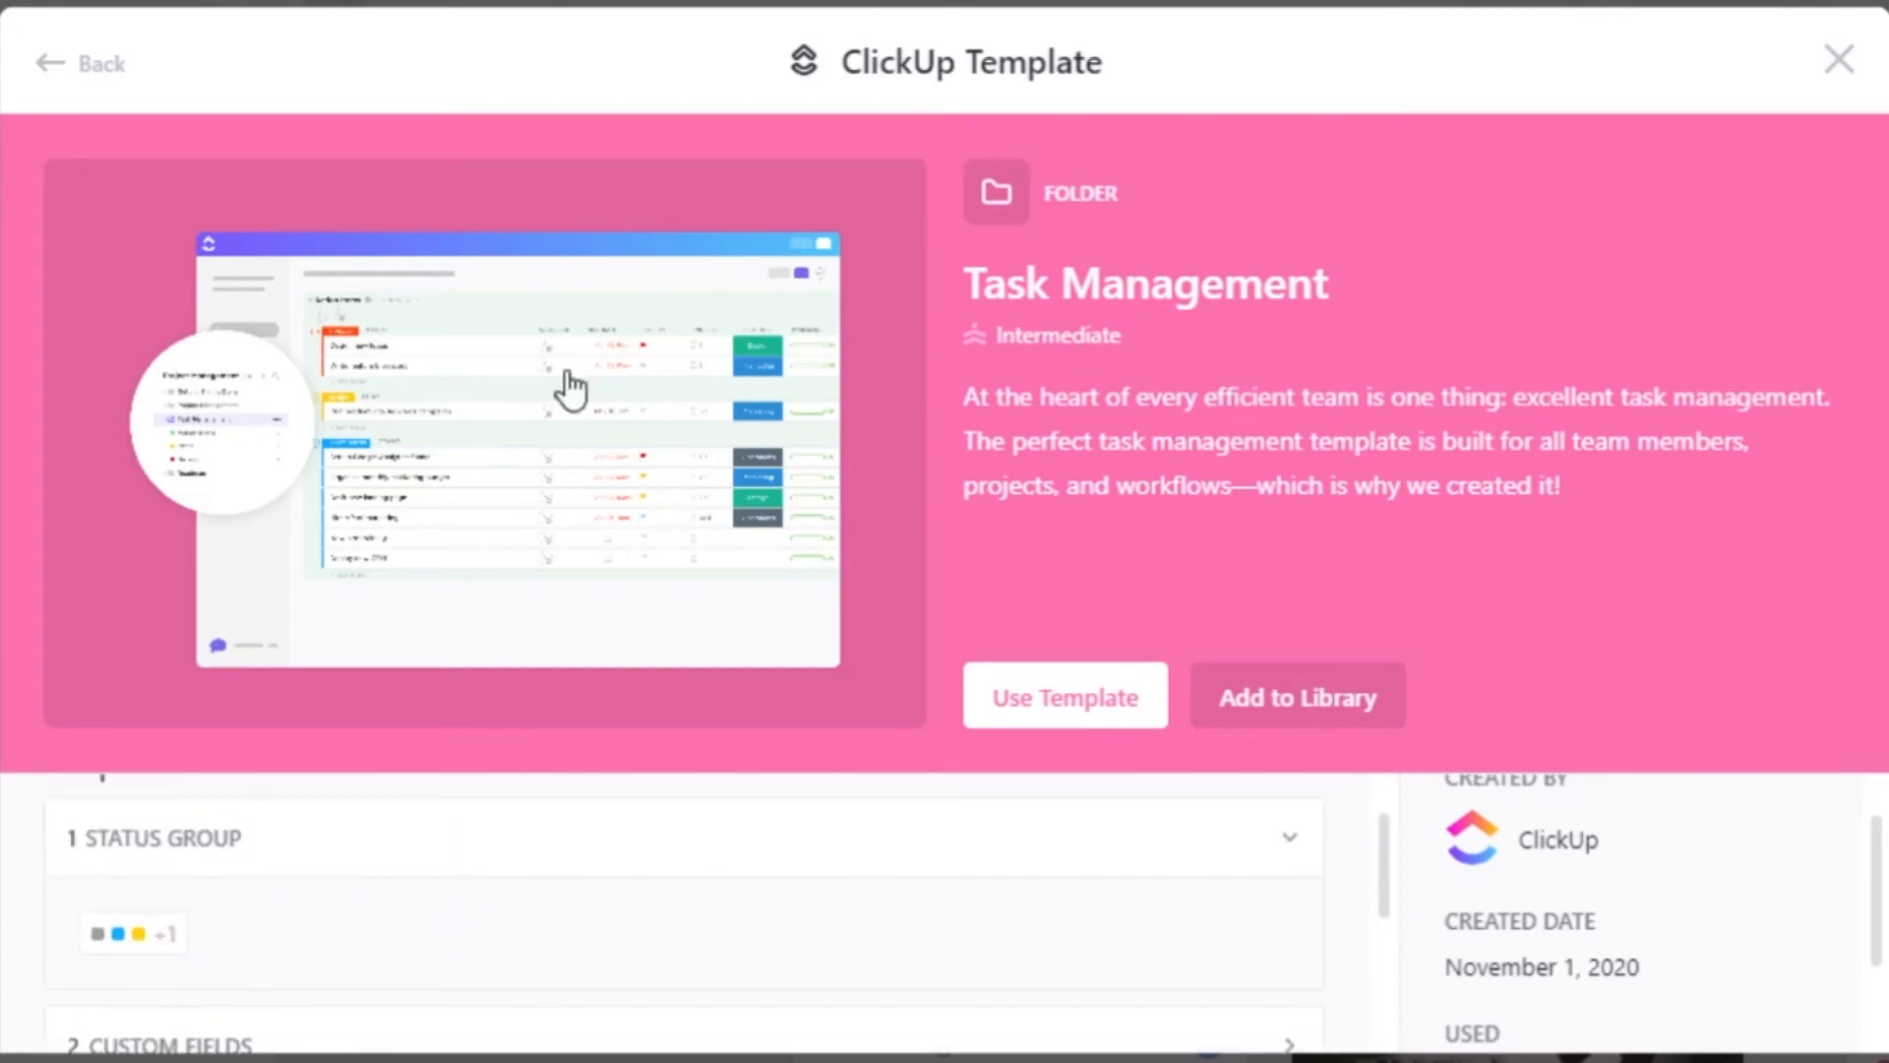
mouse_move(1297, 697)
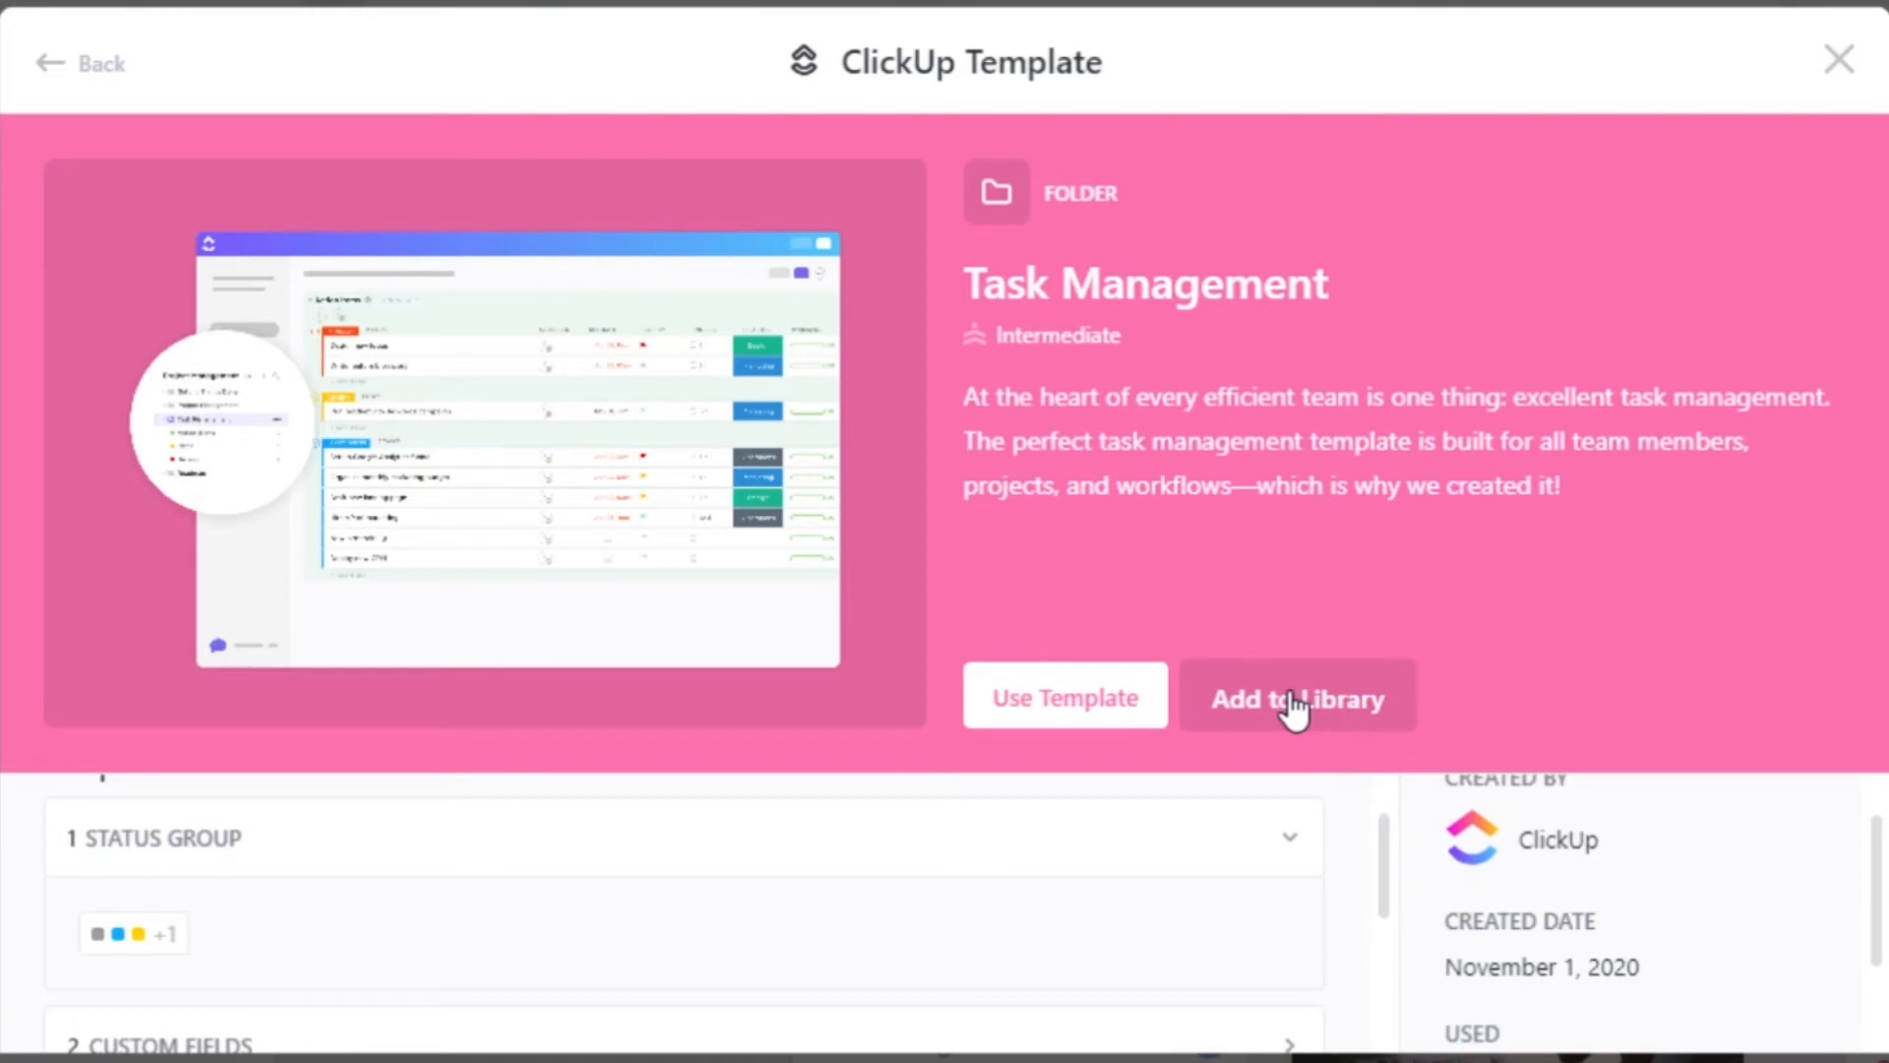
mouse_move(1065, 697)
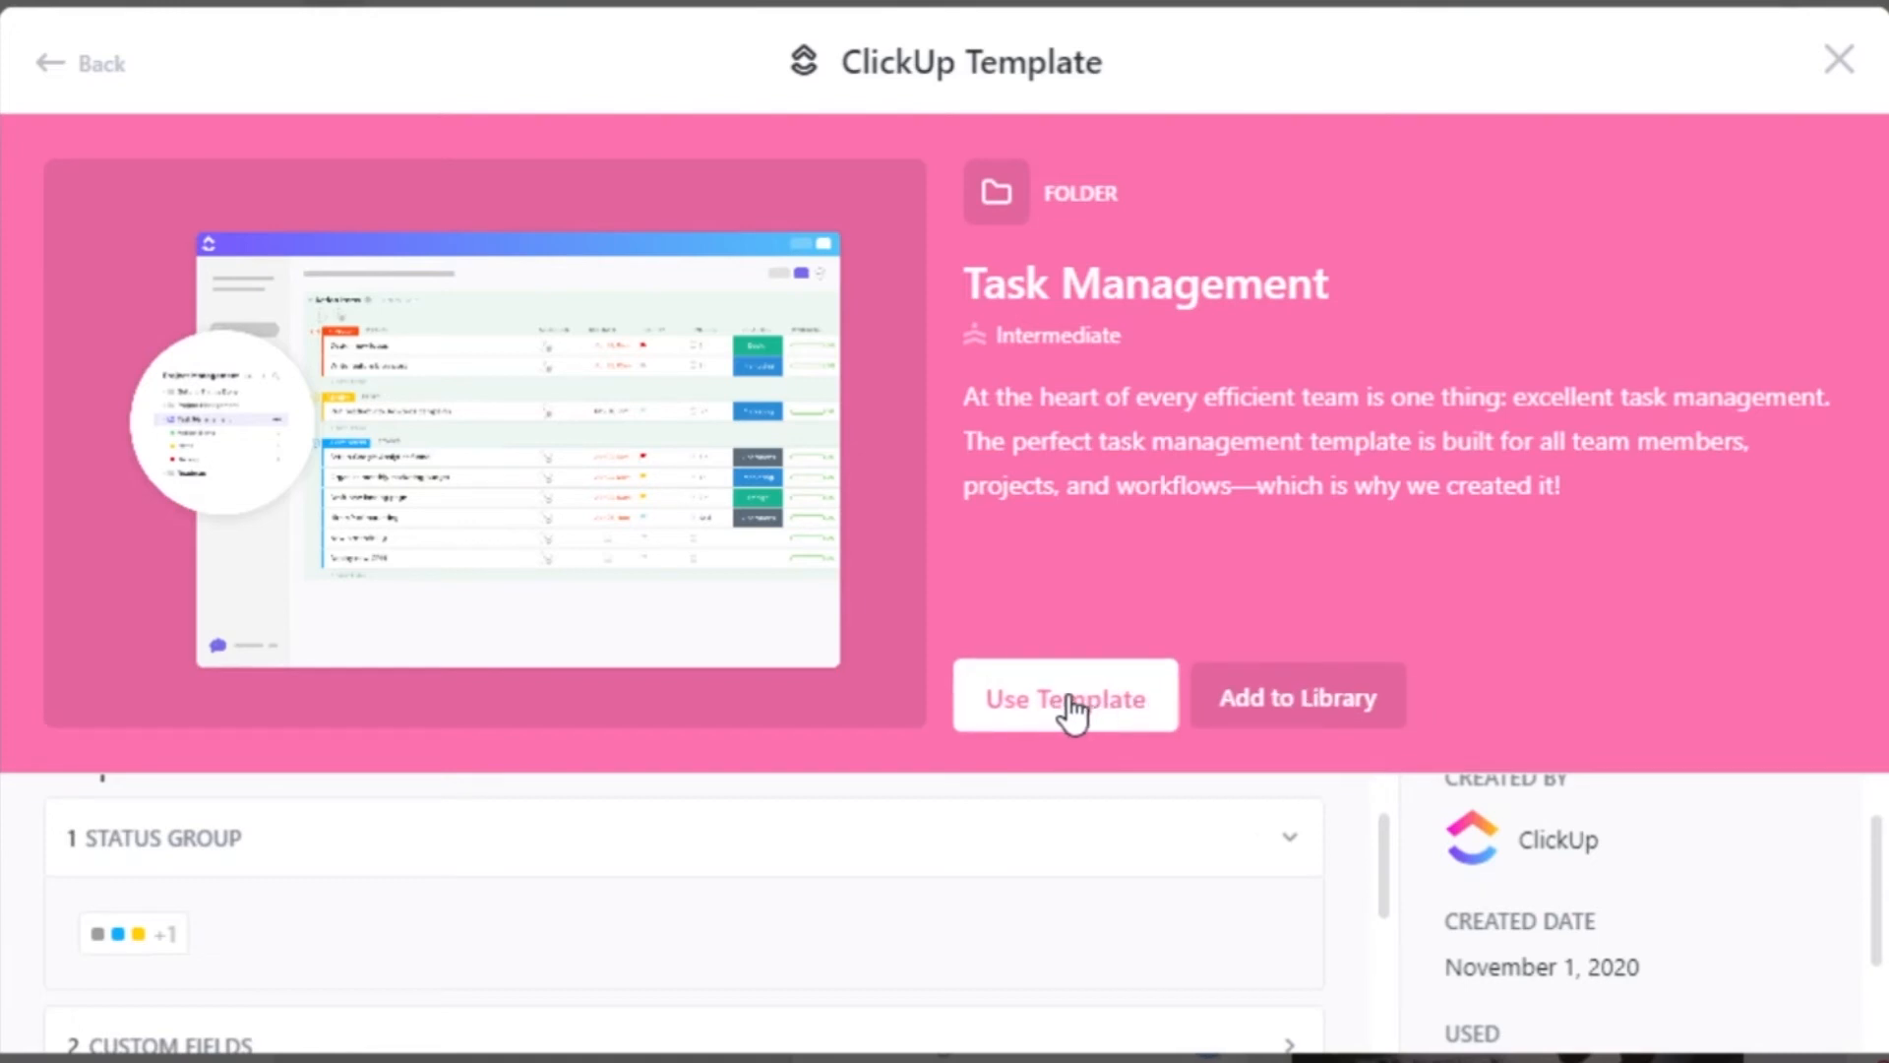
Name the folder 'Task Management', place it in the test space and create it with everything imported
left_click(1065, 697)
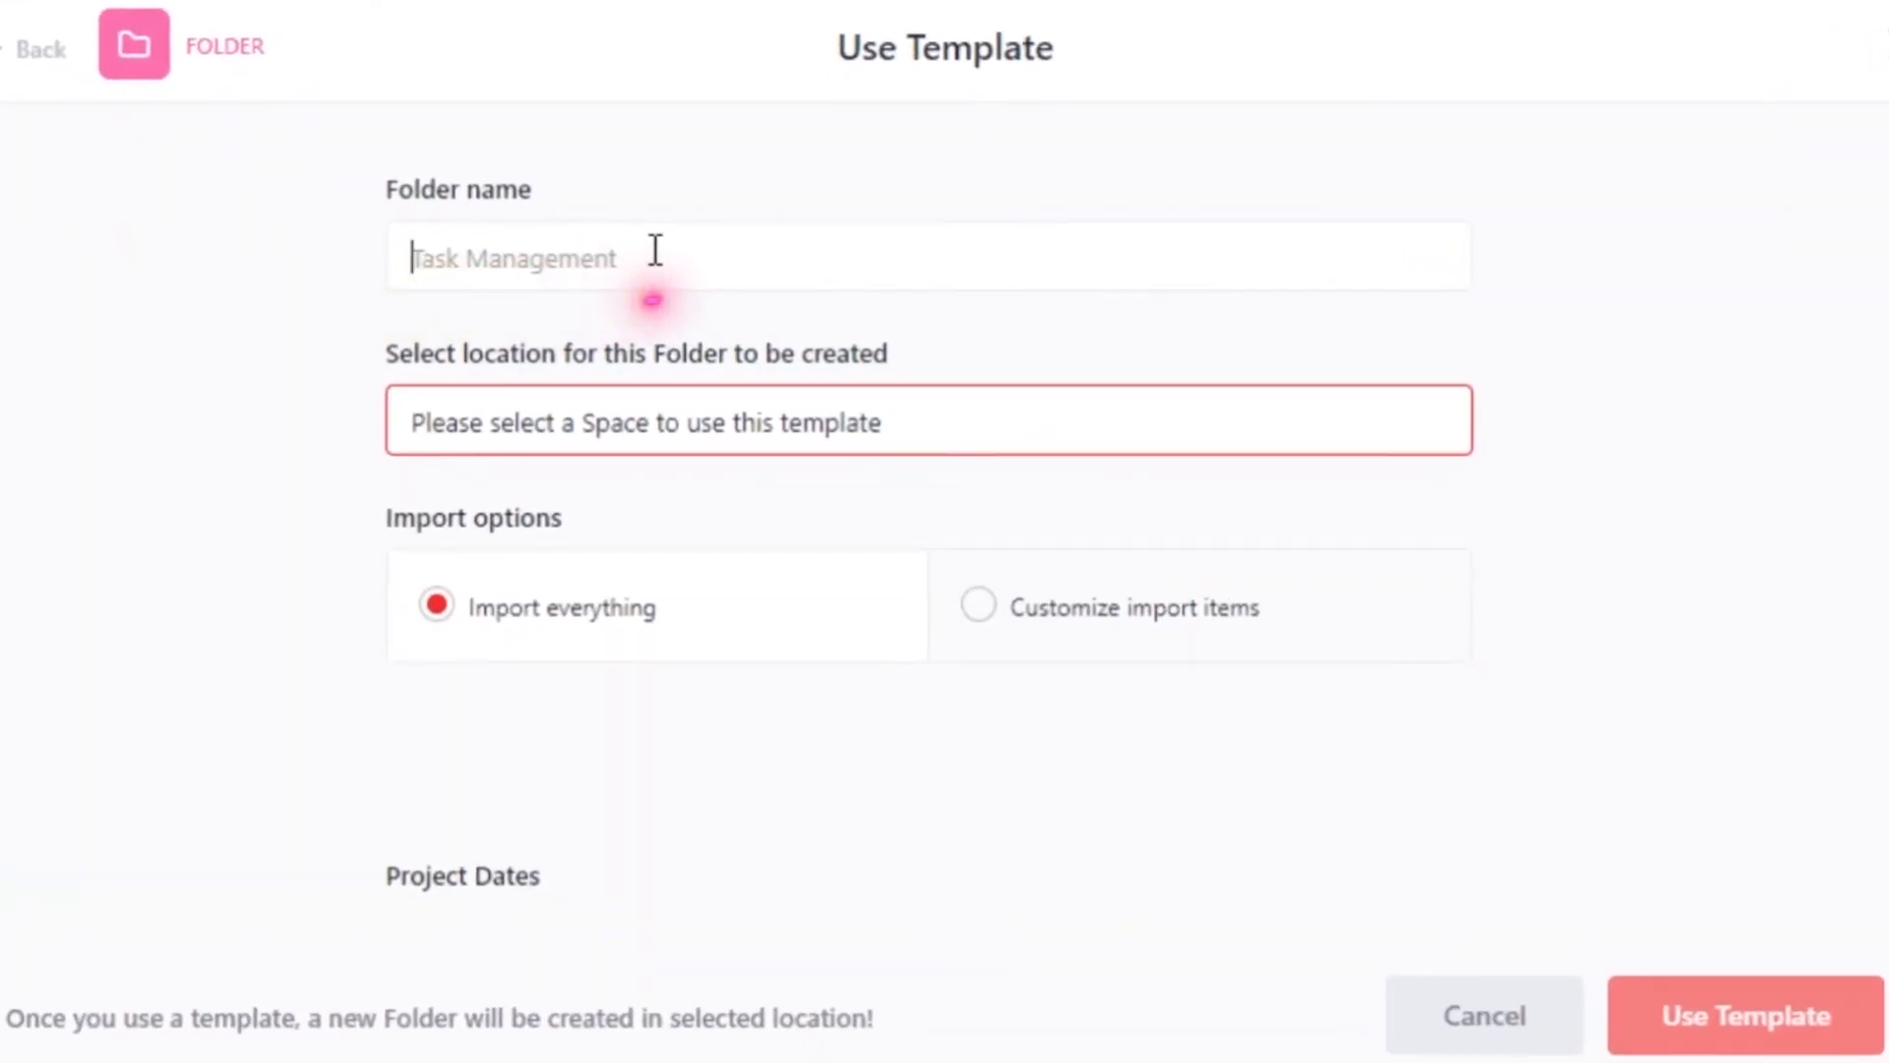
type("Task Manageme")
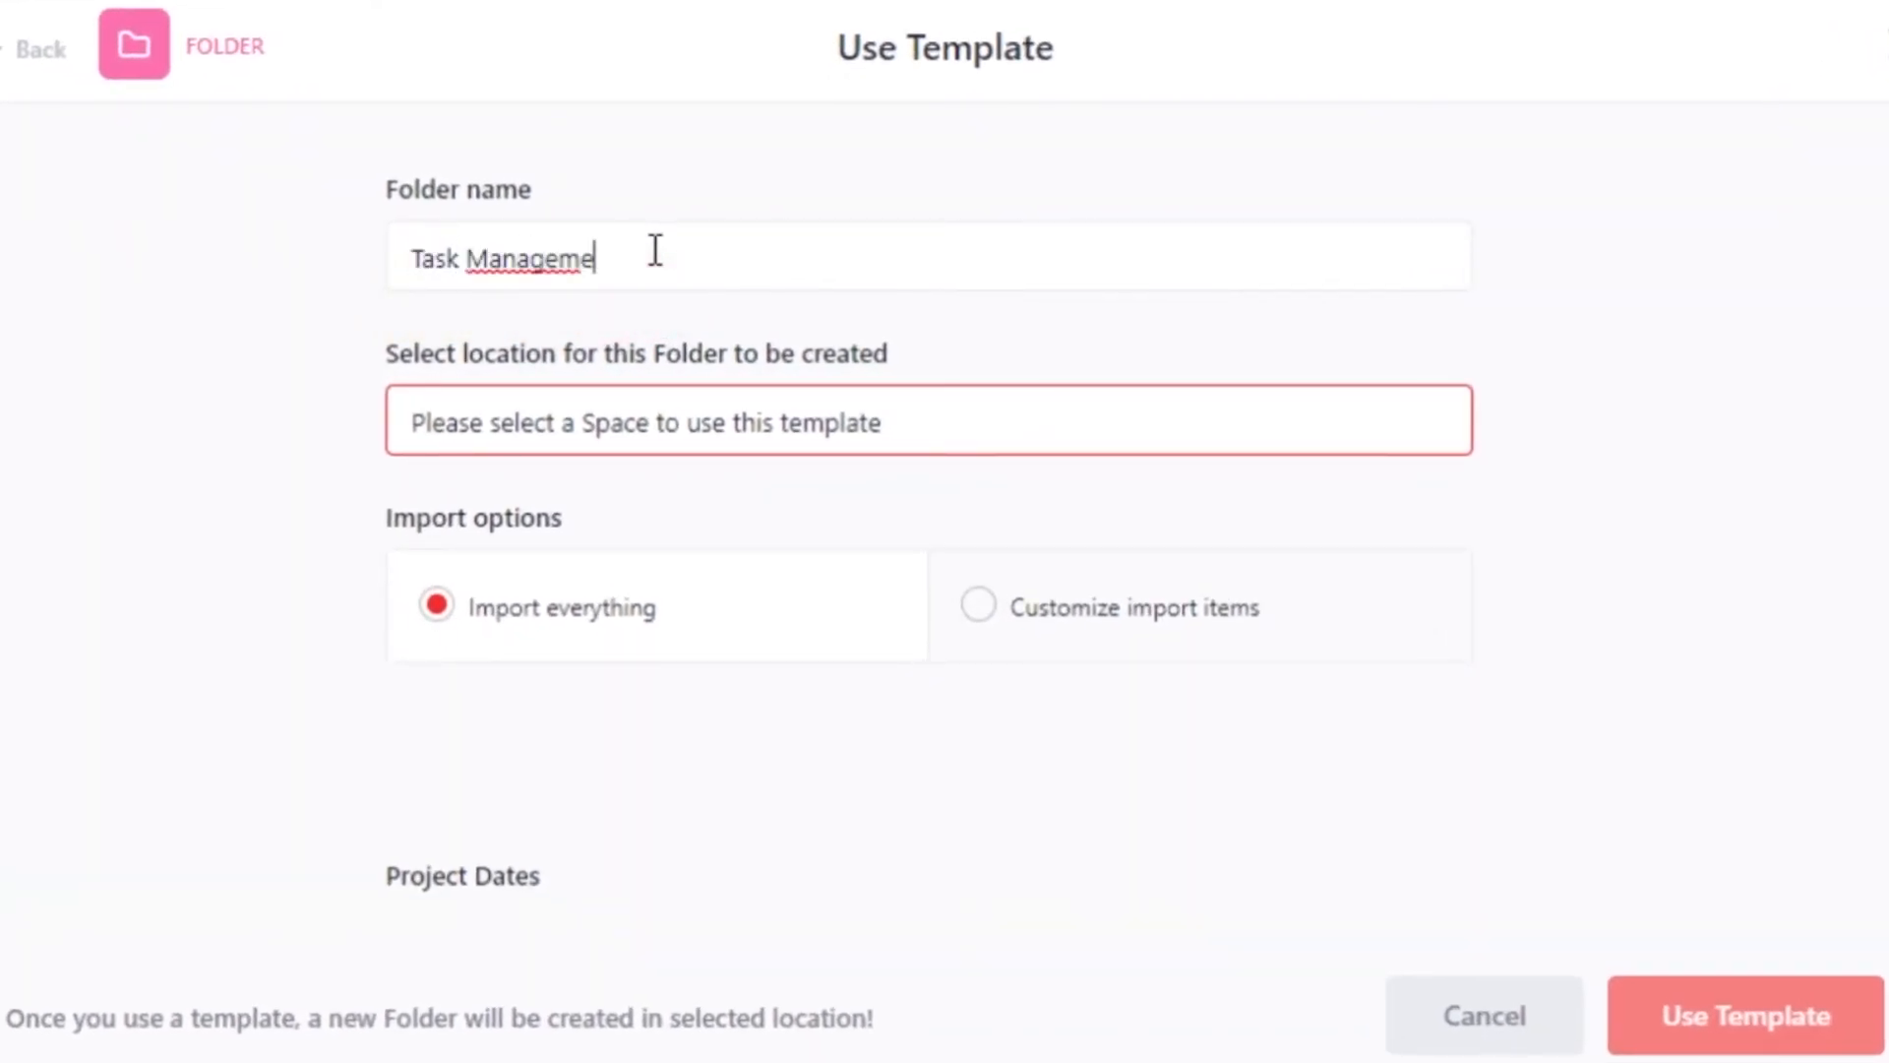
left_click(927, 421)
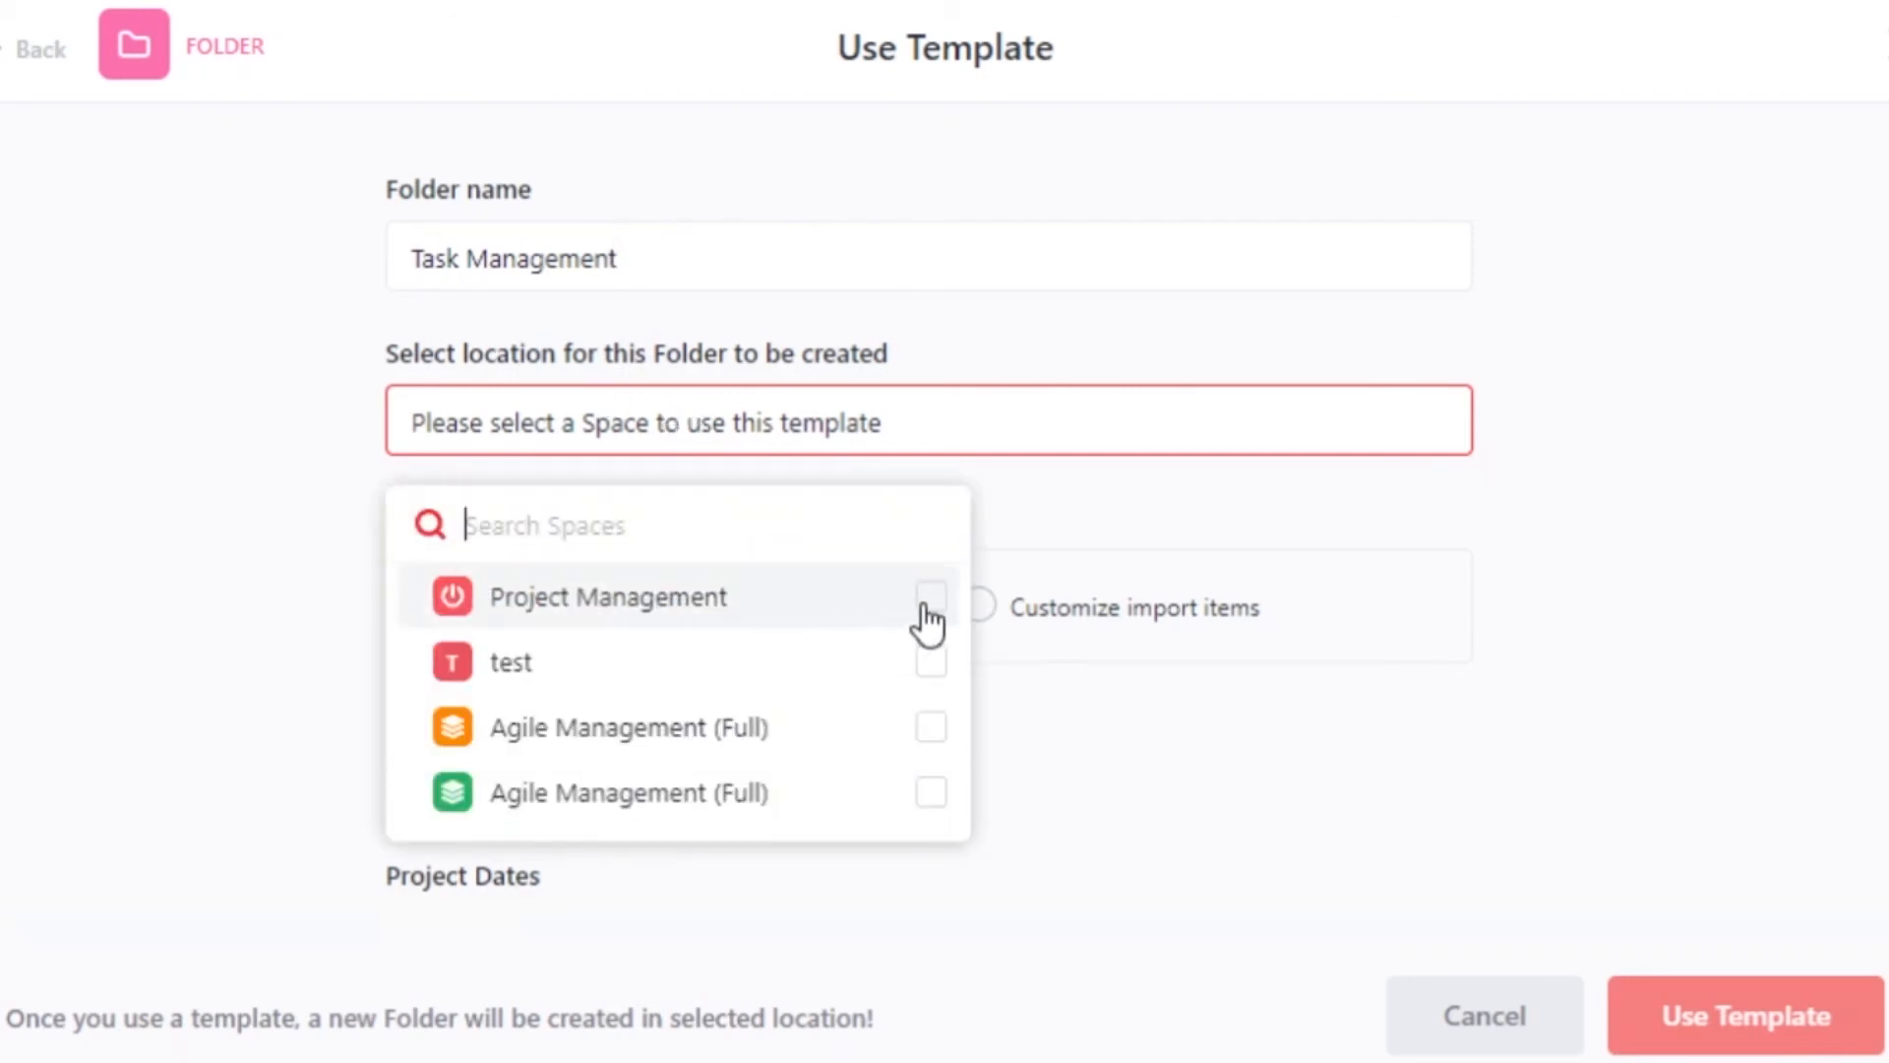
left_click(510, 661)
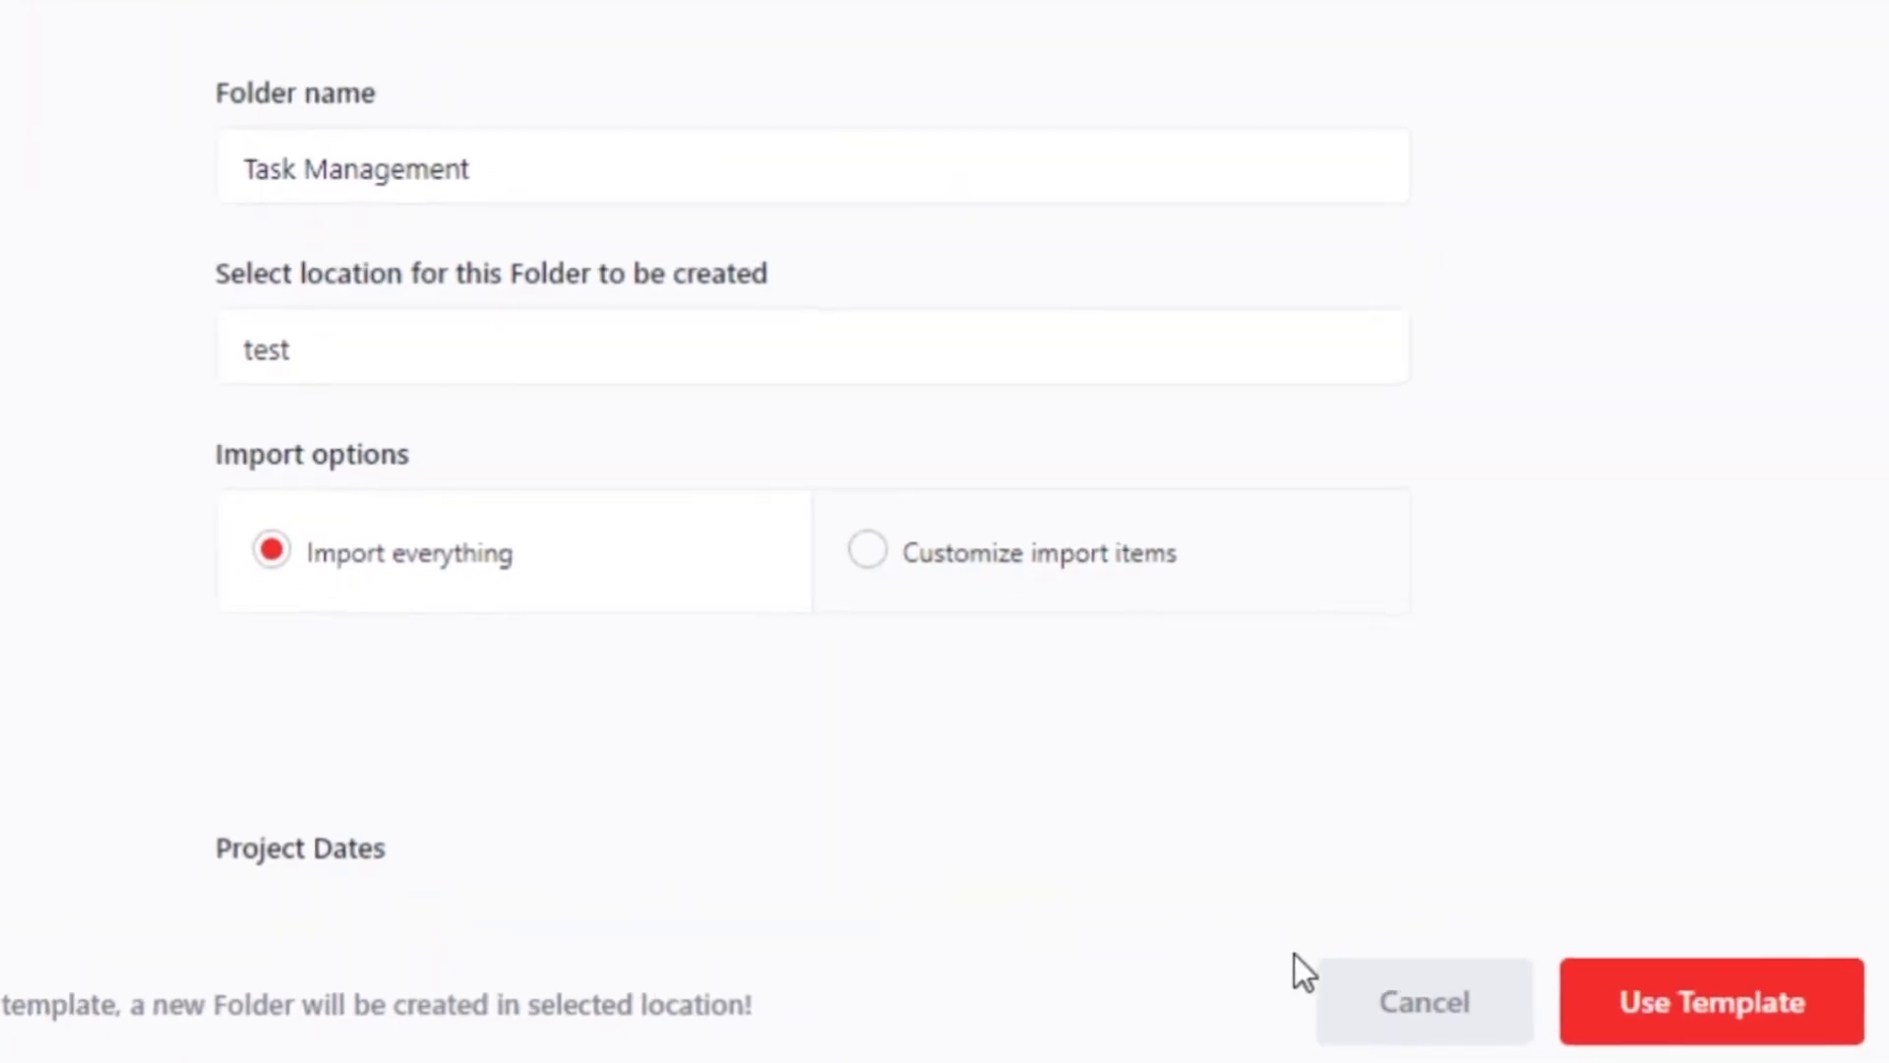
left_click(1710, 1002)
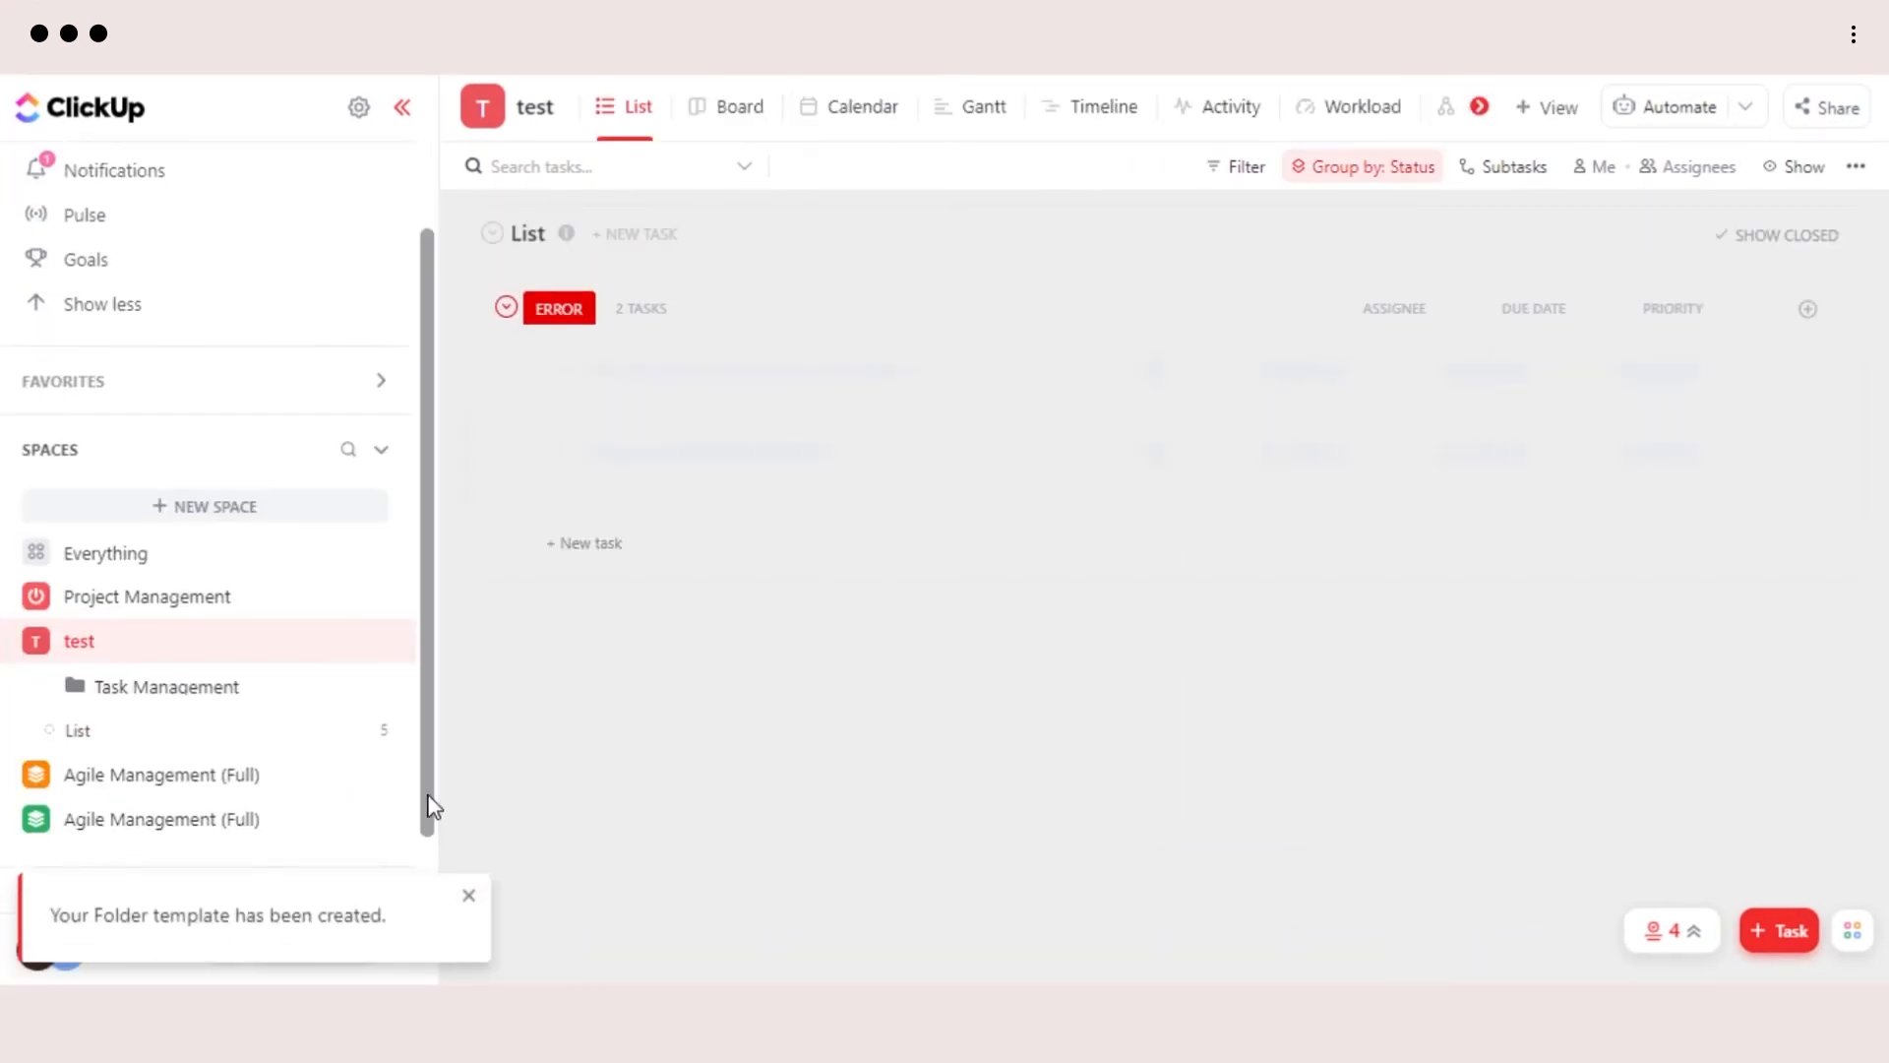
View the Task Management folder's seventeen sample tasks, then return to the workspace settings menu
left_click(167, 685)
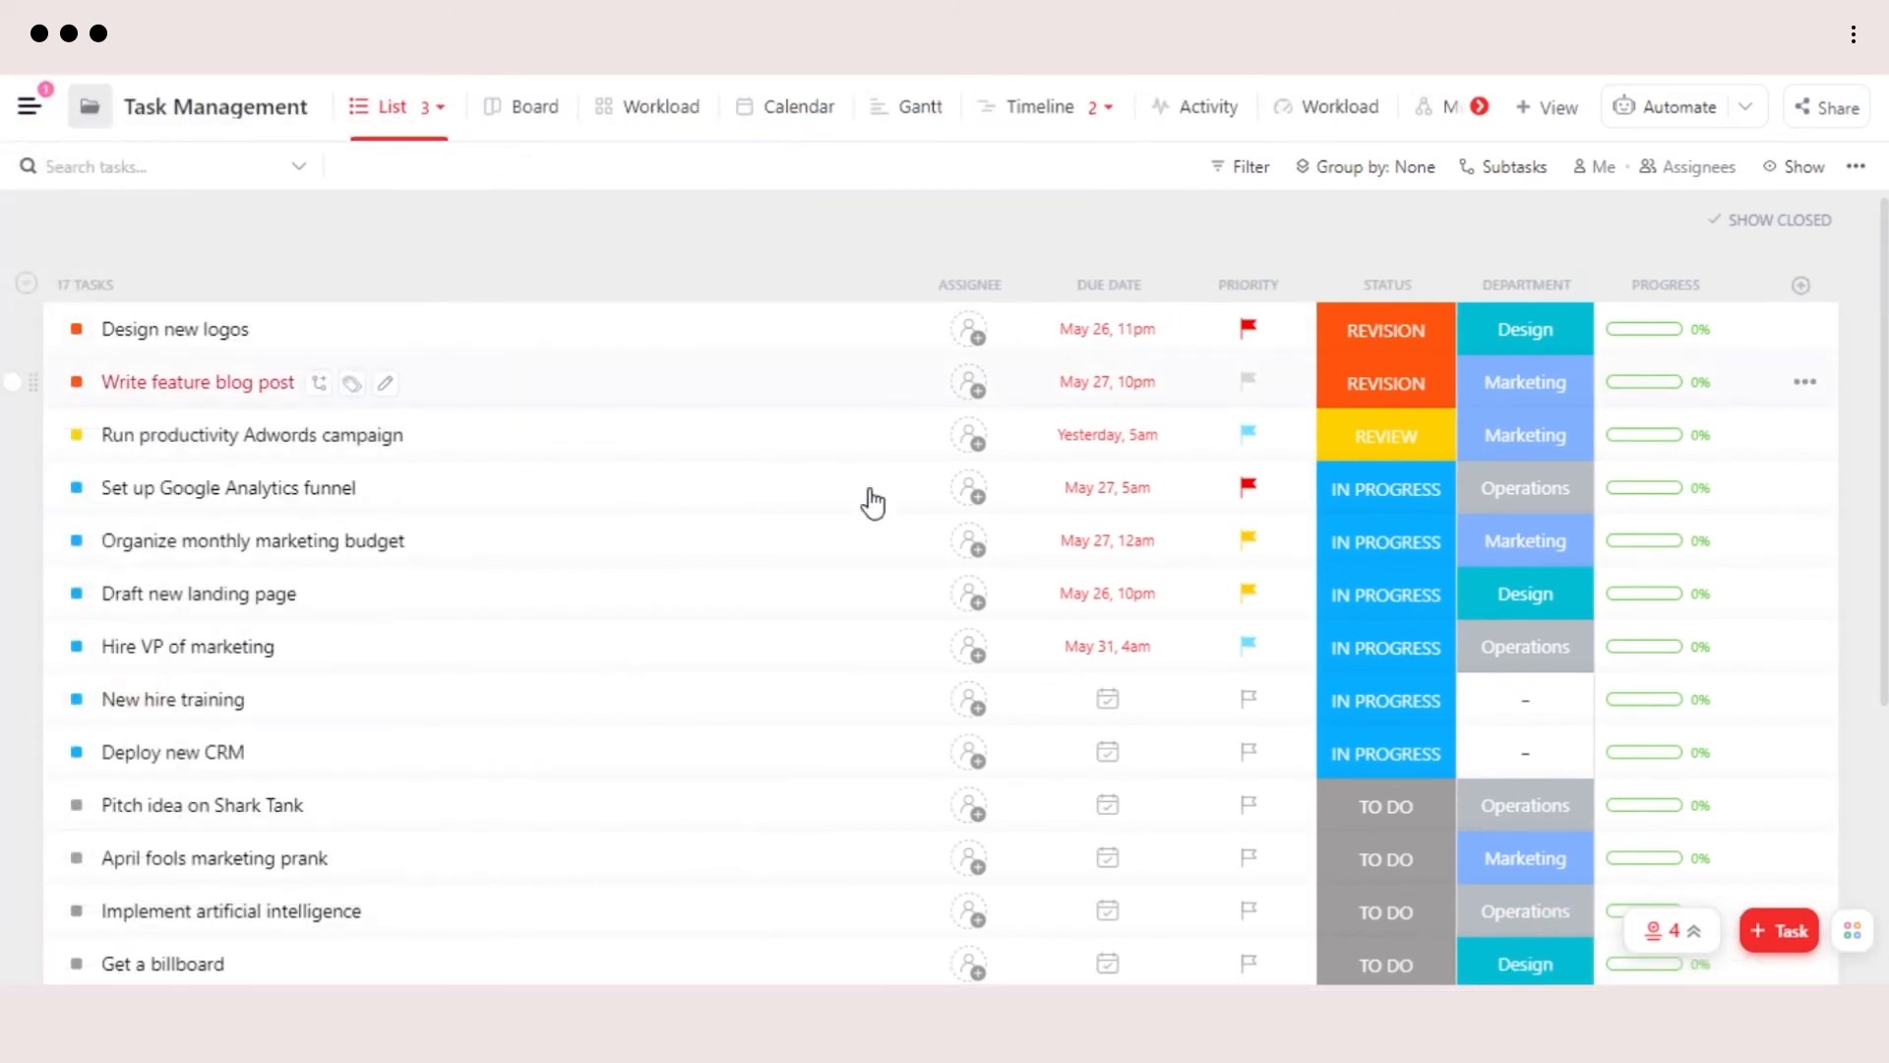
scroll("down", 3)
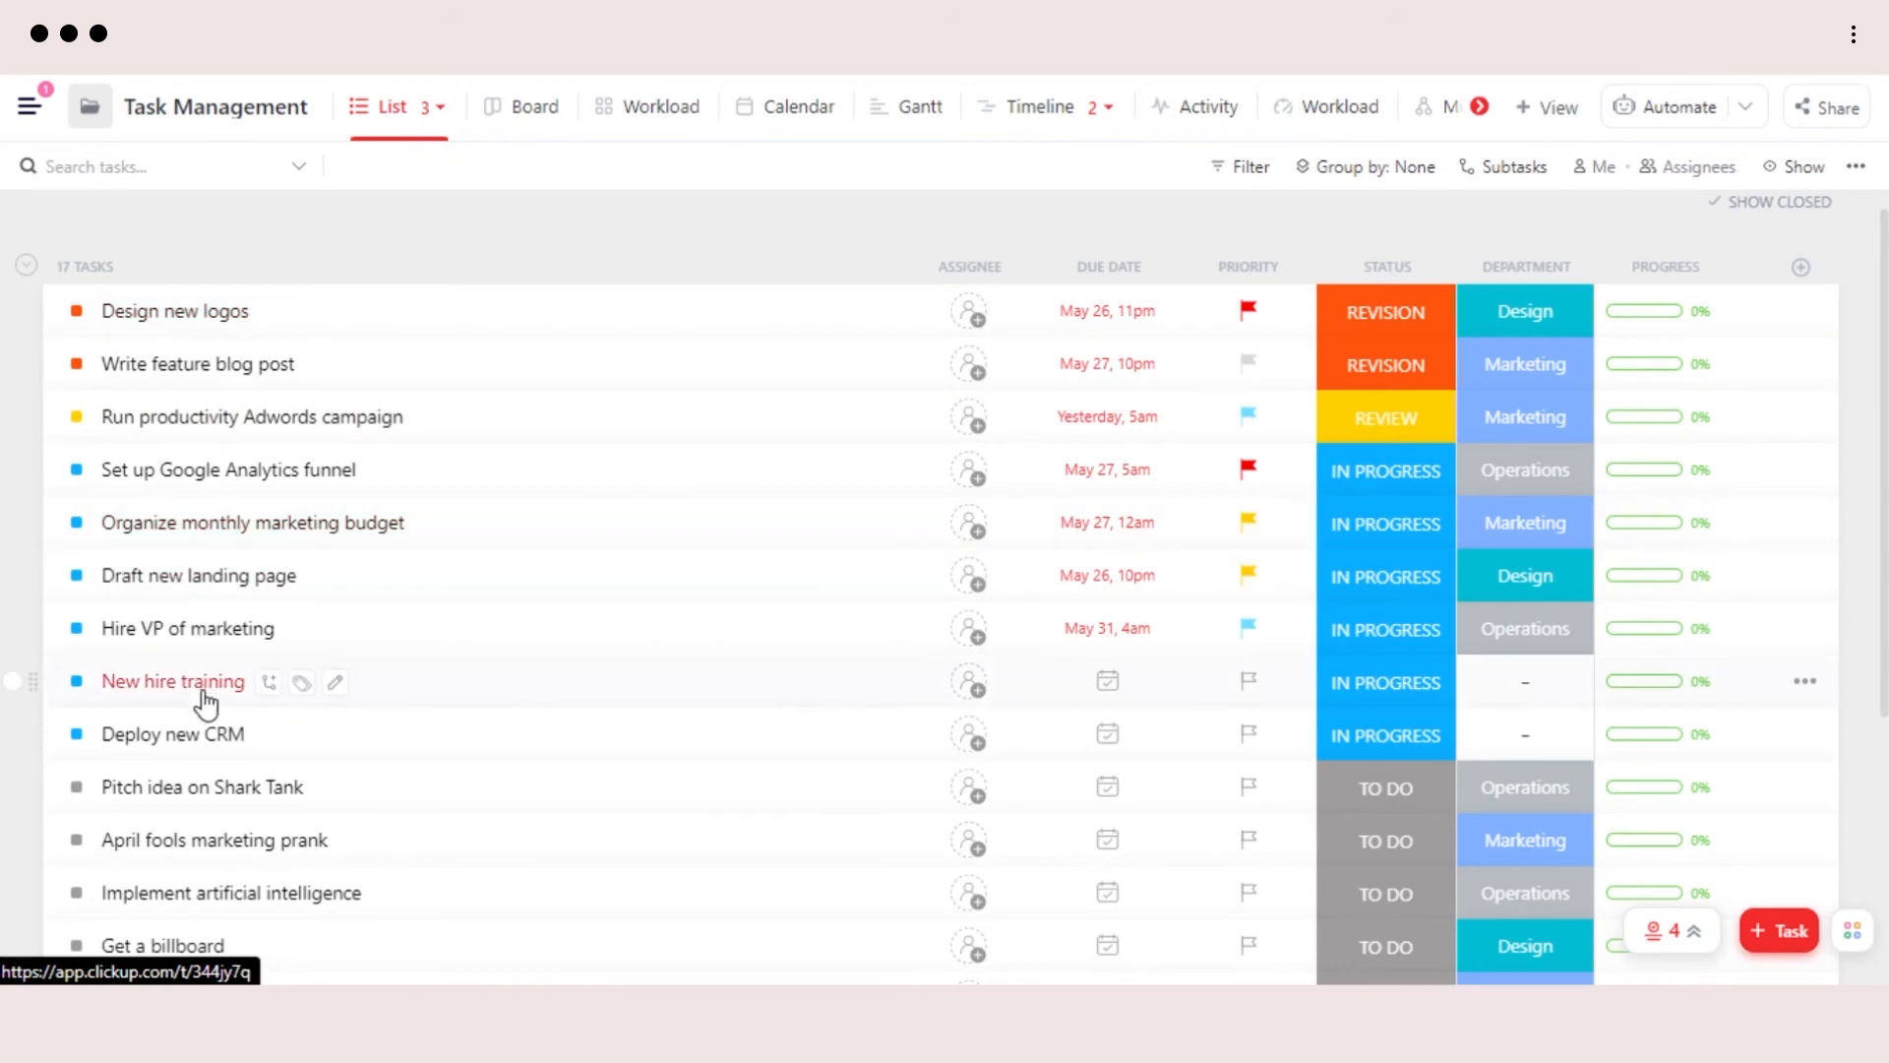
mouse_move(334, 259)
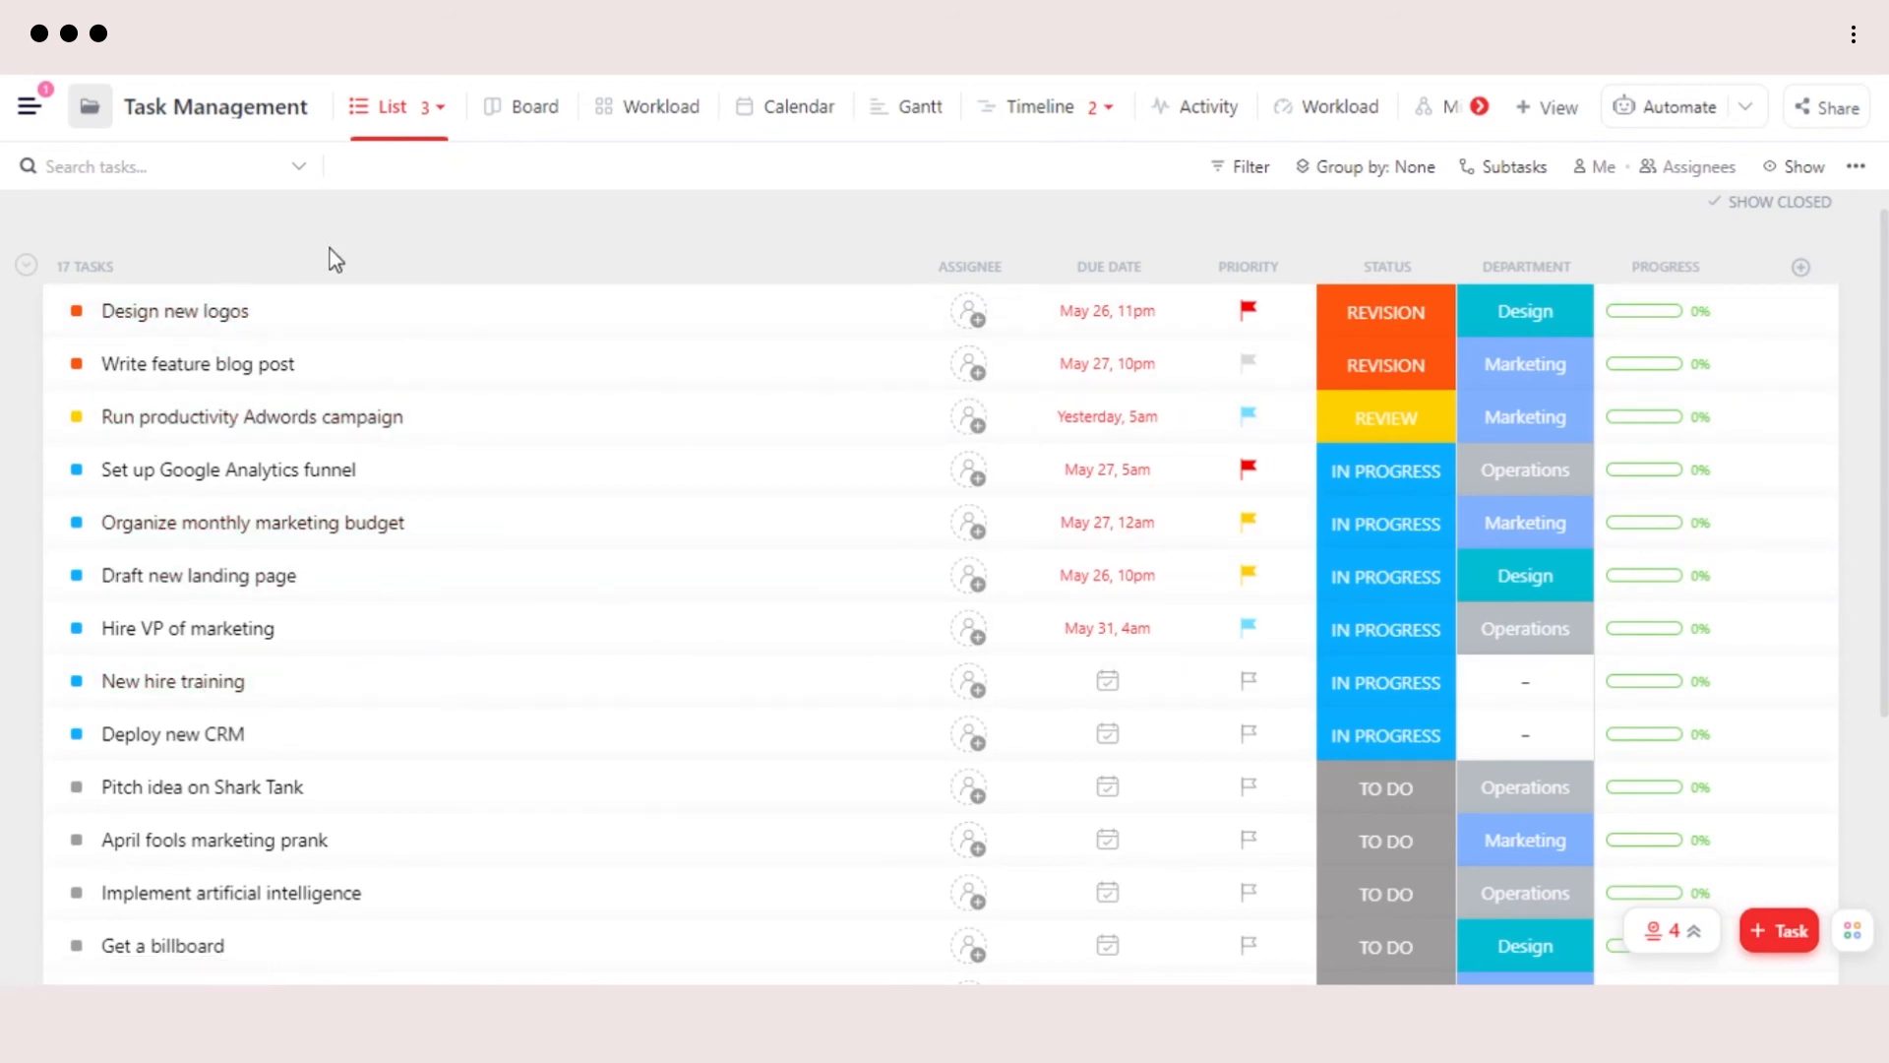
left_click(297, 165)
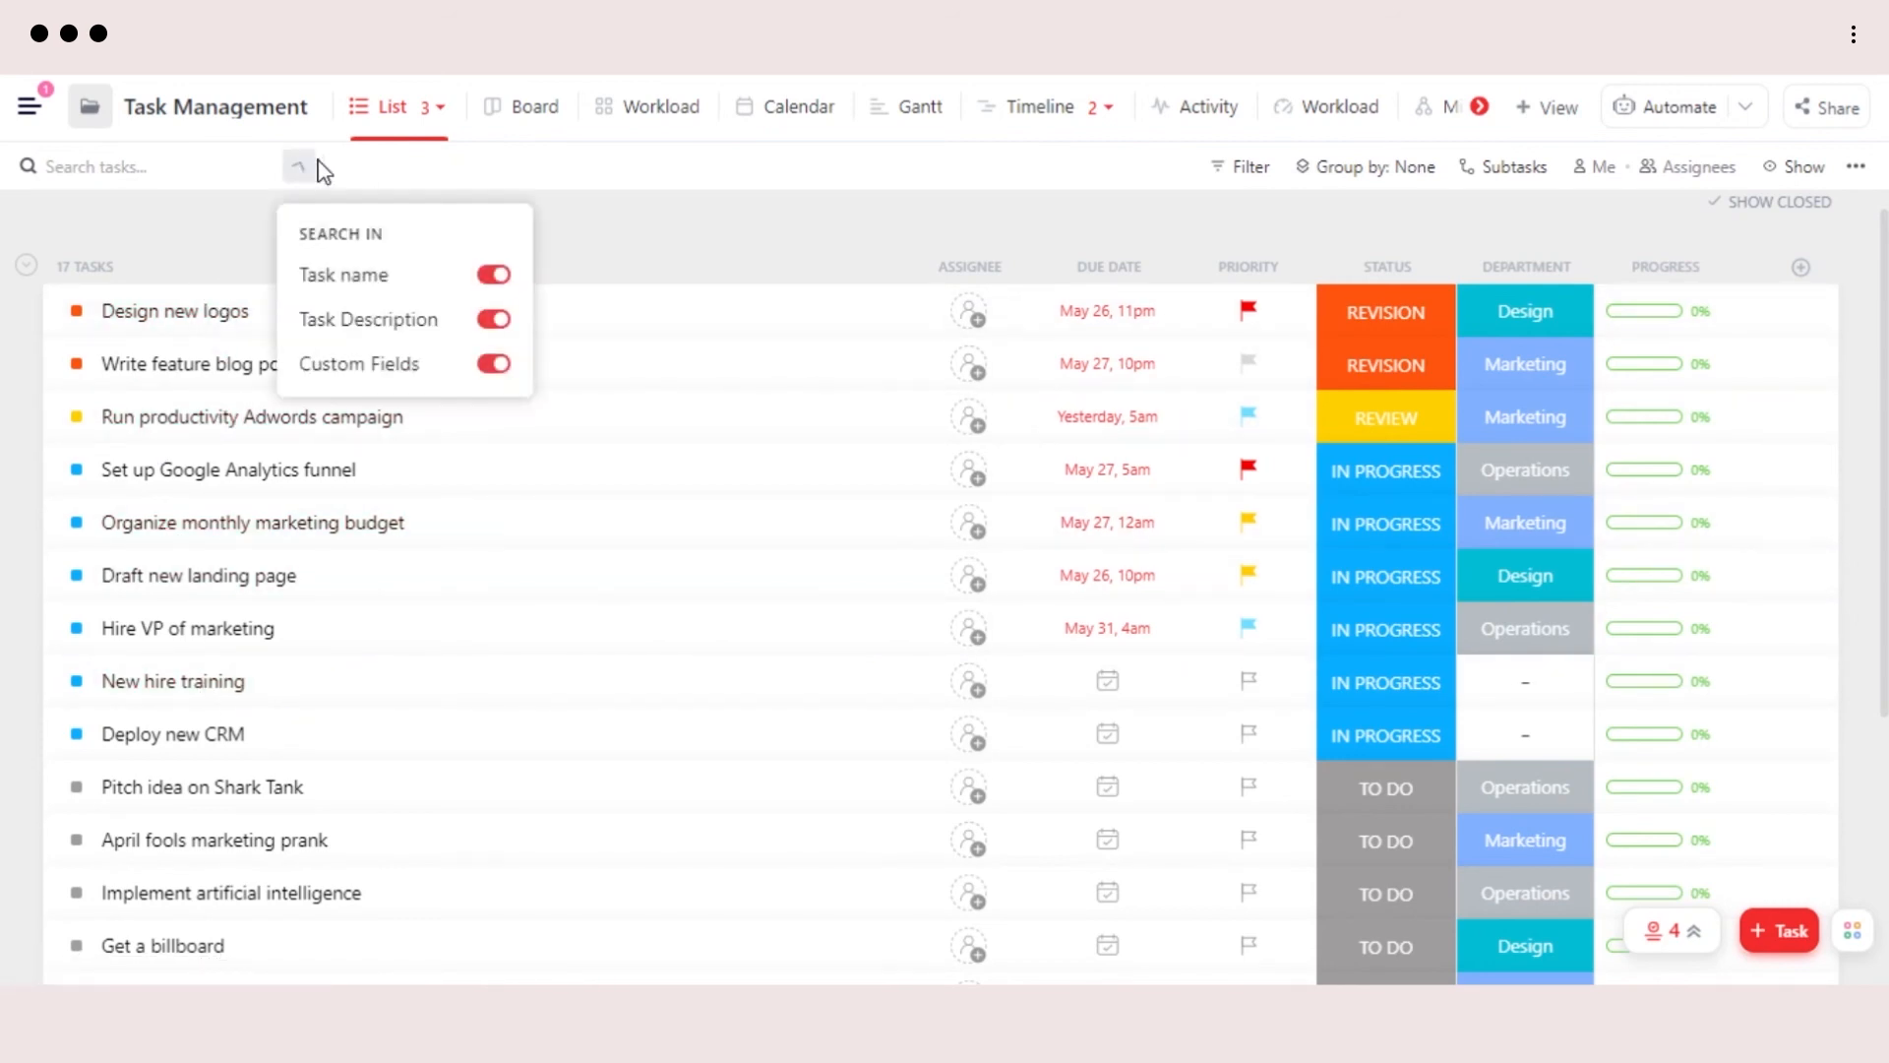
left_click(29, 106)
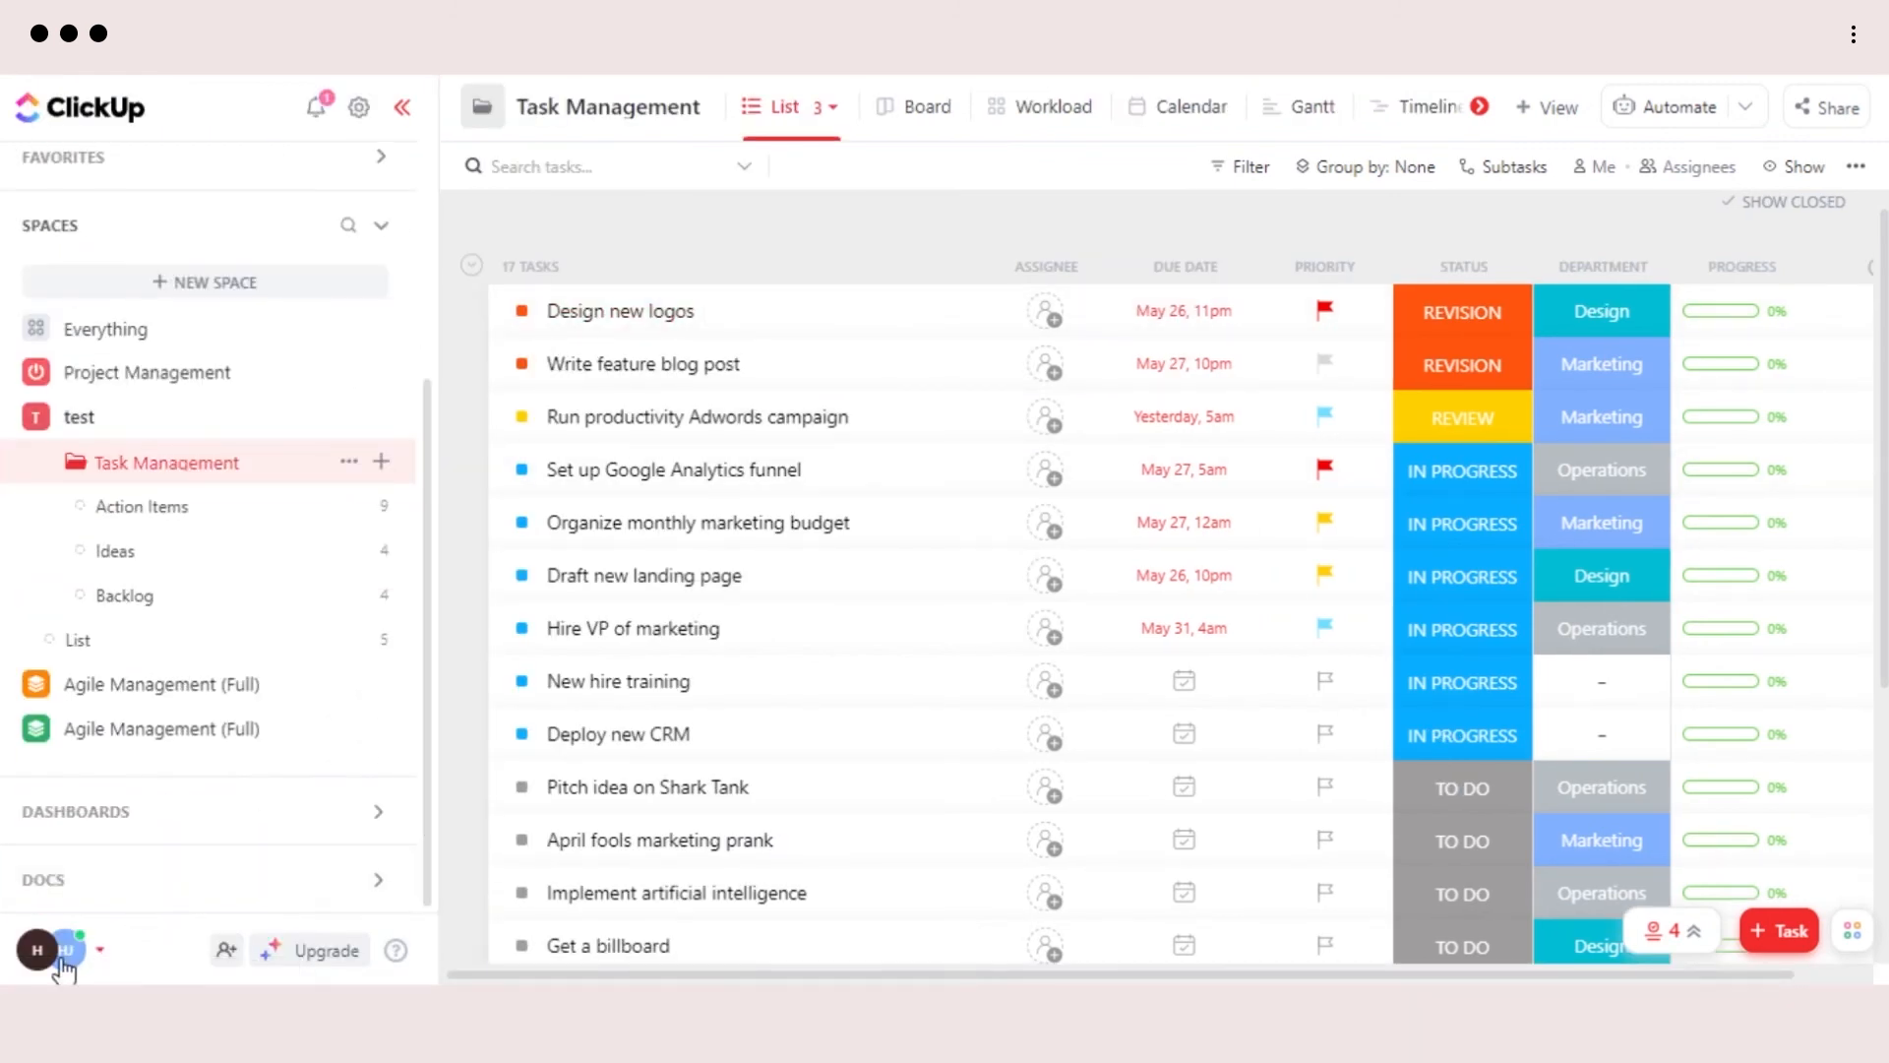
left_click(35, 950)
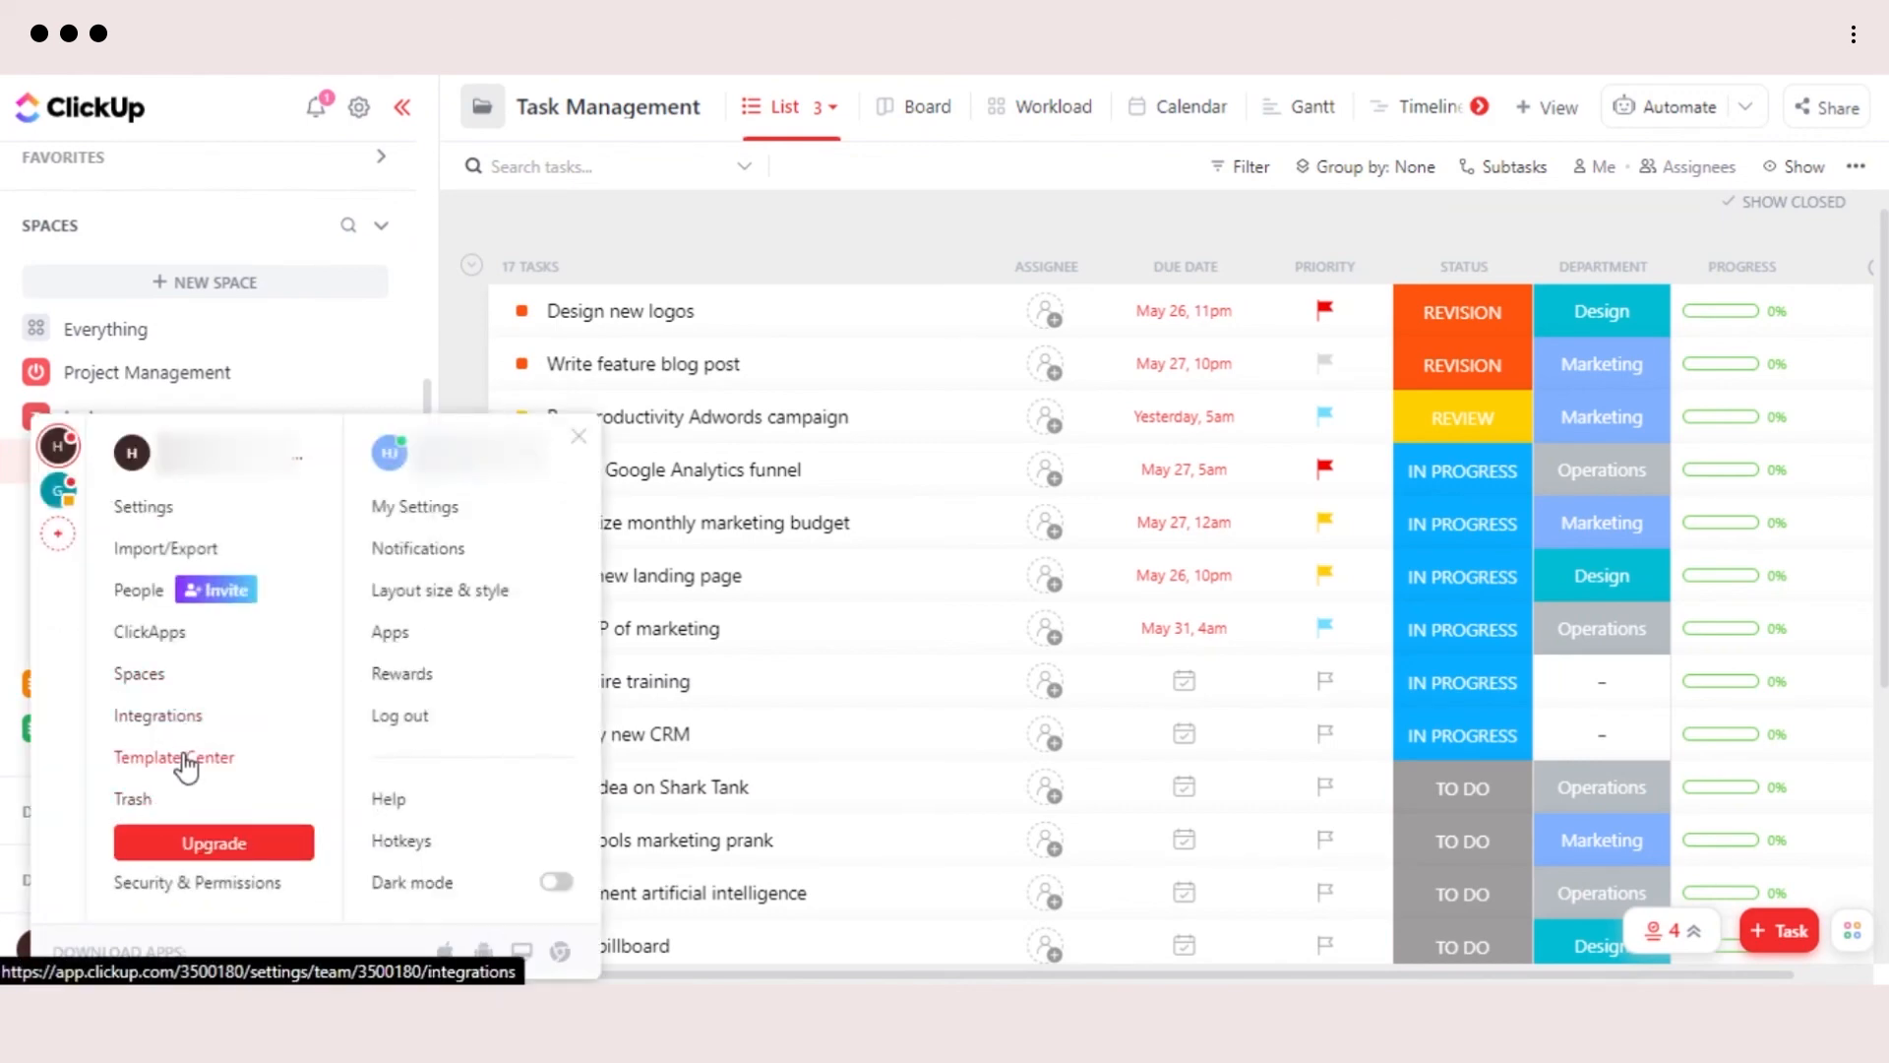